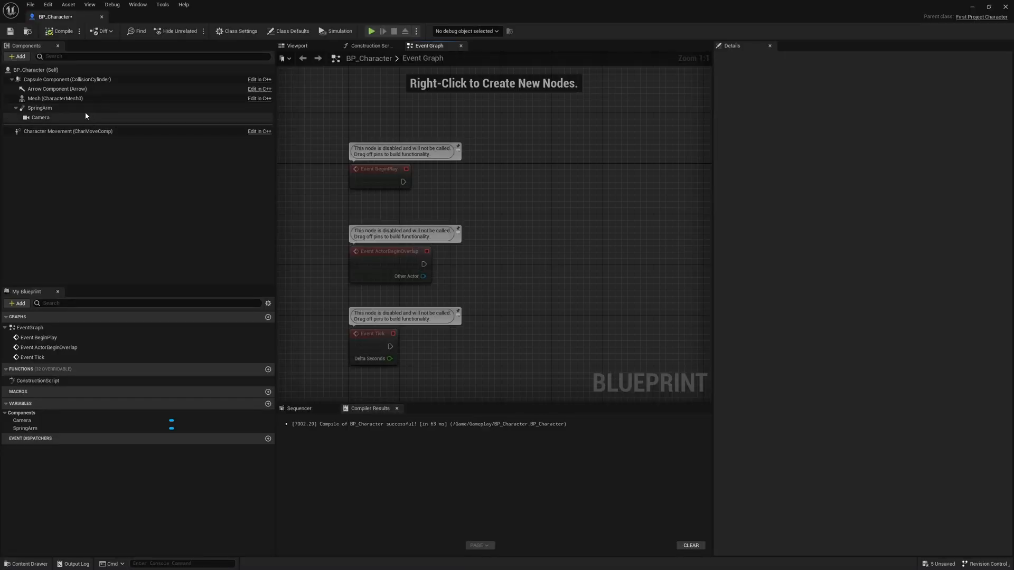
{"action": "mouse_move", "coordinate": [39, 107]}
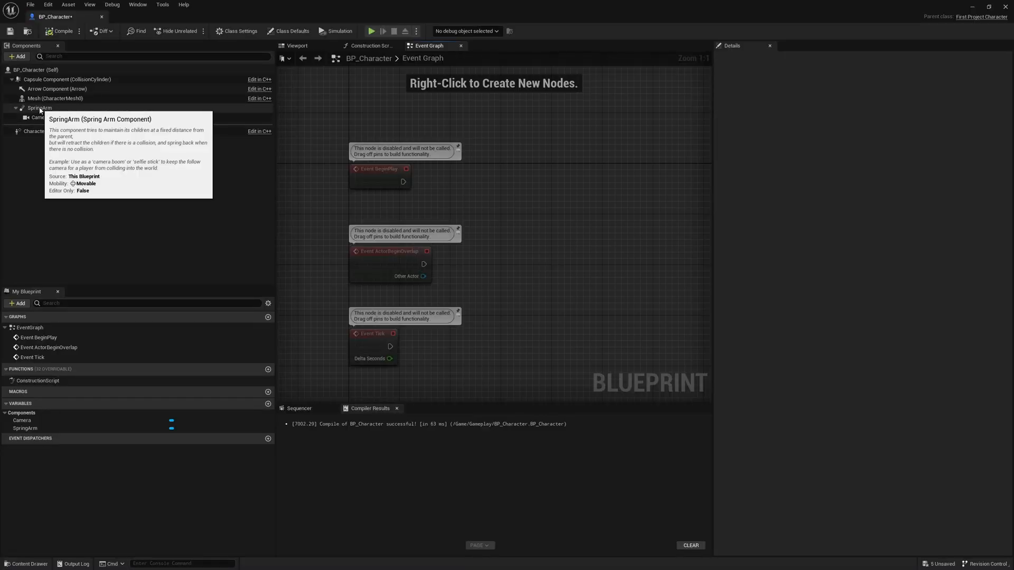
- Turn off Use Pawn Control Rotation on BP_Character's SpringArm and save the blueprint
{"action": "left_click", "coordinate": [39, 107]}
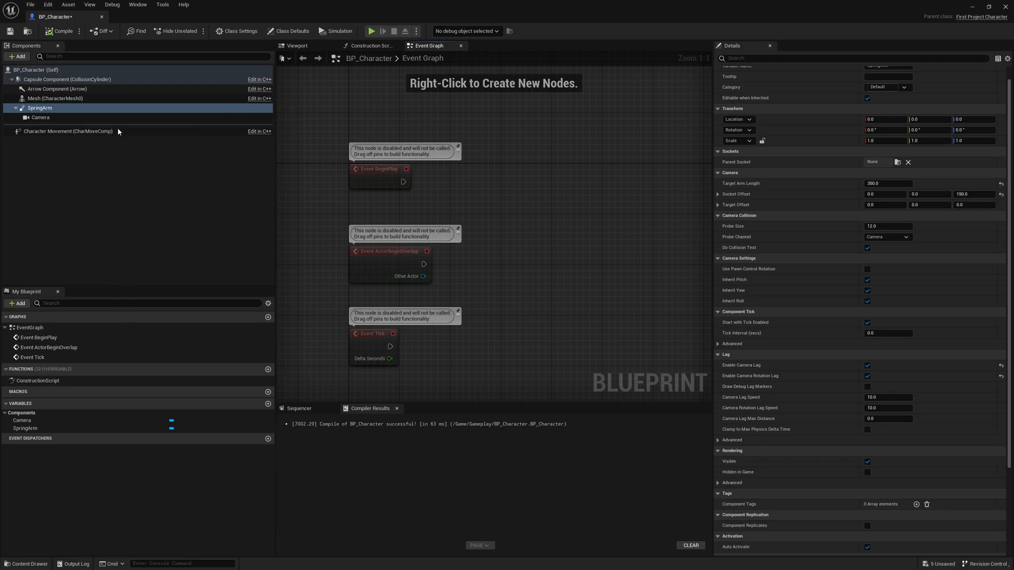
{"action": "mouse_move", "coordinate": [67, 136]}
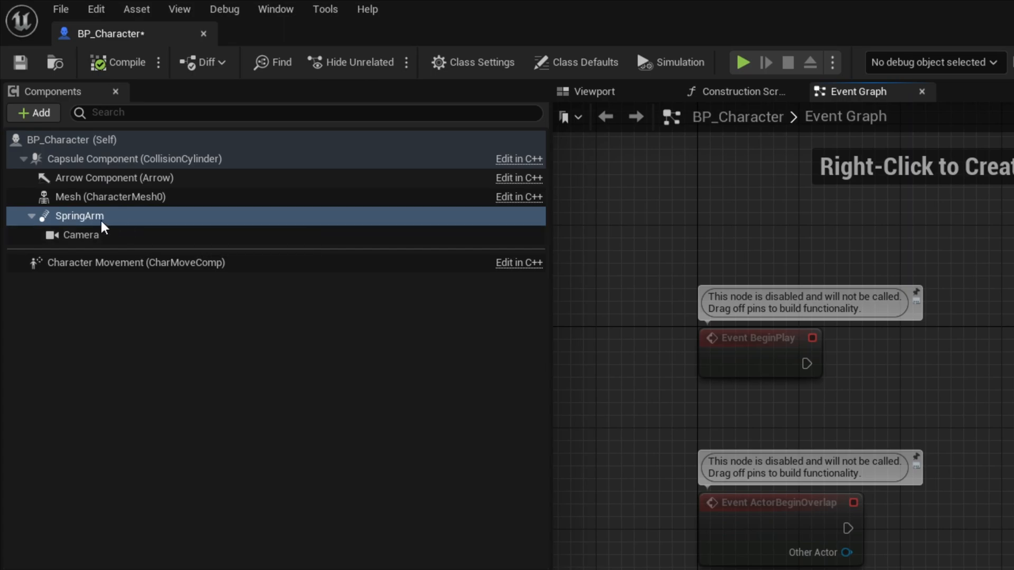
{"action": "mouse_move", "coordinate": [106, 251]}
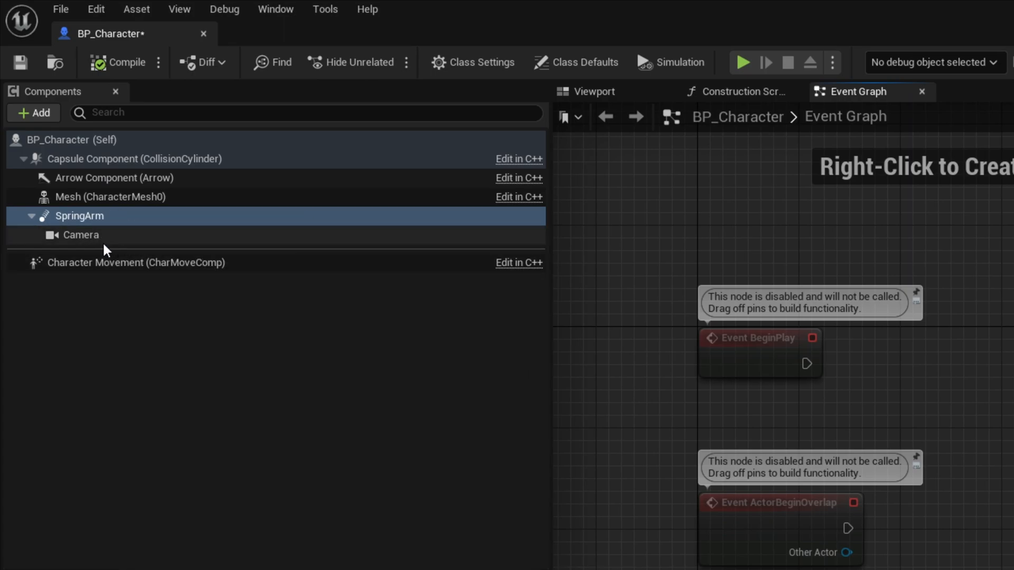
{"action": "mouse_move", "coordinate": [475, 255]}
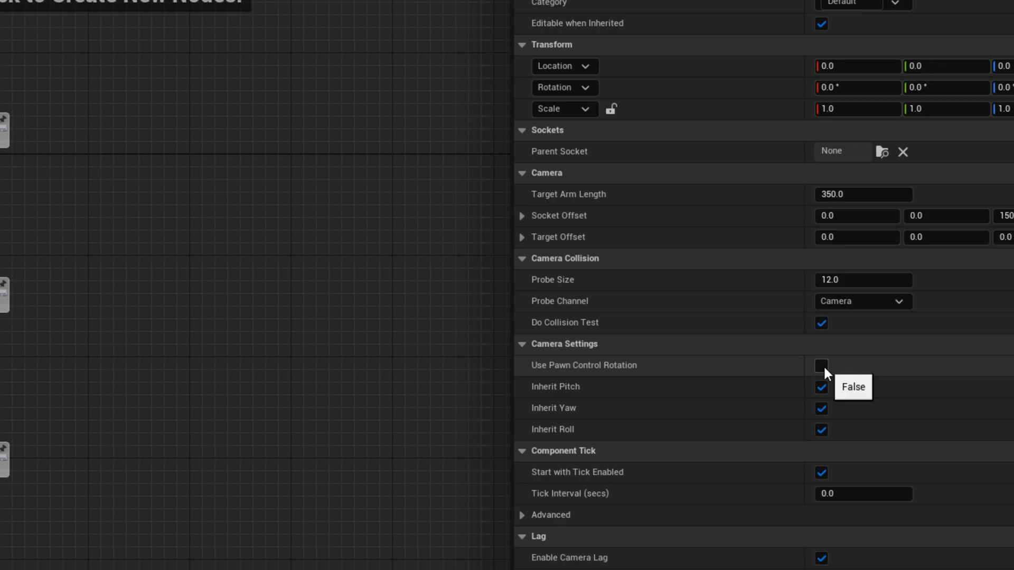
{"action": "left_click", "coordinate": [19, 63]}
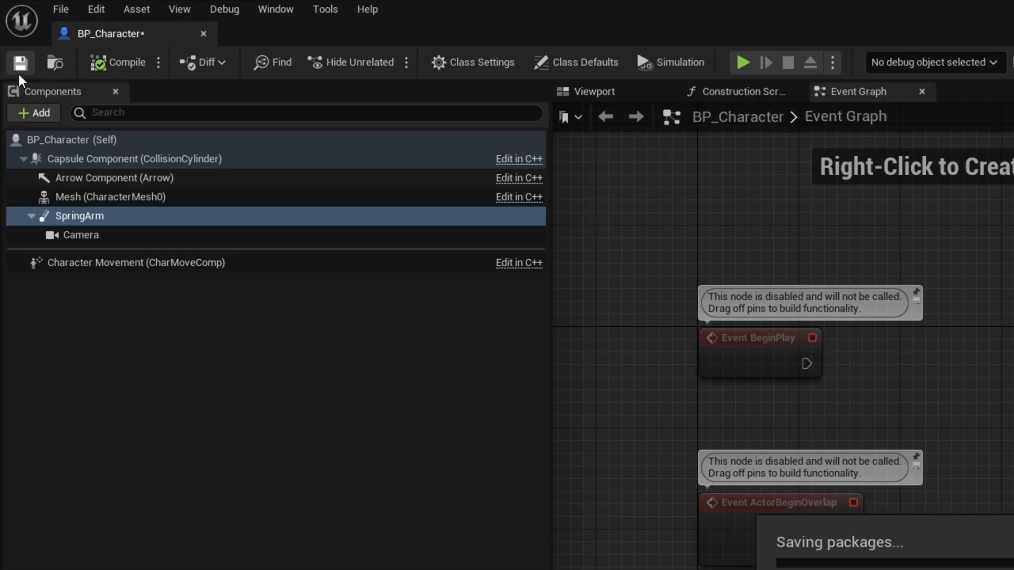
{"action": "left_click", "coordinate": [19, 63]}
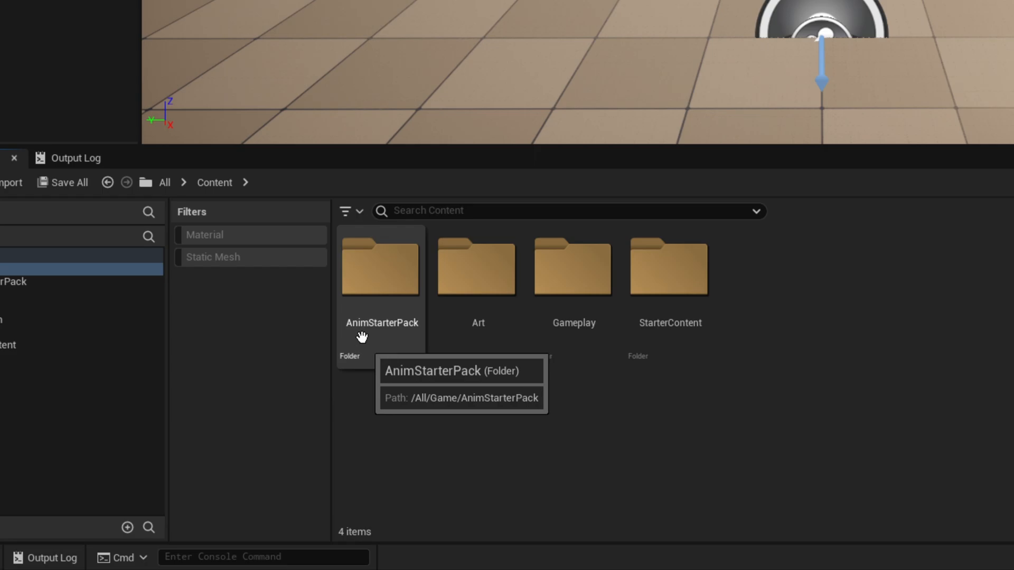
{"action": "mouse_move", "coordinate": [399, 294]}
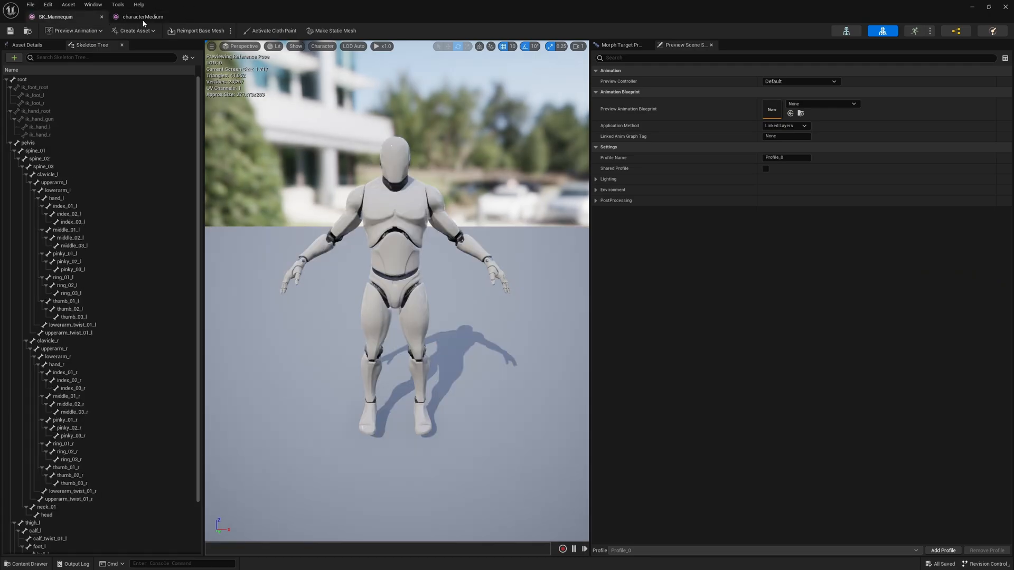
- Leave the SK_Mannequin and characterMedium mesh editors and return to the level
{"action": "left_click", "coordinate": [141, 16]}
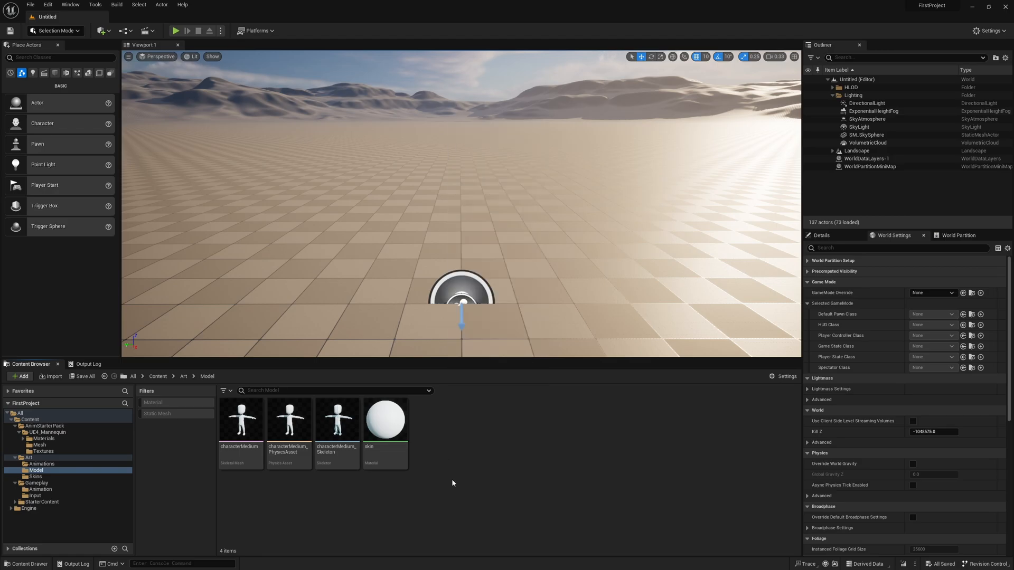
{"action": "mouse_move", "coordinate": [503, 448]}
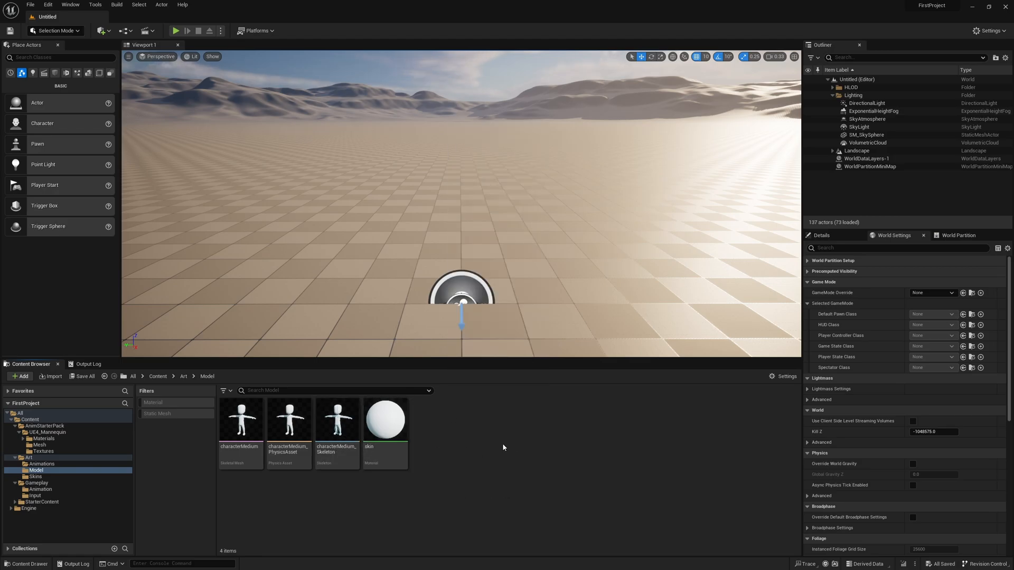
{"action": "mouse_move", "coordinate": [489, 445]}
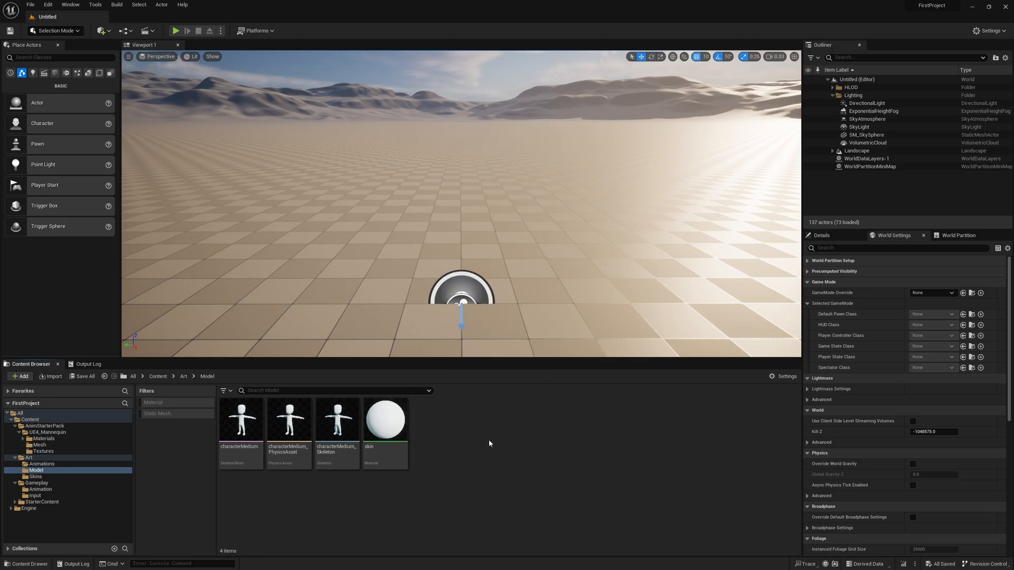
{"action": "mouse_move", "coordinate": [411, 484]}
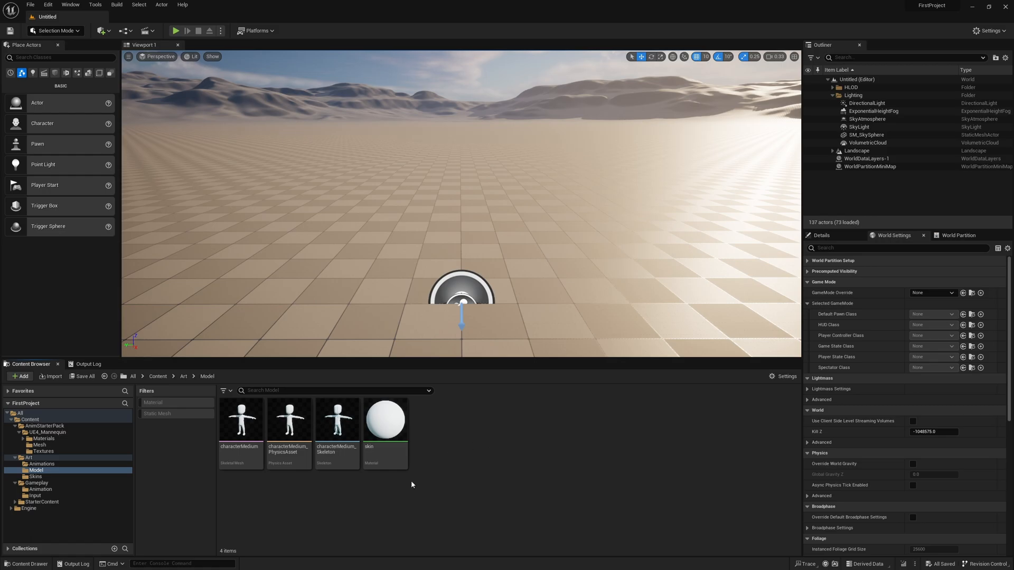
- Create a new IK Rig asset in Art/Model named IK_Kenney
{"action": "right_click", "coordinate": [411, 484]}
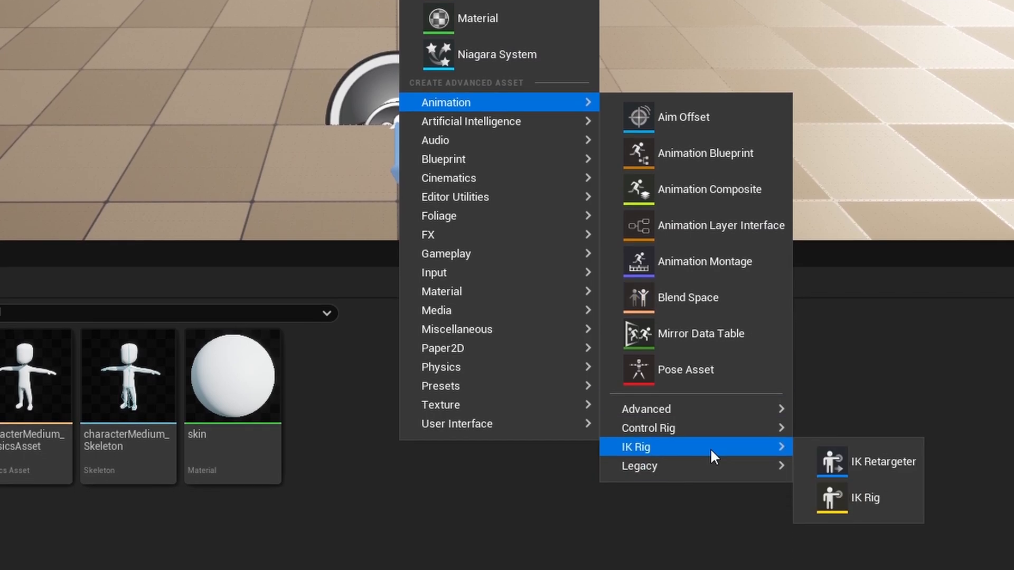
{"action": "left_click", "coordinate": [865, 498]}
{"action": "type", "text": "IK_"}
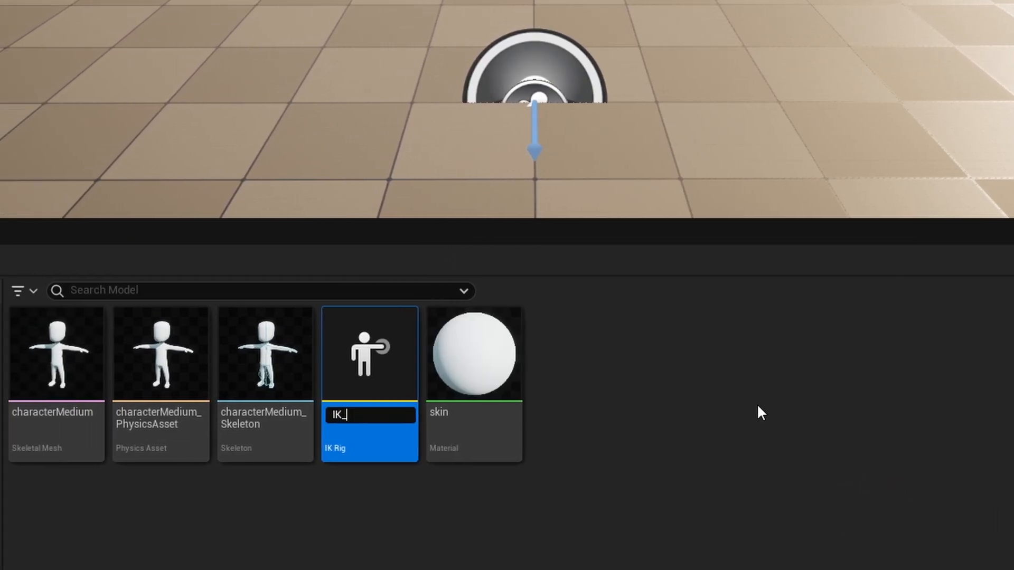
{"action": "type", "text": "Kenney"}
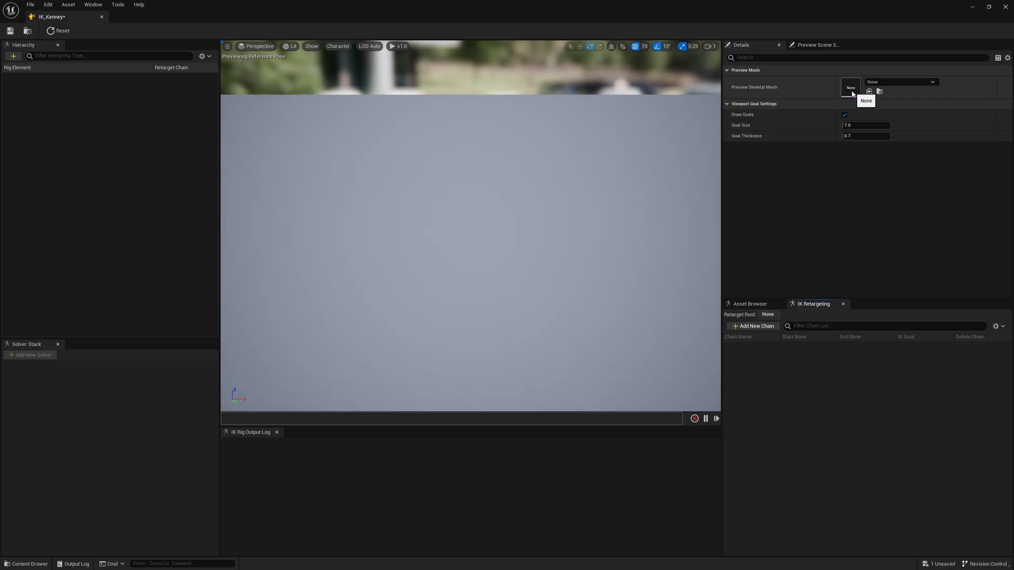
- Set IK_Kenney's Preview Skeletal Mesh to characterMedium so its bones appear
{"action": "left_click", "coordinate": [931, 81]}
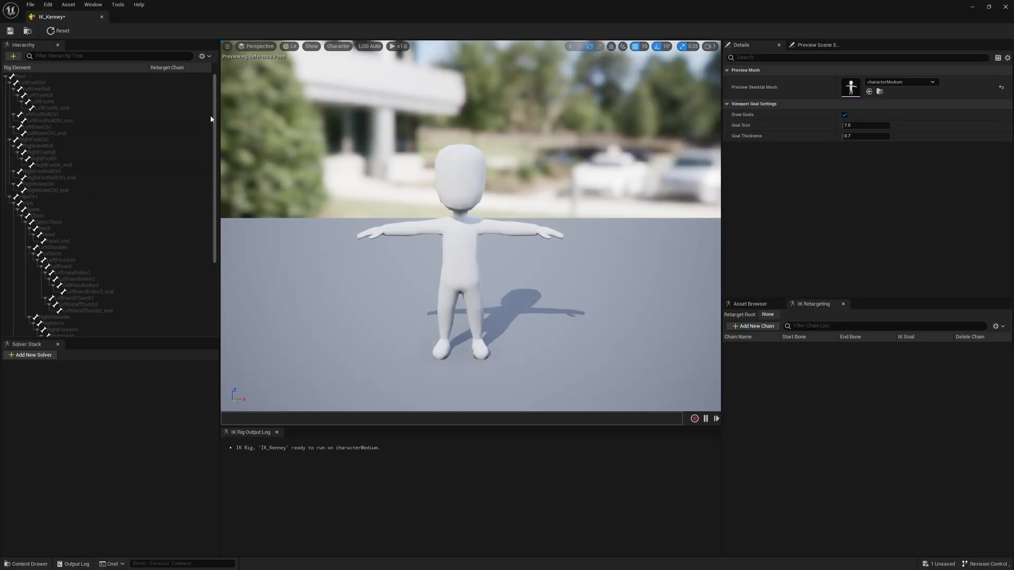
{"action": "mouse_move", "coordinate": [106, 126]}
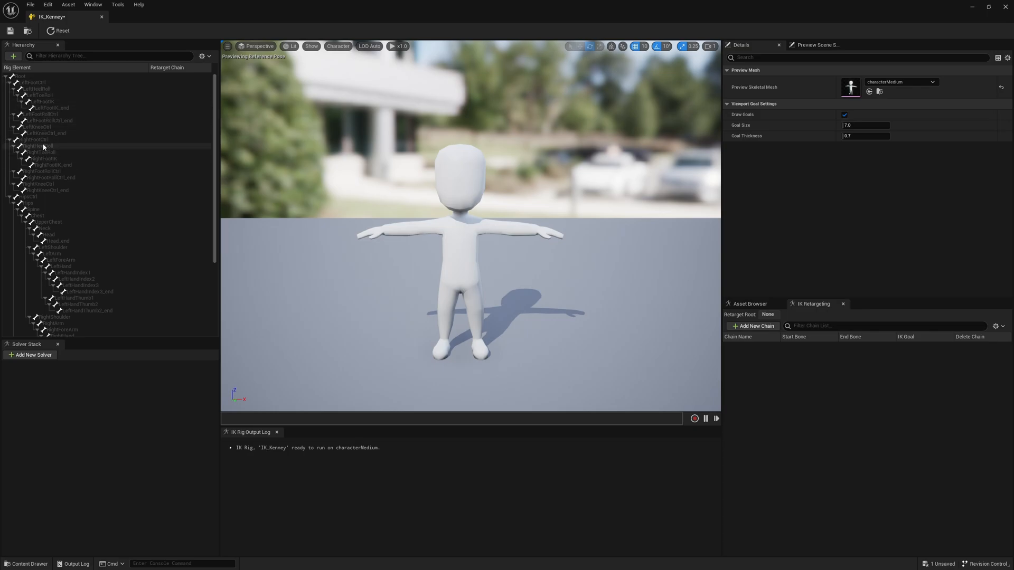
{"action": "mouse_move", "coordinate": [378, 185]}
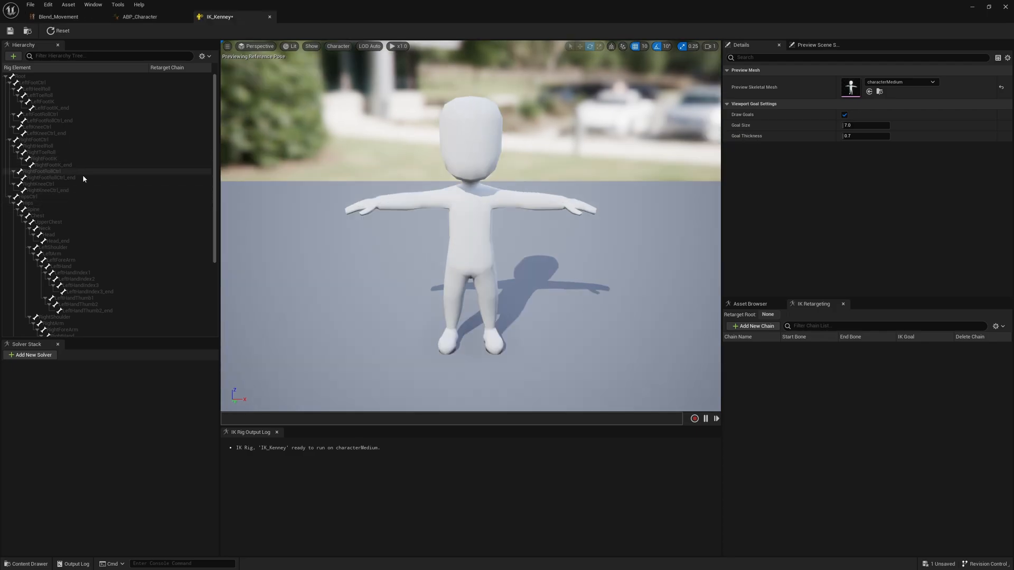
- Add LeftArm and RightArm retarget chains from the upper arm bones down to the hands
{"action": "left_click", "coordinate": [53, 228]}
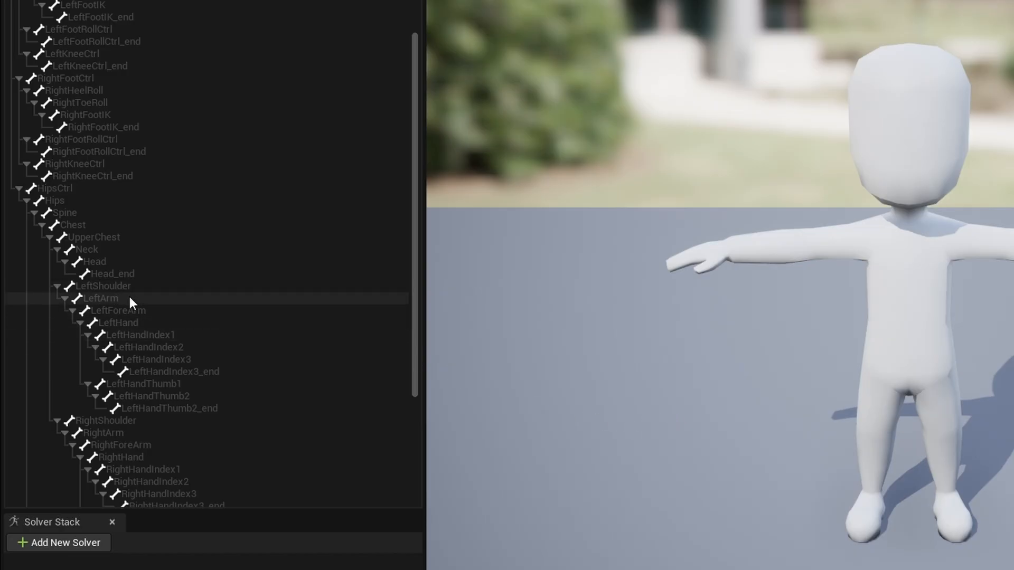
{"action": "left_click", "coordinate": [101, 298]}
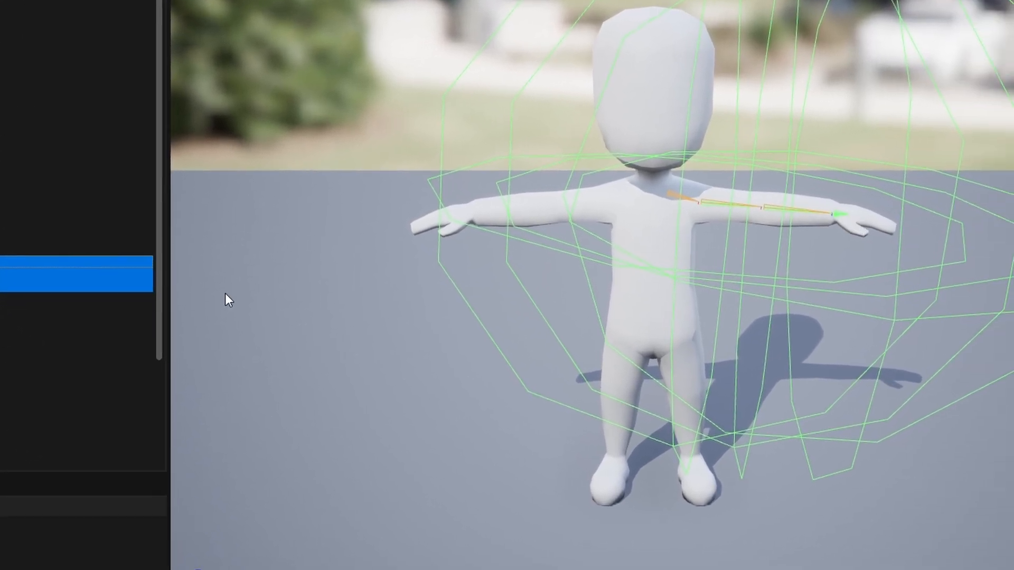
{"action": "right_click", "coordinate": [97, 260]}
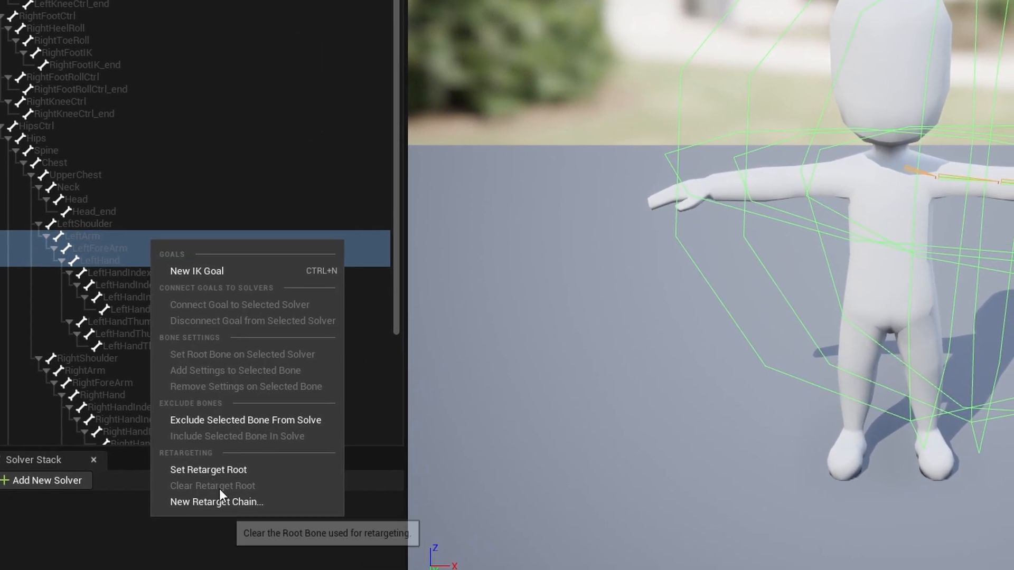
{"action": "left_click", "coordinate": [217, 502]}
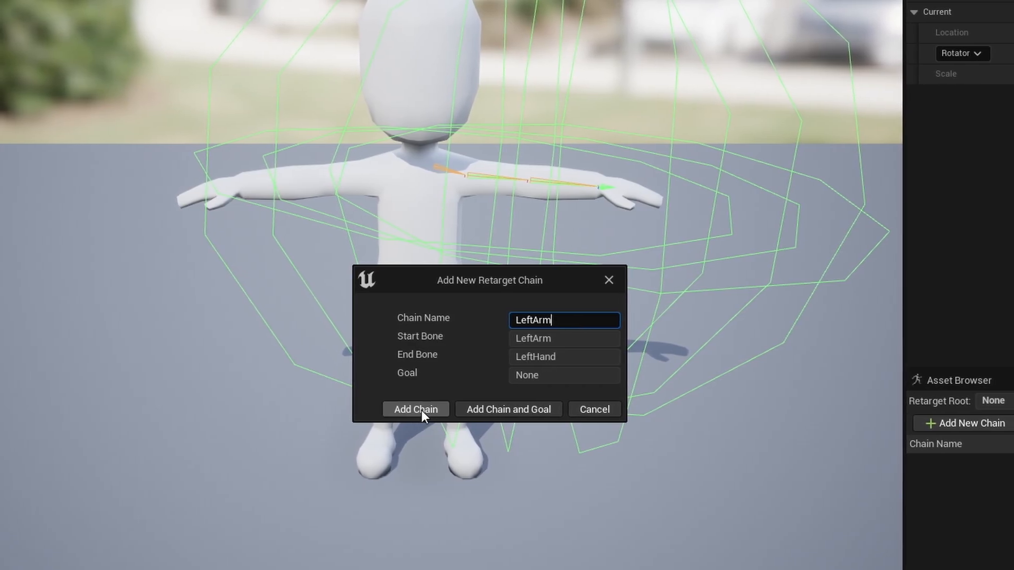
{"action": "left_click", "coordinate": [415, 409]}
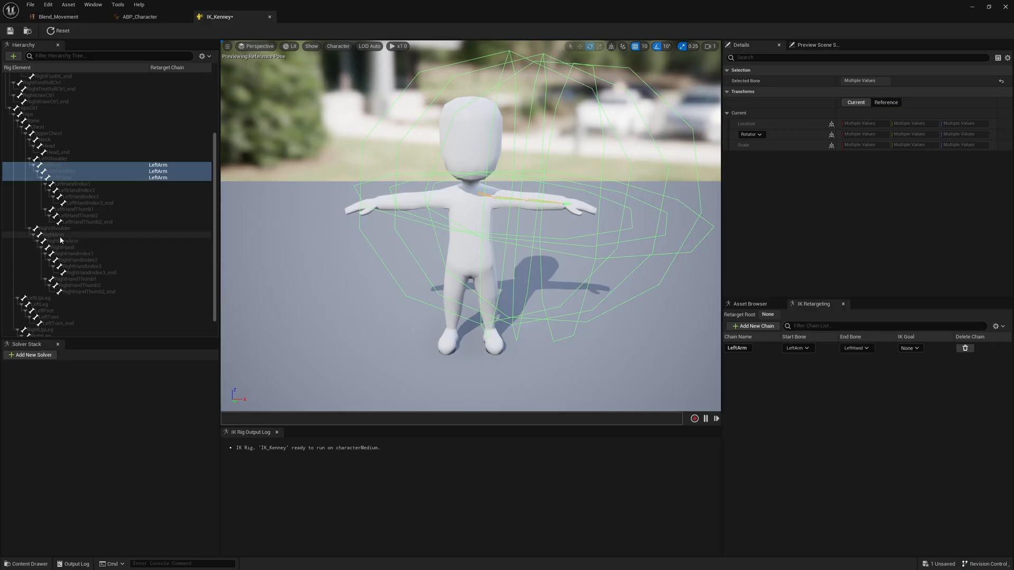
{"action": "right_click", "coordinate": [58, 241]}
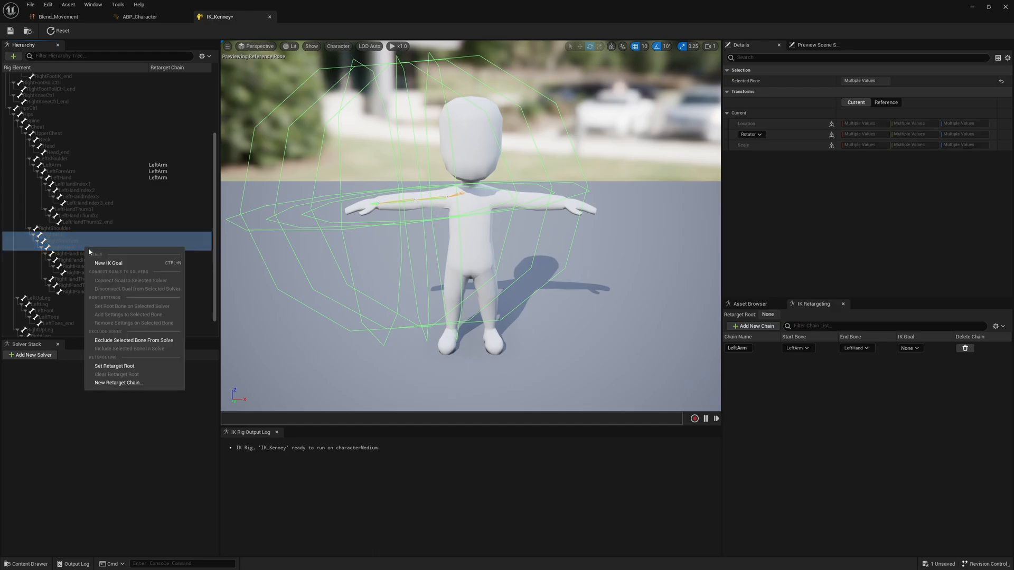
{"action": "left_click", "coordinate": [118, 383]}
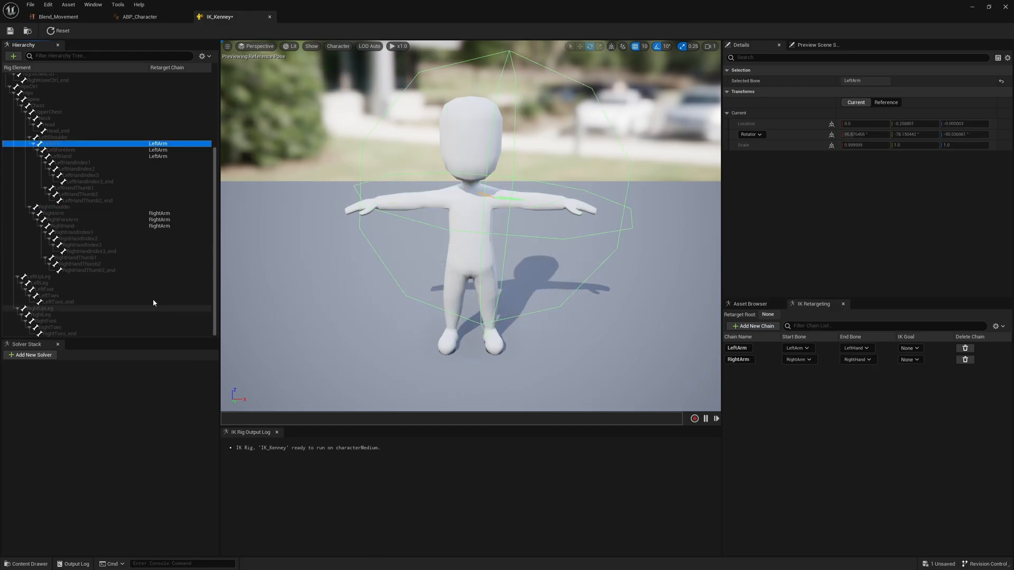
{"action": "mouse_move", "coordinate": [46, 278]}
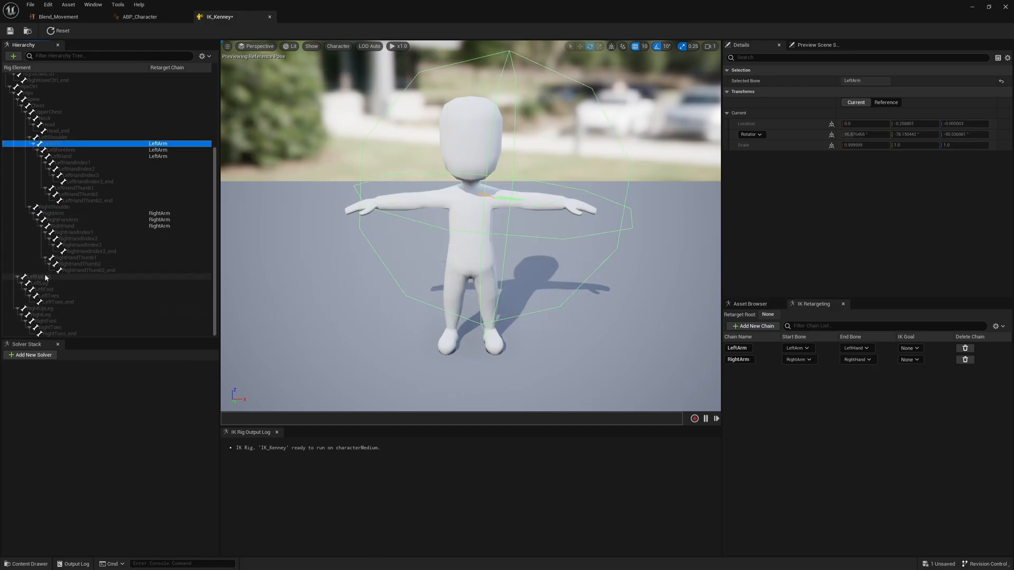
- Add LeftLeg and RightLeg retarget chains from the upper legs down to the toe ends
{"action": "left_click", "coordinate": [33, 283]}
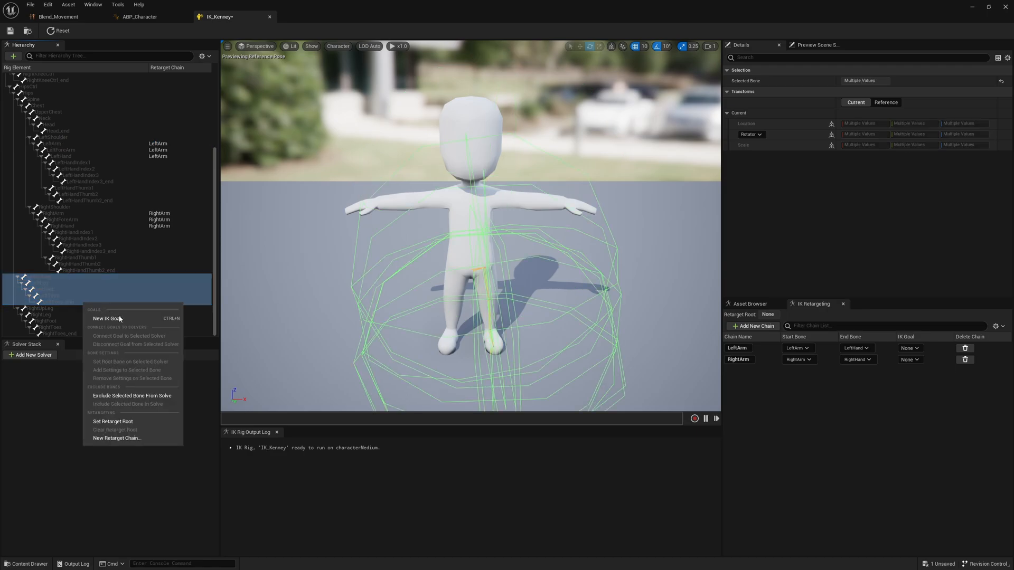
{"action": "left_click", "coordinate": [117, 437]}
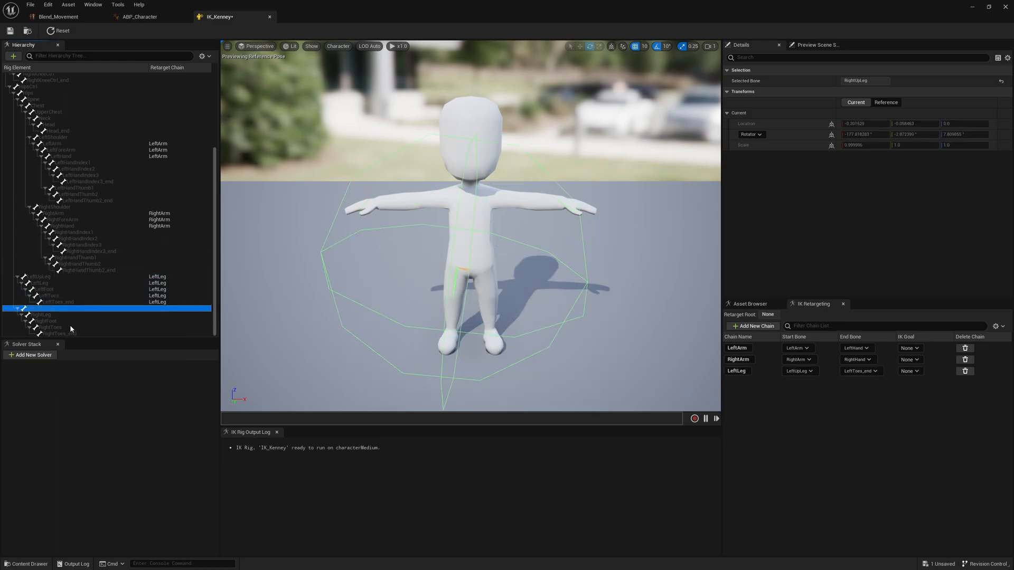
{"action": "right_click", "coordinate": [45, 320]}
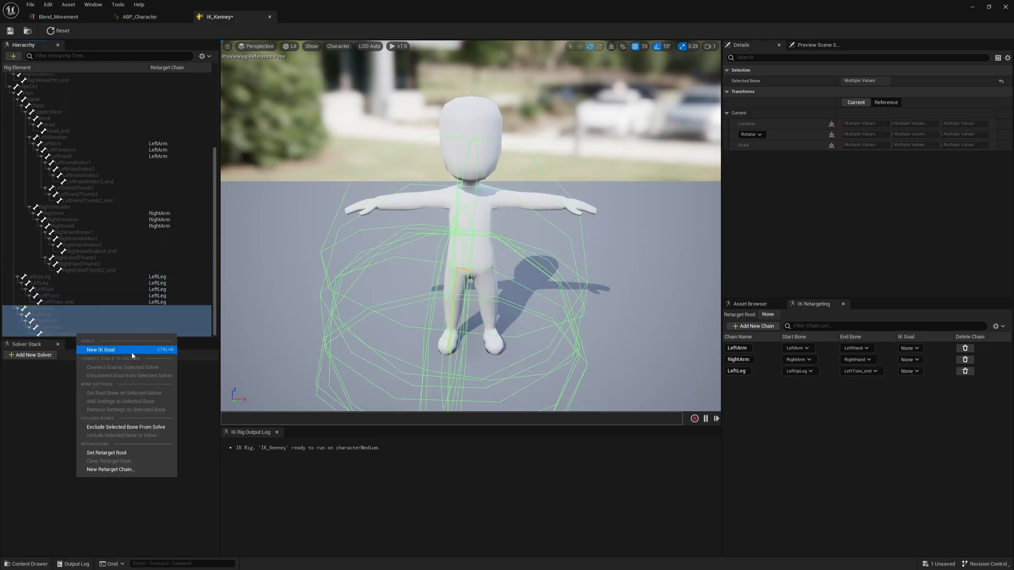
{"action": "left_click", "coordinate": [110, 469]}
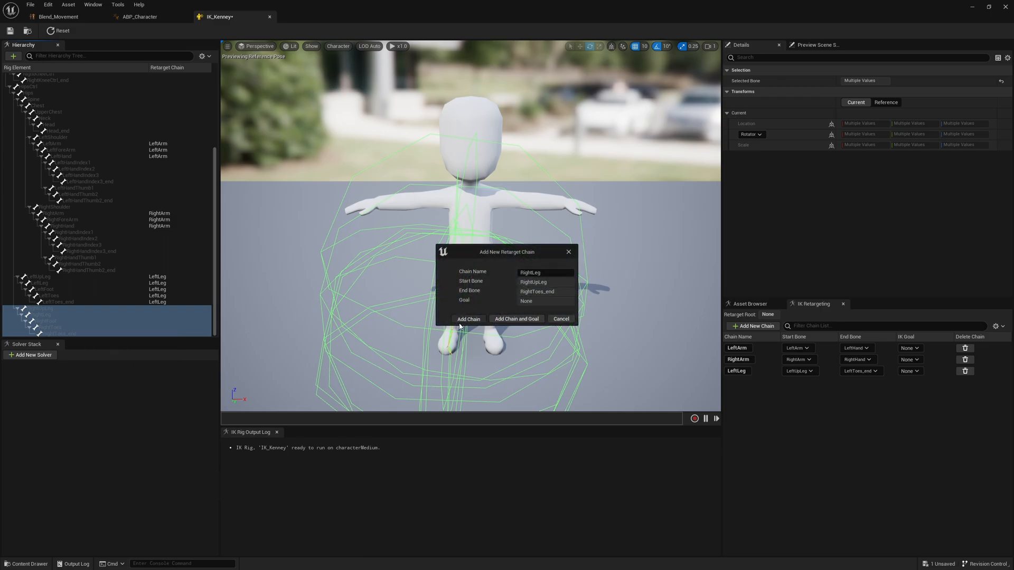
{"action": "left_click", "coordinate": [468, 318]}
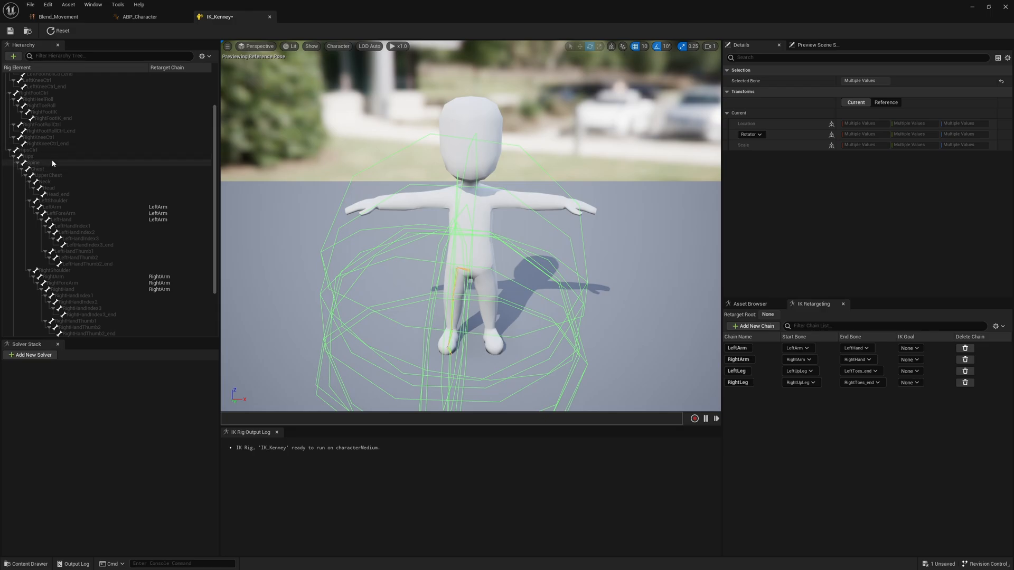
- Add a retarget chain named Spine spanning Hips to UpperChest
{"action": "left_click", "coordinate": [29, 156]}
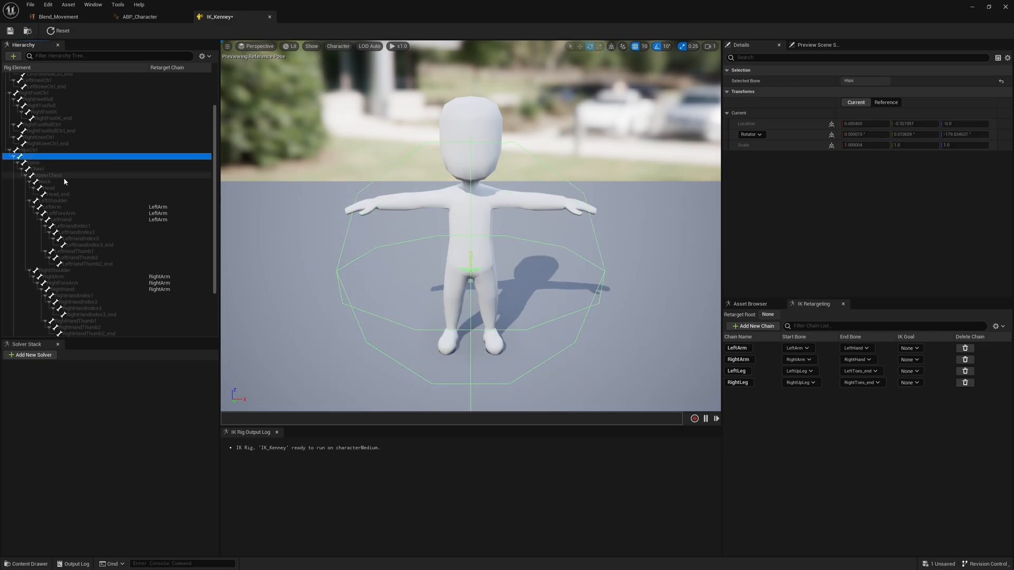
{"action": "left_click", "coordinate": [33, 165]}
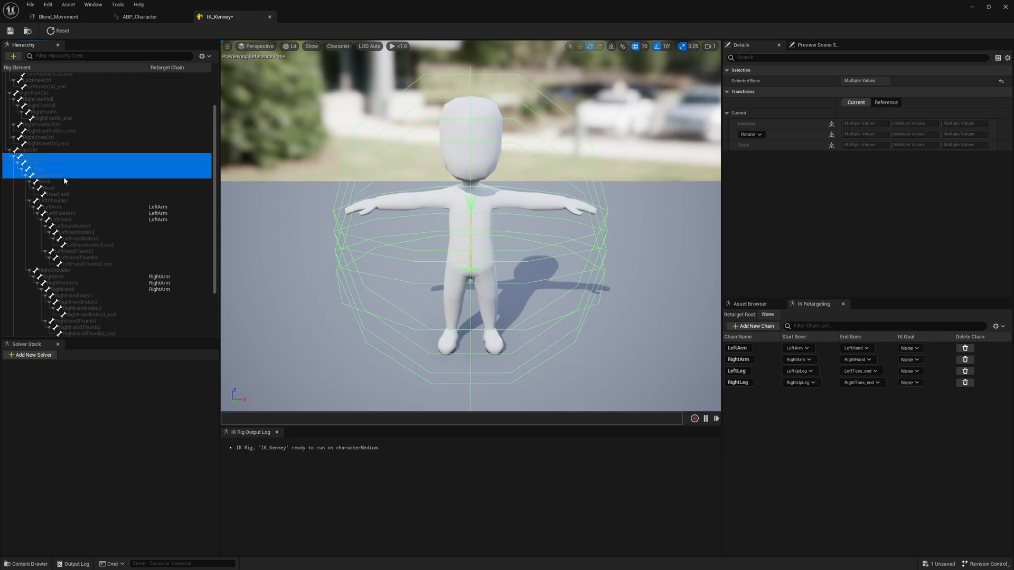
{"action": "left_click", "coordinate": [750, 326]}
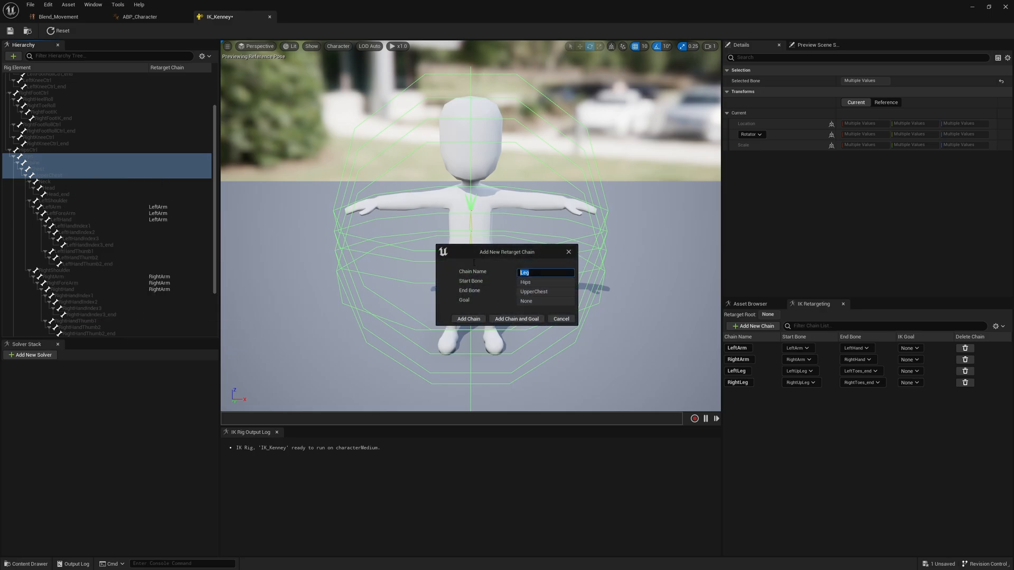
{"action": "mouse_move", "coordinate": [442, 252]}
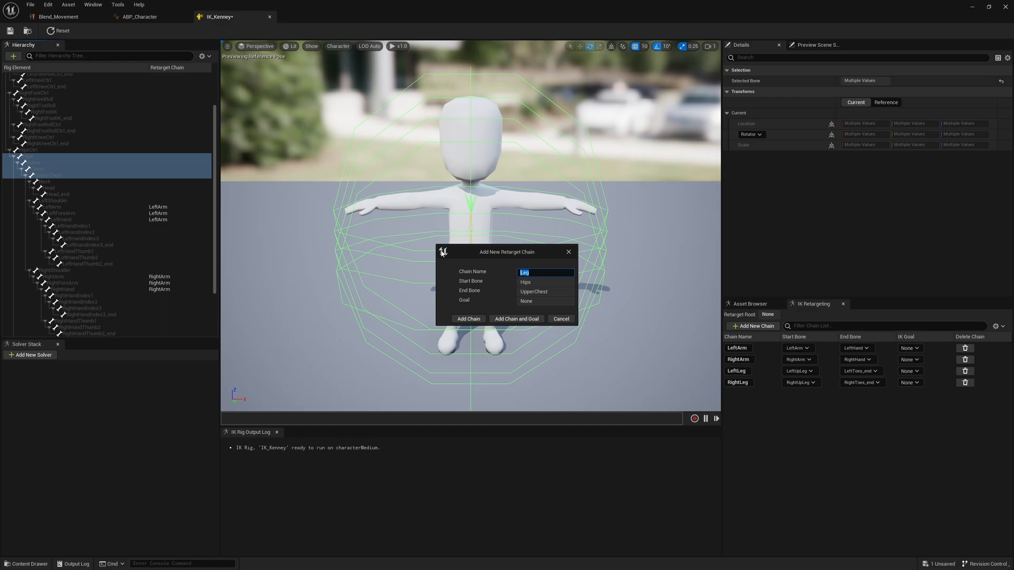
{"action": "type", "text": "Spine"}
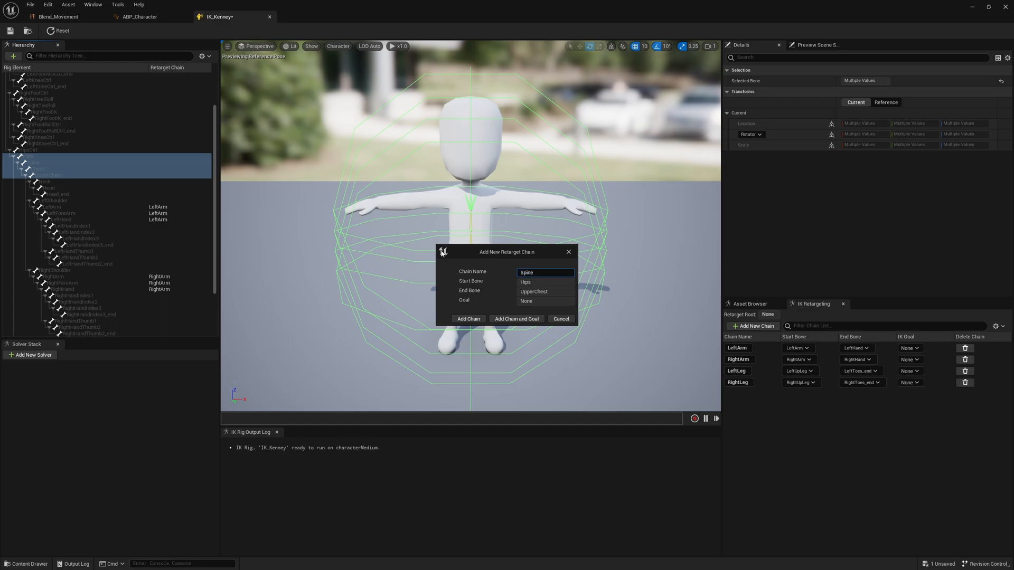
{"action": "left_click", "coordinate": [468, 319]}
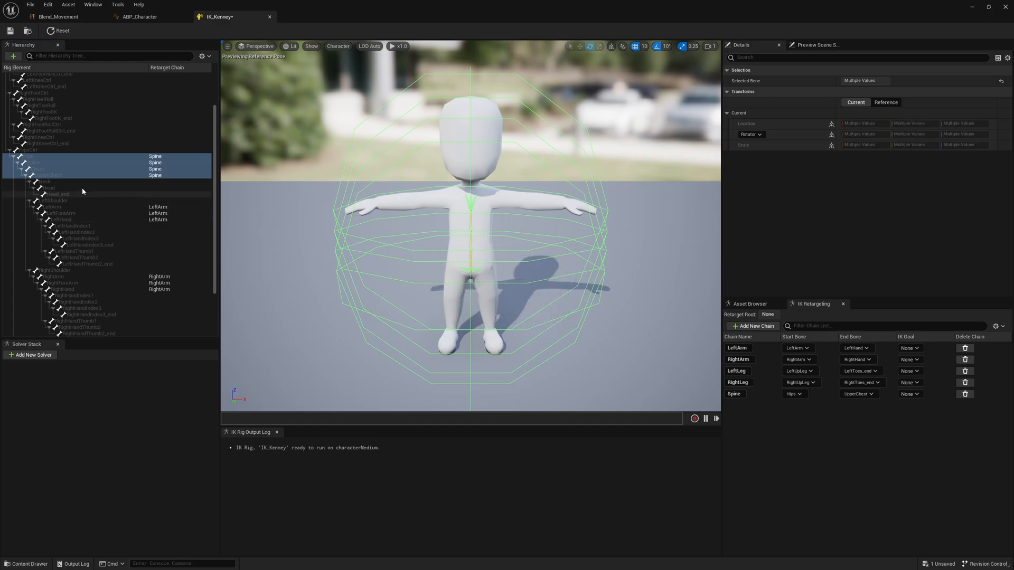
- Add a Head retarget chain covering the Neck to Head_end bones
{"action": "left_click", "coordinate": [48, 181]}
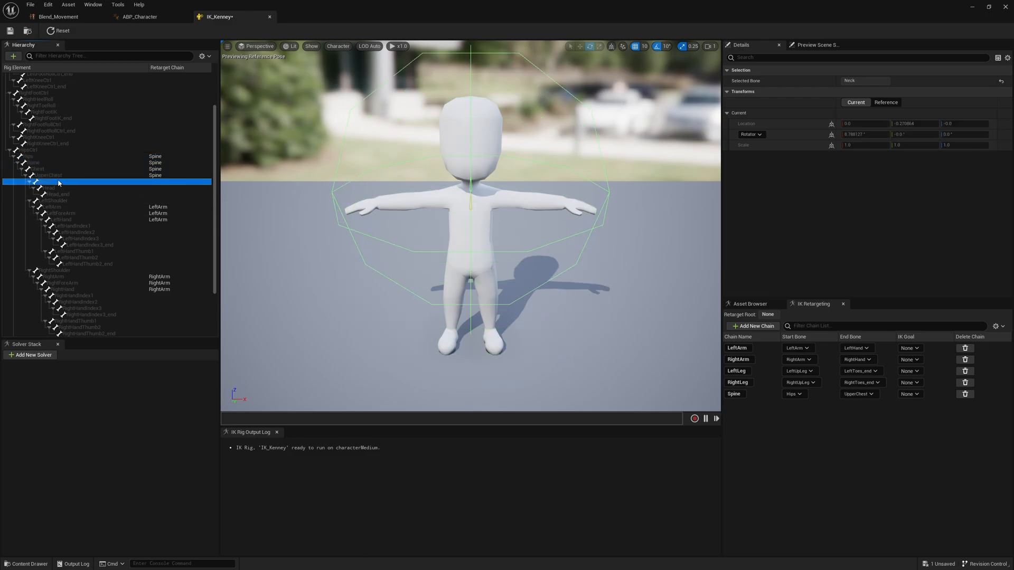
{"action": "right_click", "coordinate": [42, 188]}
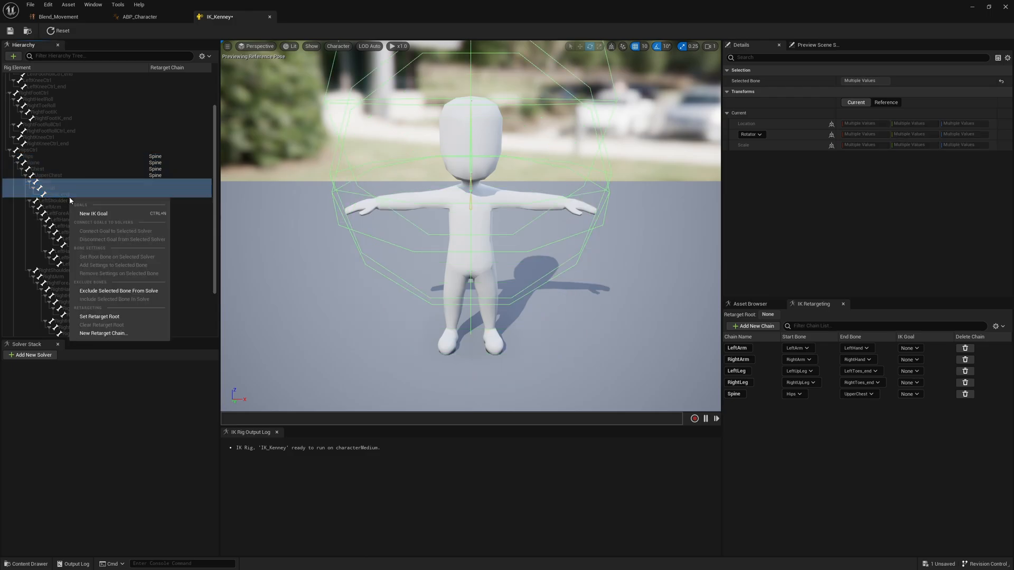
{"action": "left_click", "coordinate": [103, 332]}
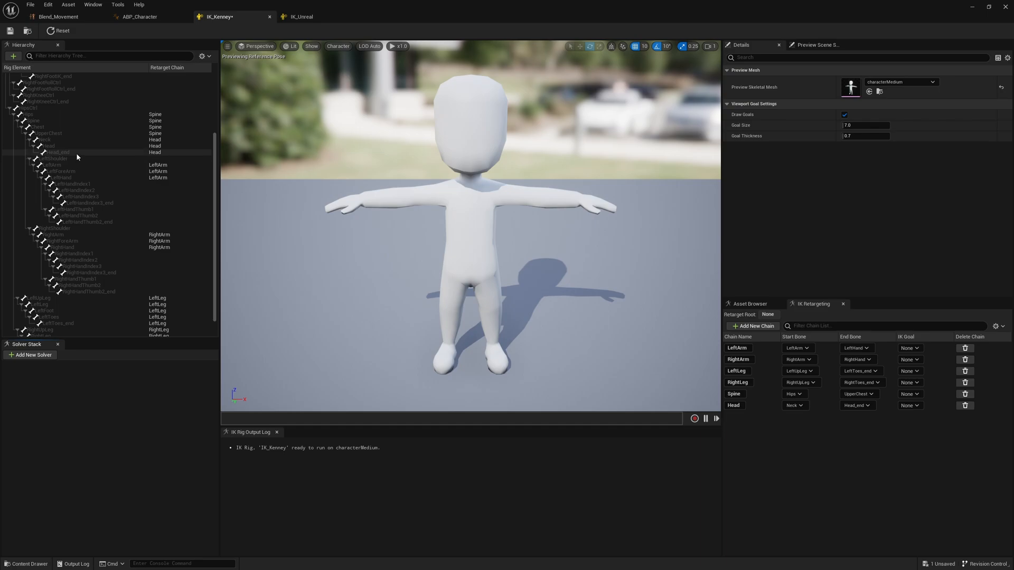
- Add a Full Body IK solver and a Head_end IK goal assigned to the Head chain
{"action": "right_click", "coordinate": [55, 152]}
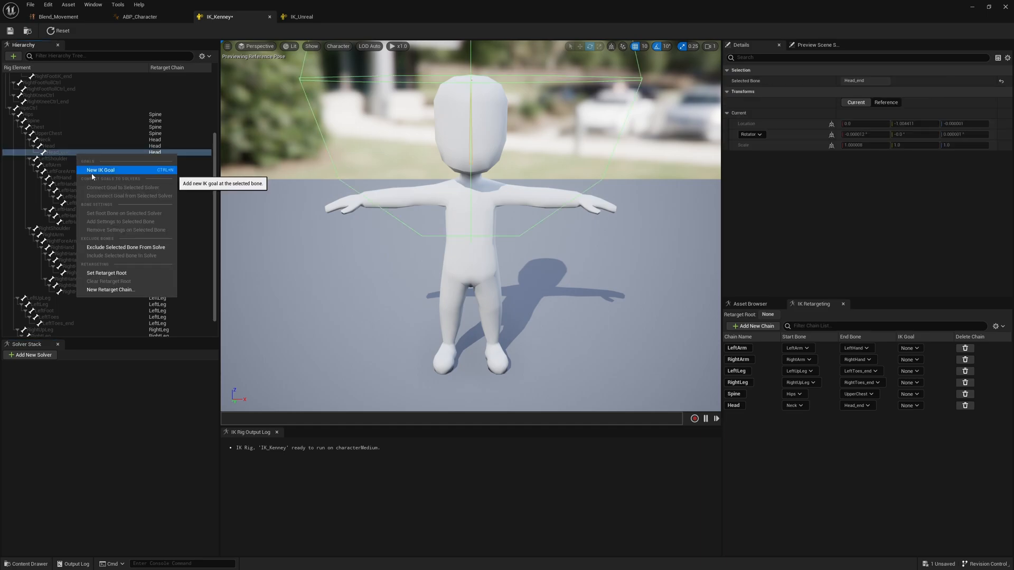
{"action": "left_click", "coordinate": [102, 169]}
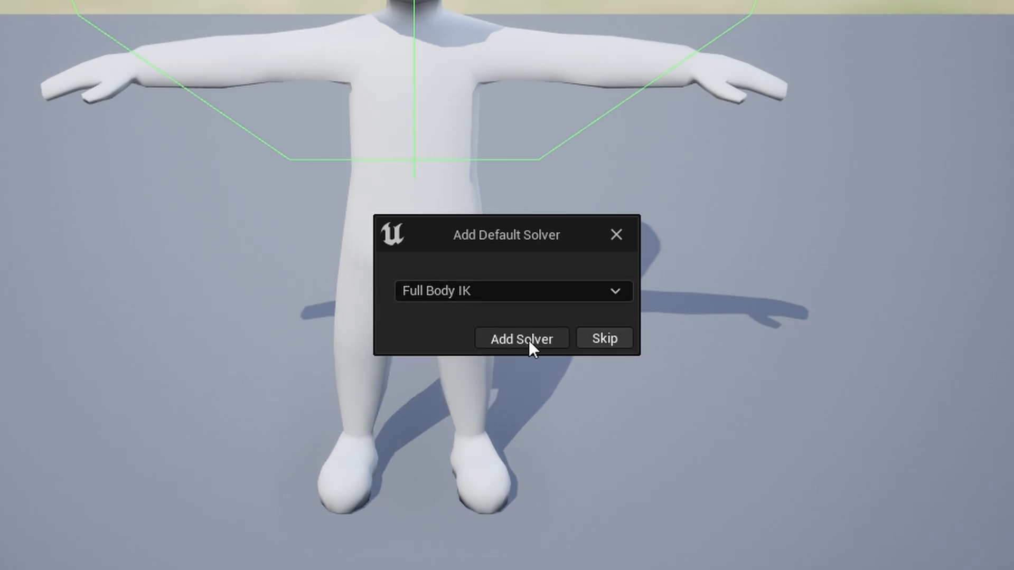
{"action": "left_click", "coordinate": [521, 338]}
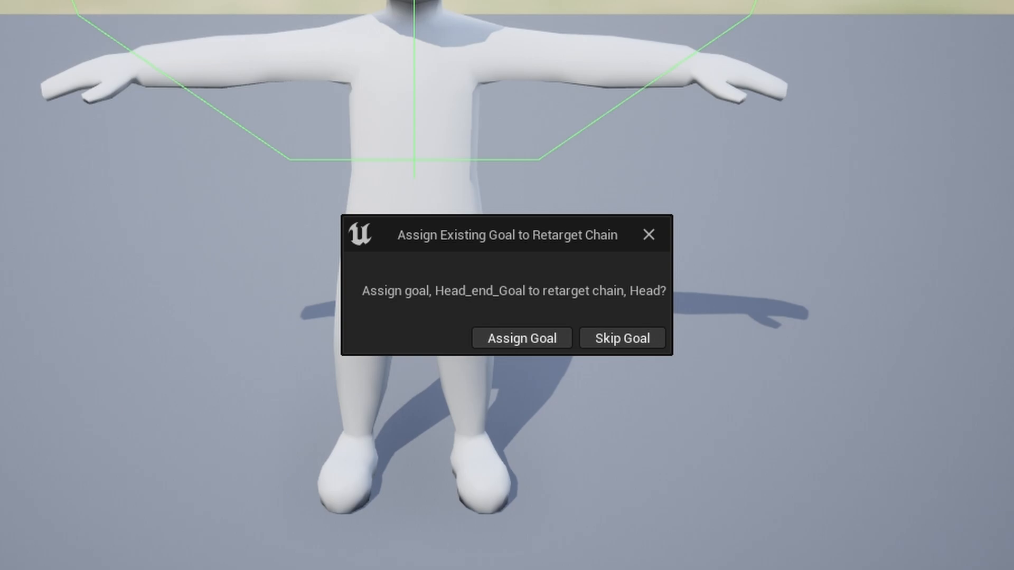
{"action": "mouse_move", "coordinate": [435, 313]}
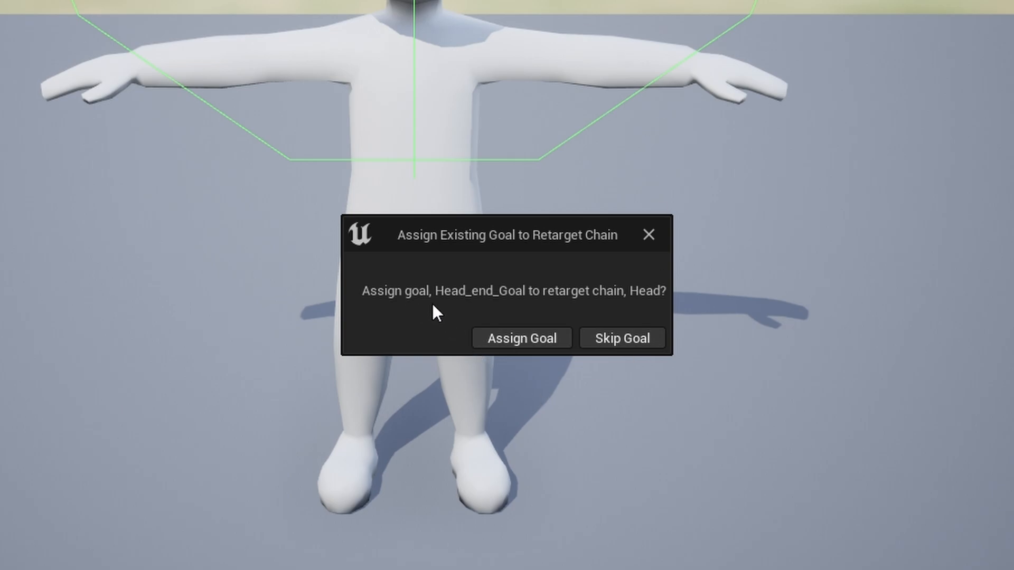
{"action": "mouse_move", "coordinate": [581, 310]}
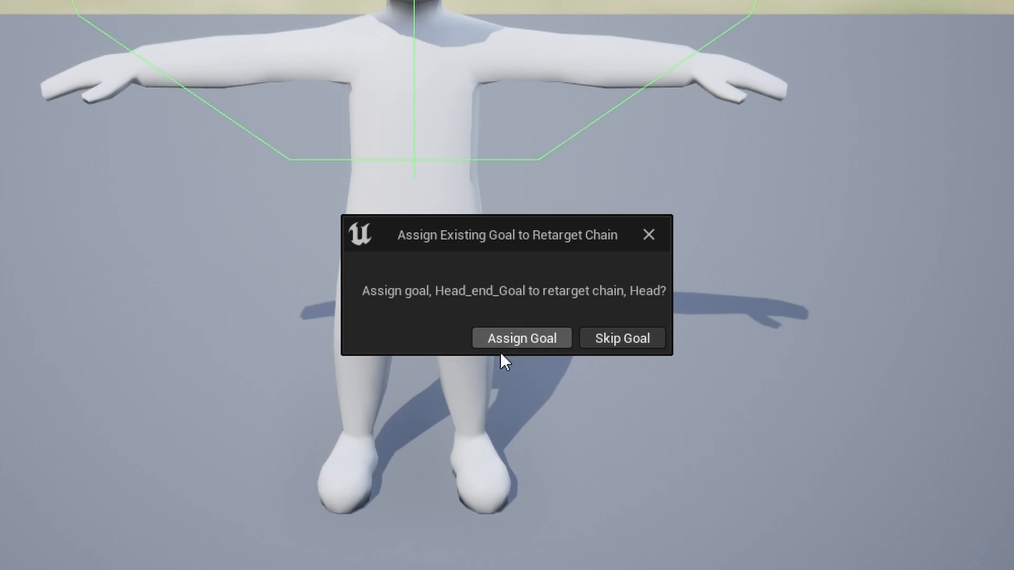
{"action": "left_click", "coordinate": [521, 338]}
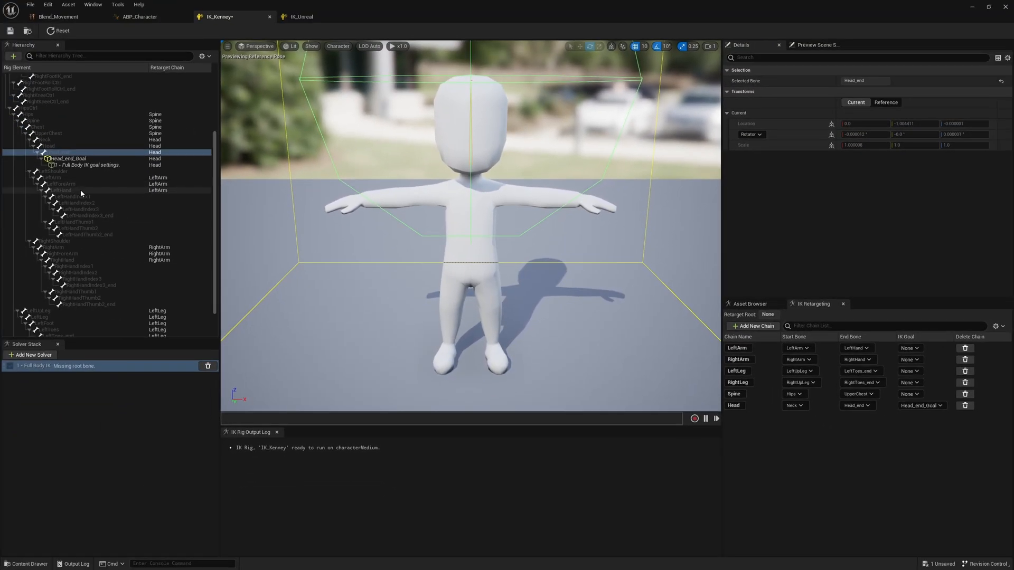
- Add LeftHand and LeftToes_end IK goals assigned to the LeftArm and LeftLeg chains
{"action": "left_click", "coordinate": [59, 190]}
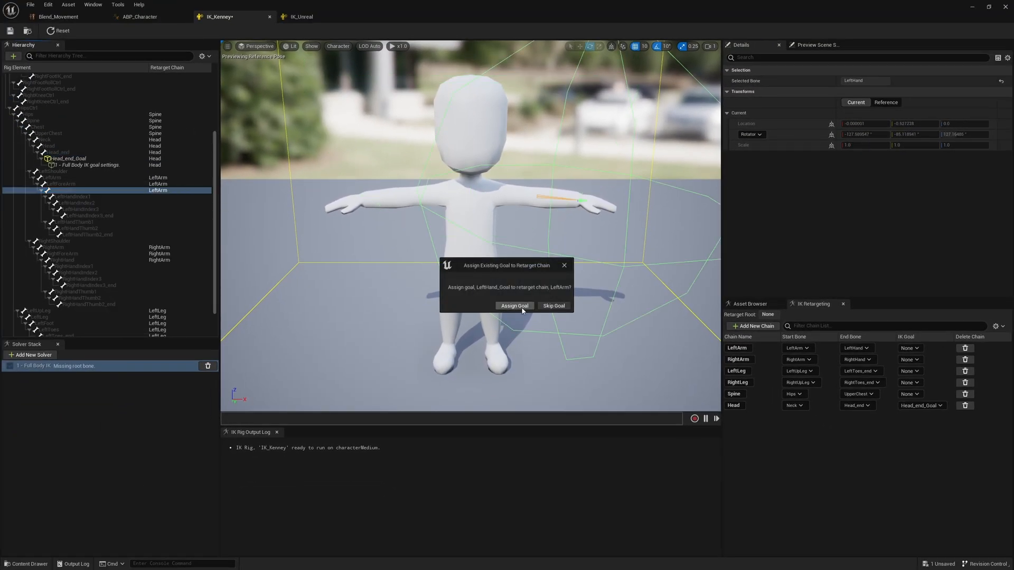
{"action": "left_click", "coordinate": [514, 305]}
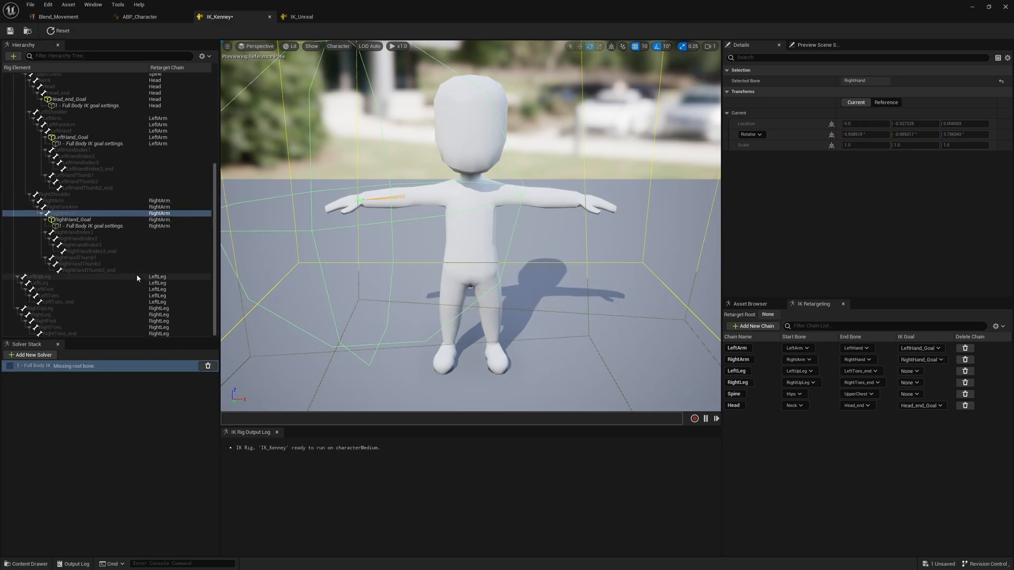
{"action": "left_click", "coordinate": [58, 302]}
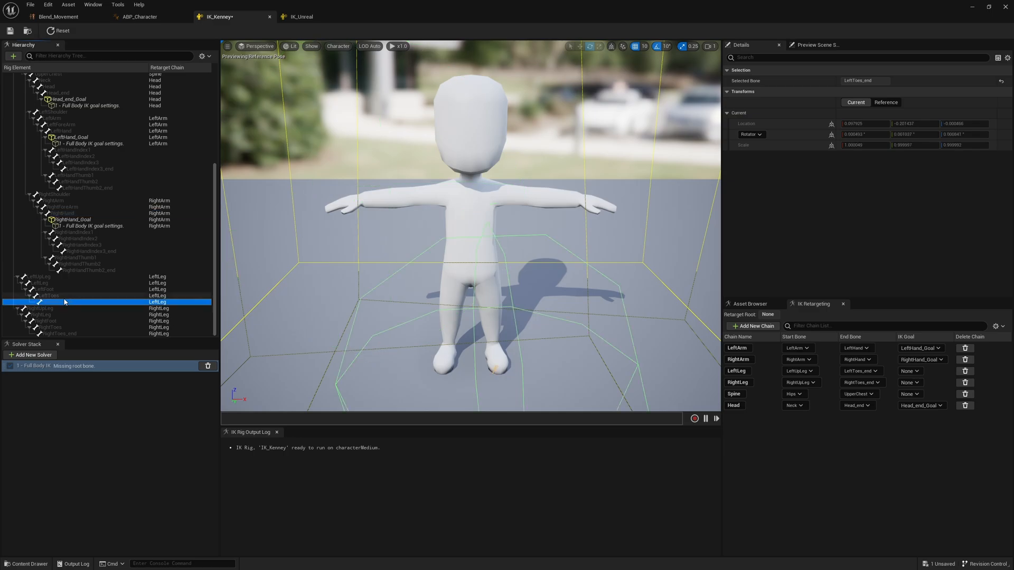
{"action": "mouse_move", "coordinate": [152, 326]}
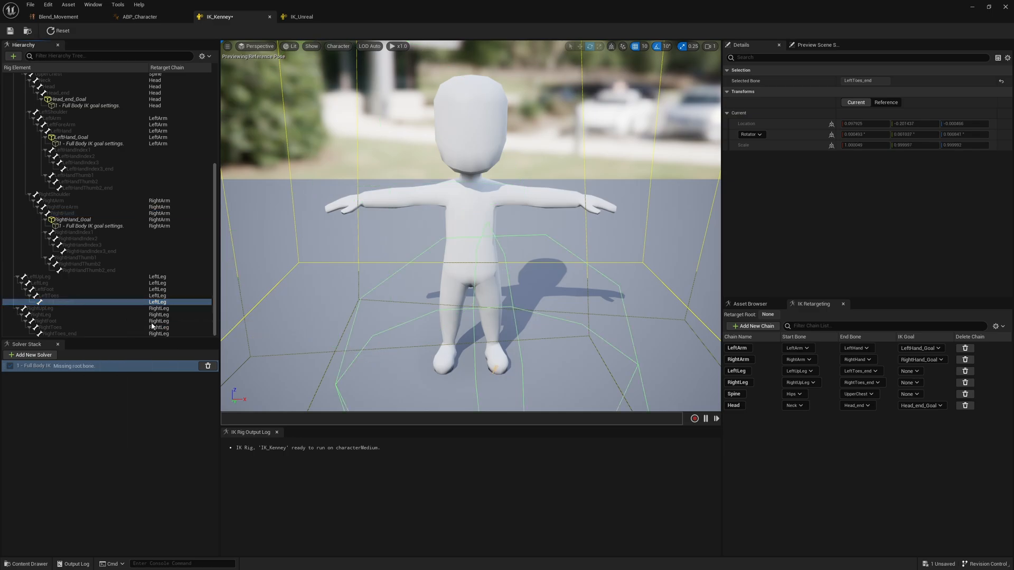
{"action": "left_click", "coordinate": [910, 371]}
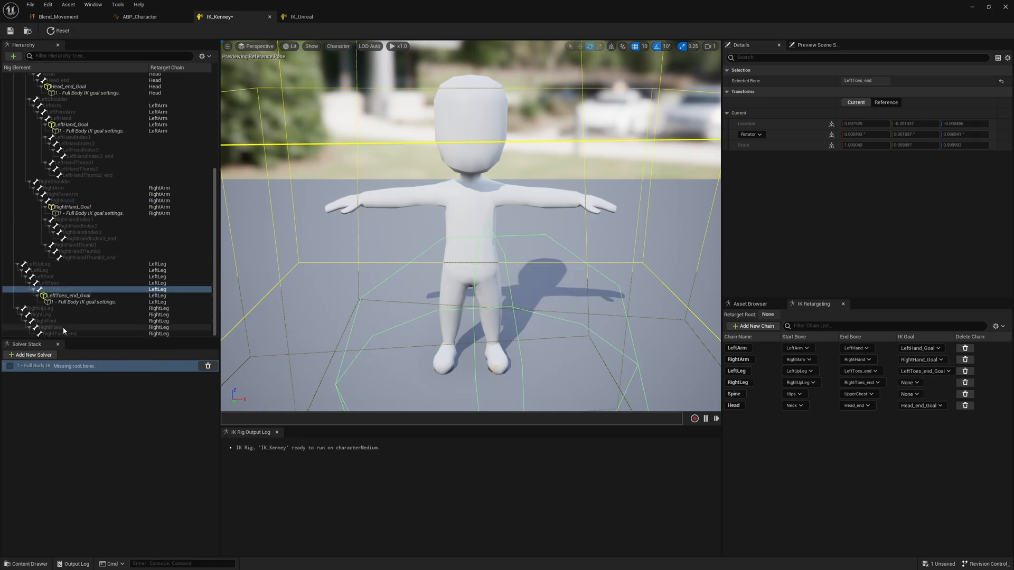
{"action": "right_click", "coordinate": [52, 326]}
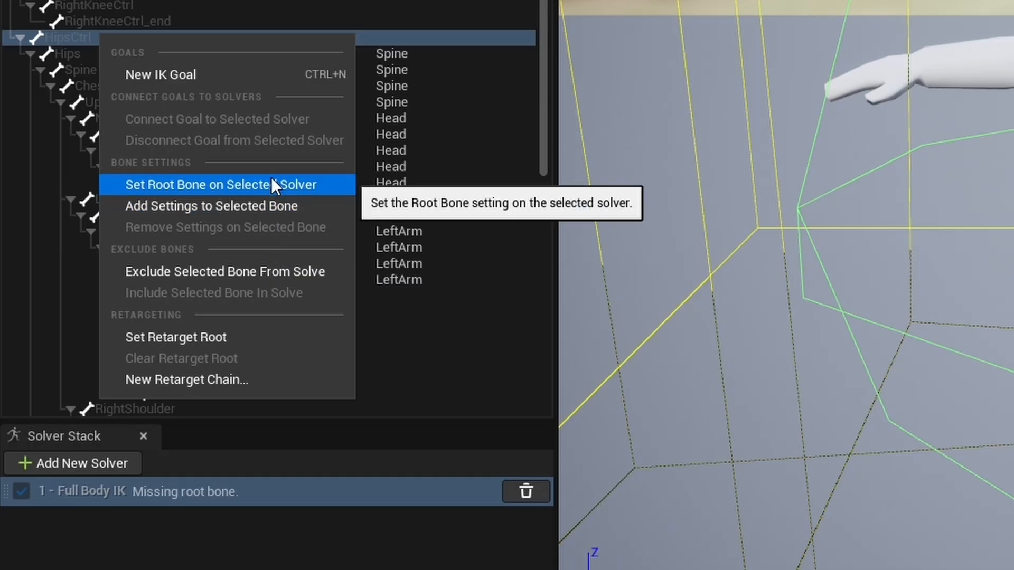
- Make HipsCtrl the solver root bone, Hips the retarget root, and save IK_Kenney
{"action": "left_click", "coordinate": [221, 184]}
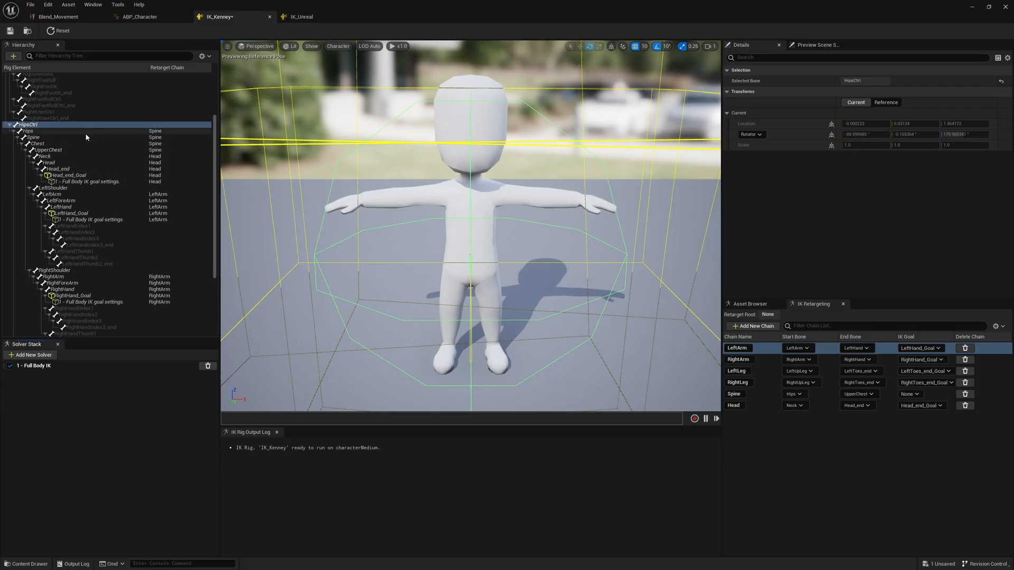
{"action": "mouse_move", "coordinate": [67, 135]}
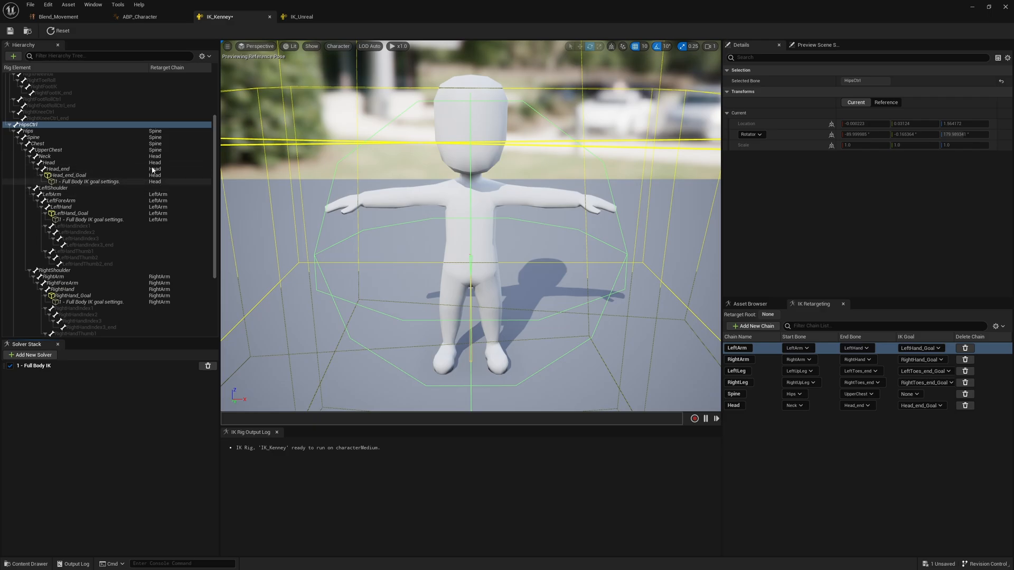
{"action": "mouse_move", "coordinate": [105, 181]}
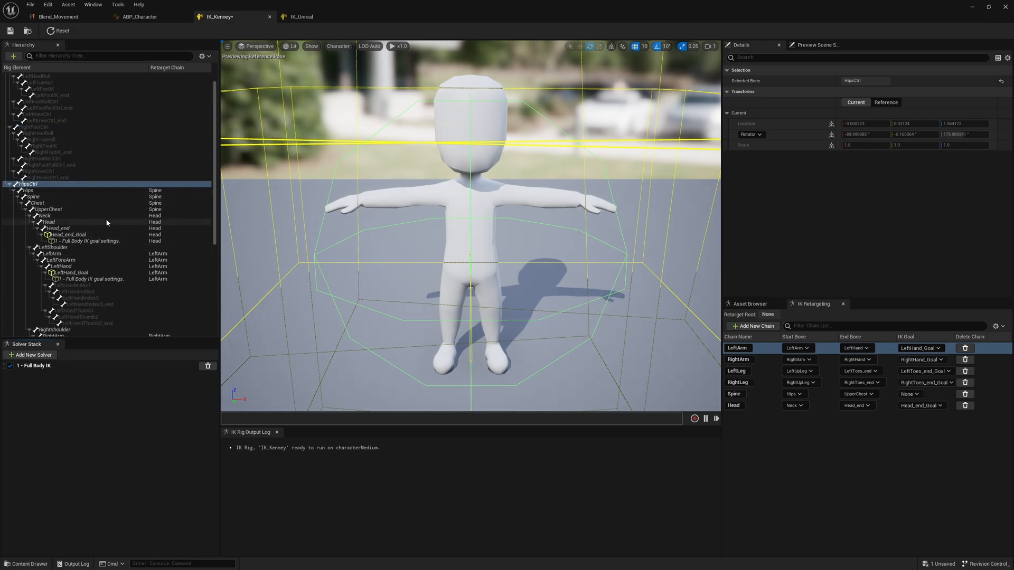
{"action": "mouse_move", "coordinate": [81, 189]}
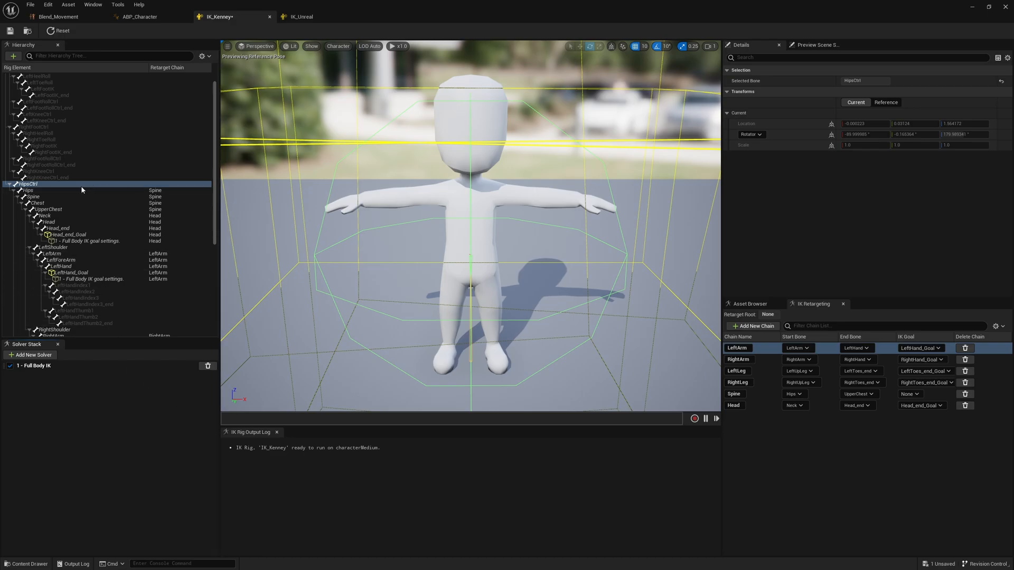
{"action": "mouse_move", "coordinate": [67, 198]}
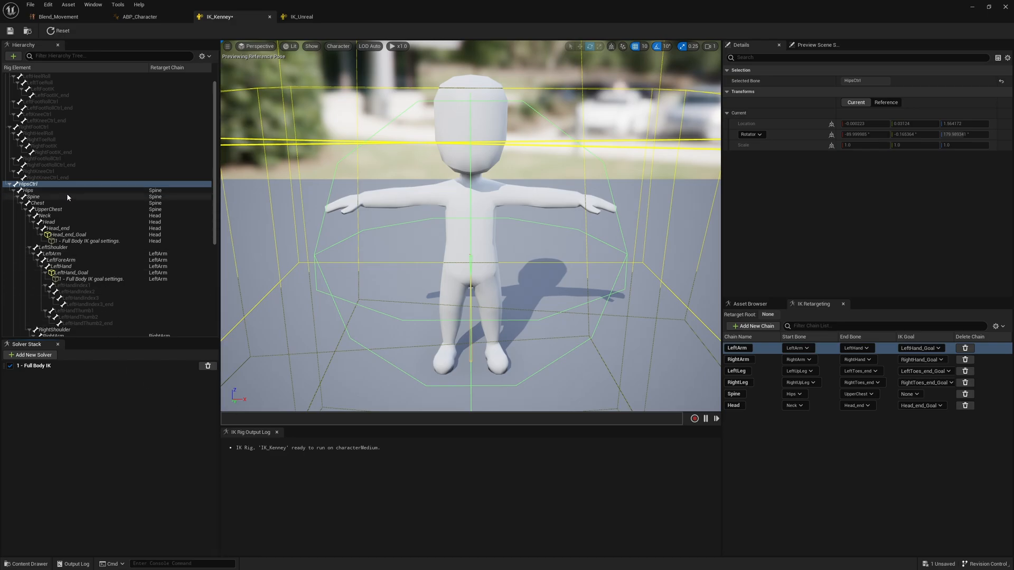
{"action": "left_click", "coordinate": [28, 190]}
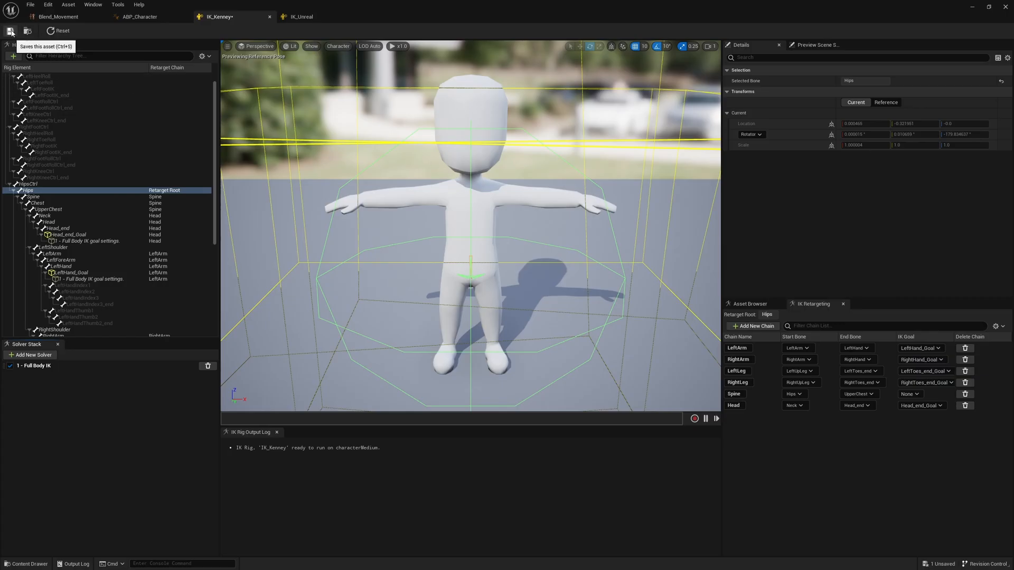
{"action": "left_click", "coordinate": [11, 30]}
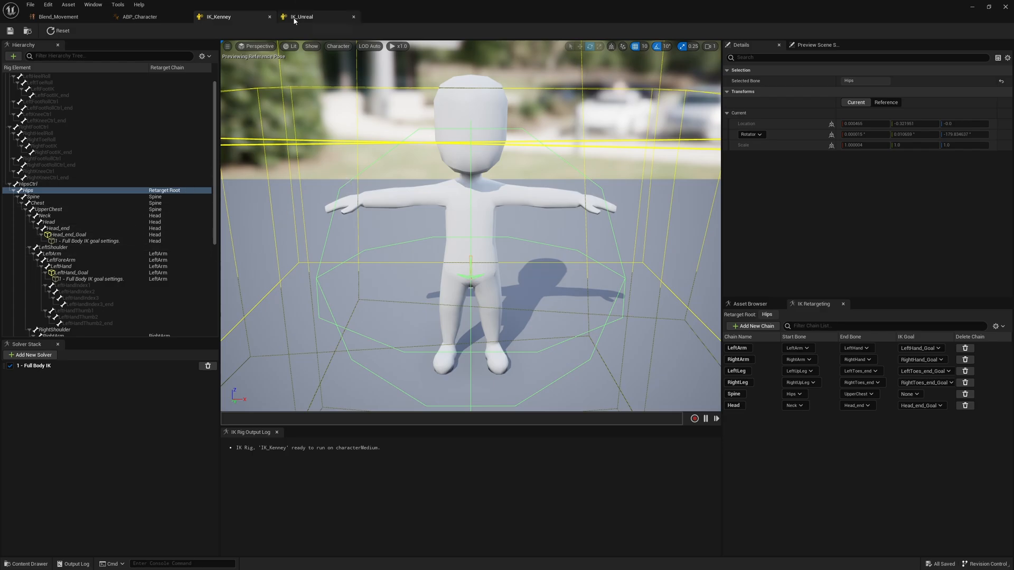
- Compare IK_Unreal's pelvis root and chains against IK_Kenney by switching between the two rigs
{"action": "left_click", "coordinate": [315, 16]}
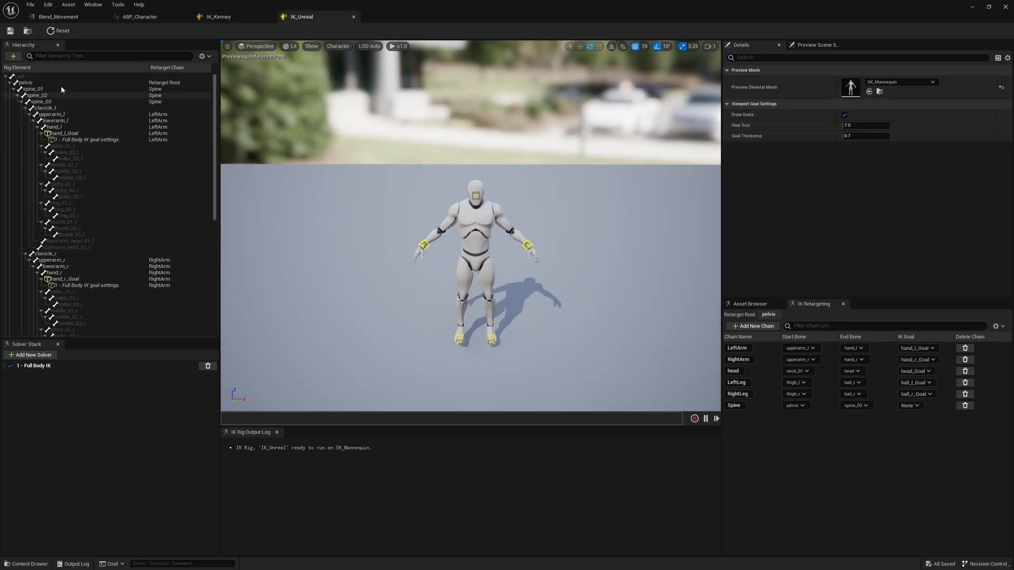
{"action": "left_click", "coordinate": [24, 82]}
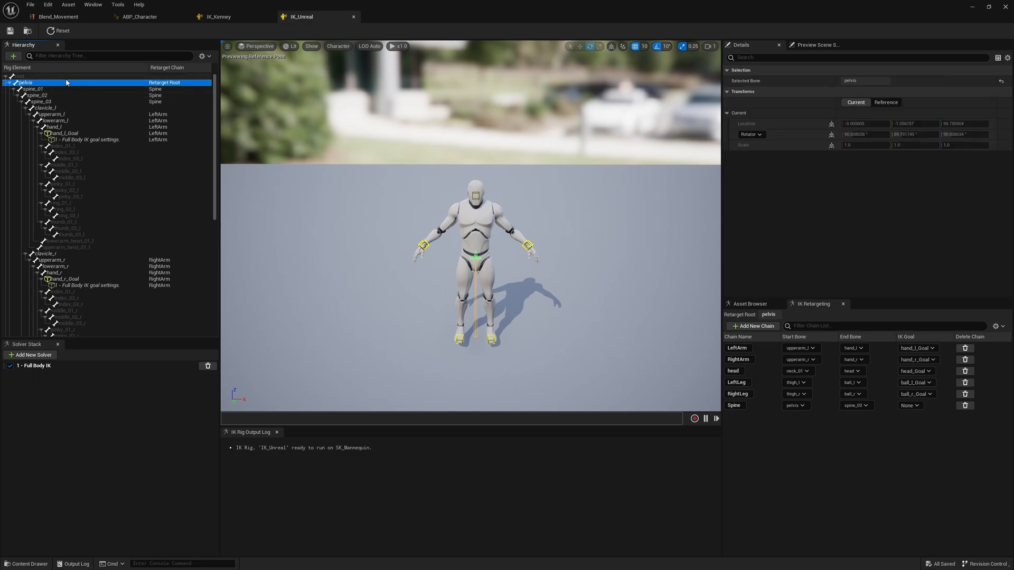
{"action": "mouse_move", "coordinate": [248, 119]}
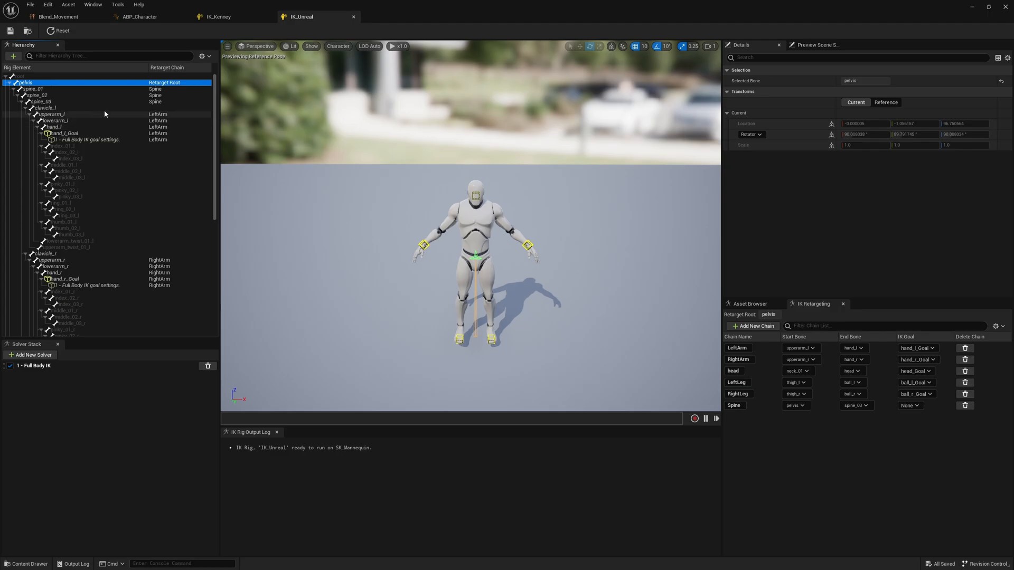
{"action": "scroll", "scroll_direction": "down", "scroll_amount": 3}
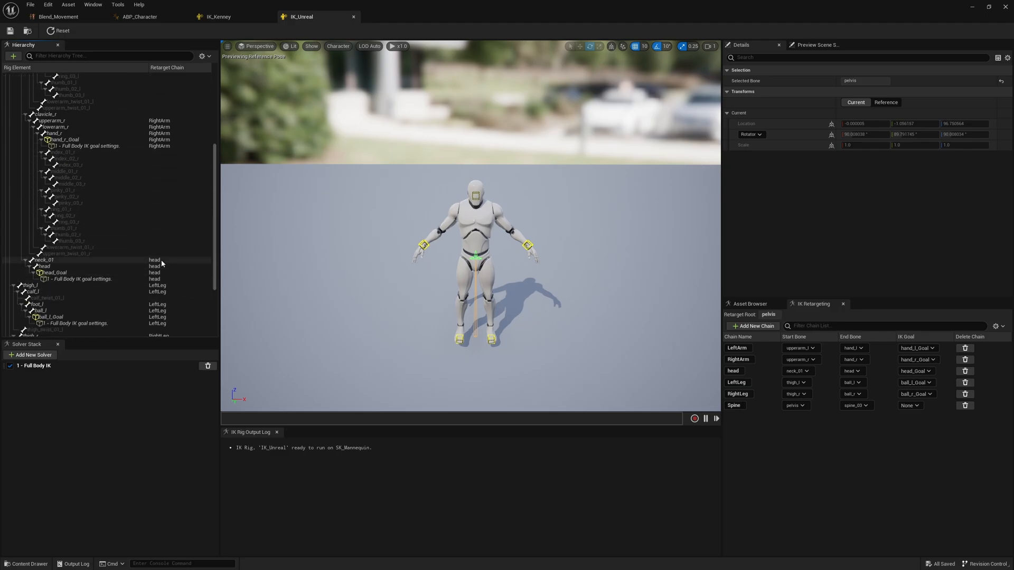
{"action": "scroll", "scroll_direction": "down", "scroll_amount": 3}
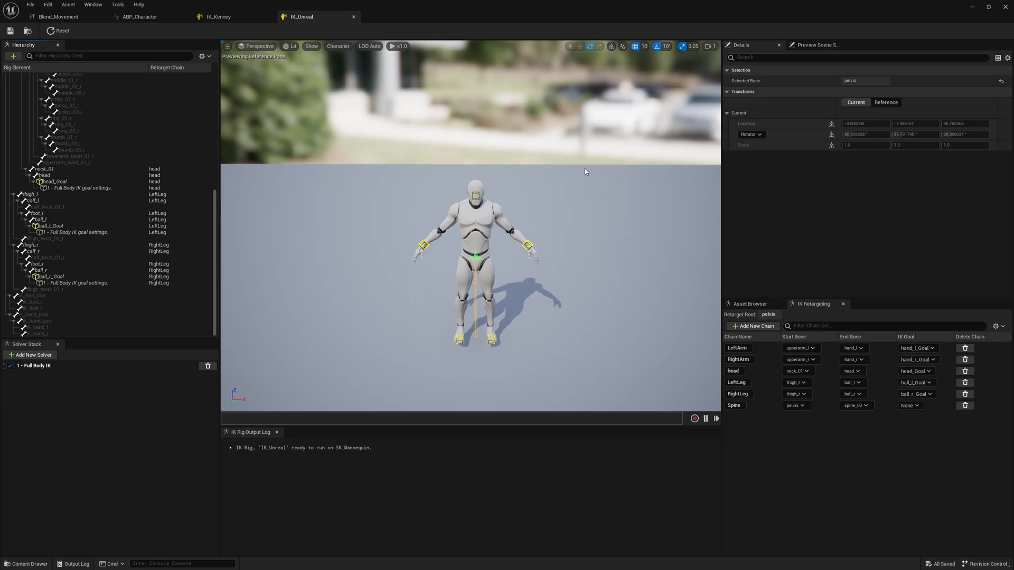
{"action": "mouse_move", "coordinate": [330, 410]}
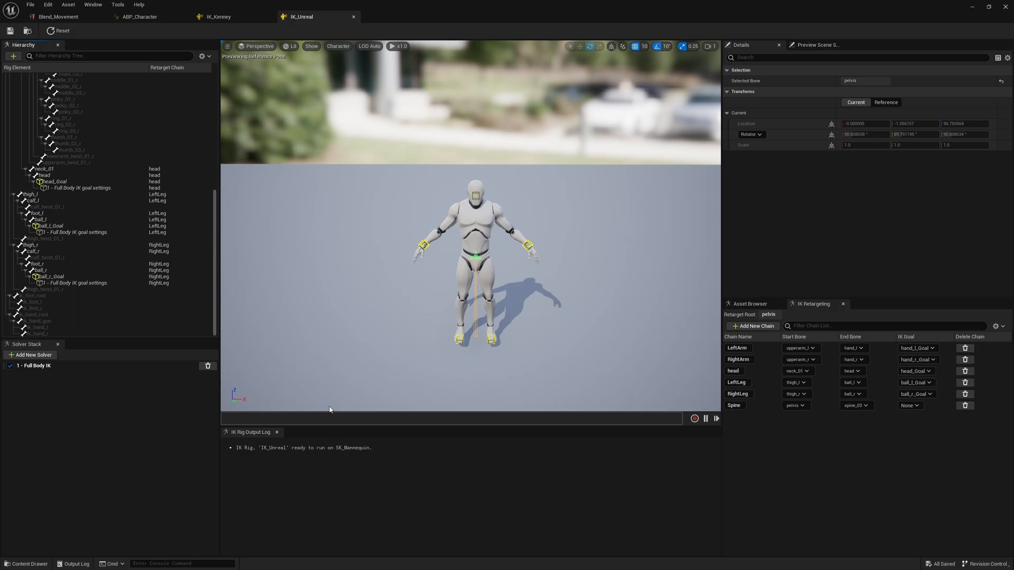
{"action": "left_click", "coordinate": [220, 15]}
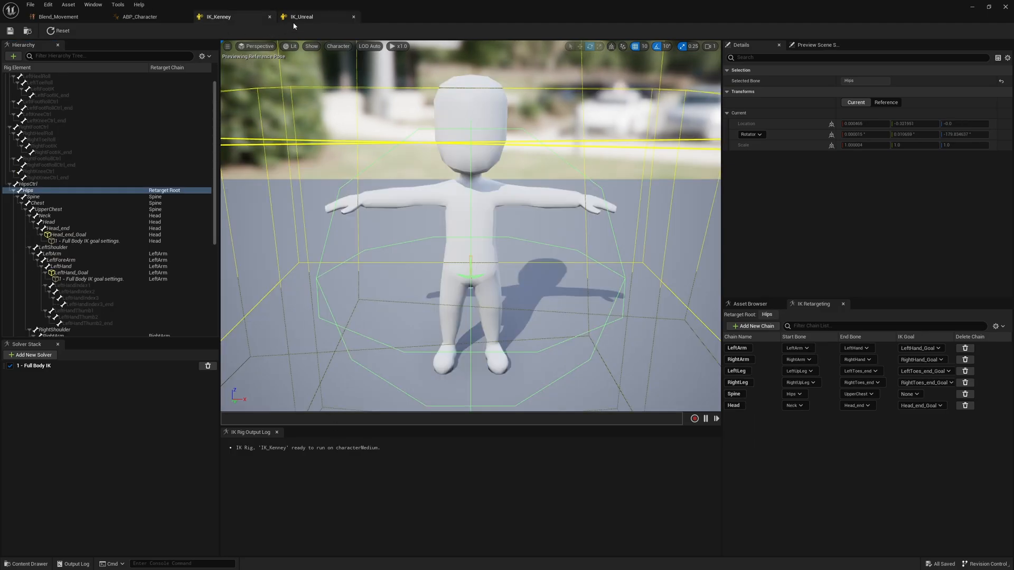
{"action": "left_click", "coordinate": [301, 16]}
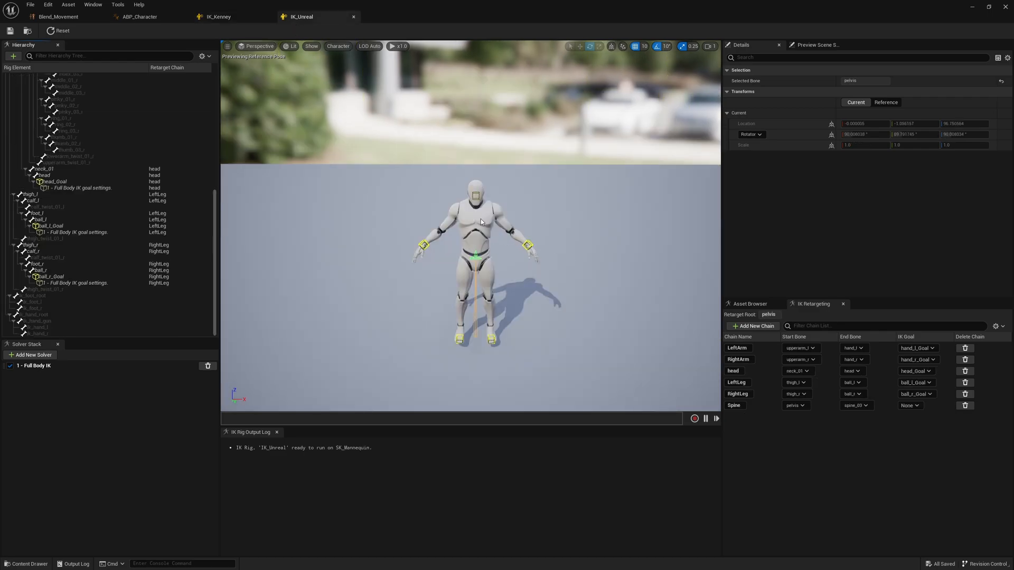
{"action": "left_click", "coordinate": [216, 16]}
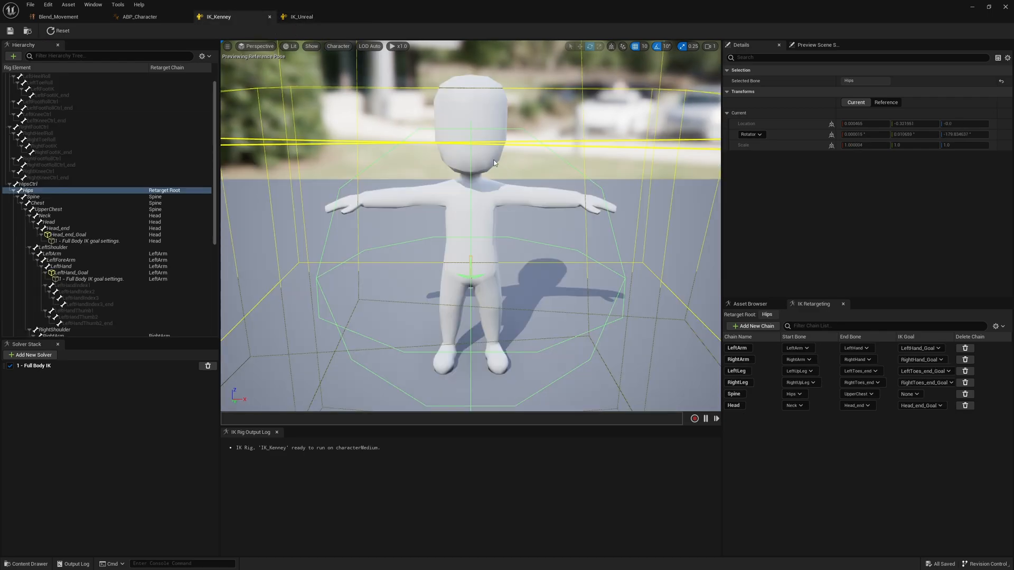
{"action": "left_click", "coordinate": [299, 16]}
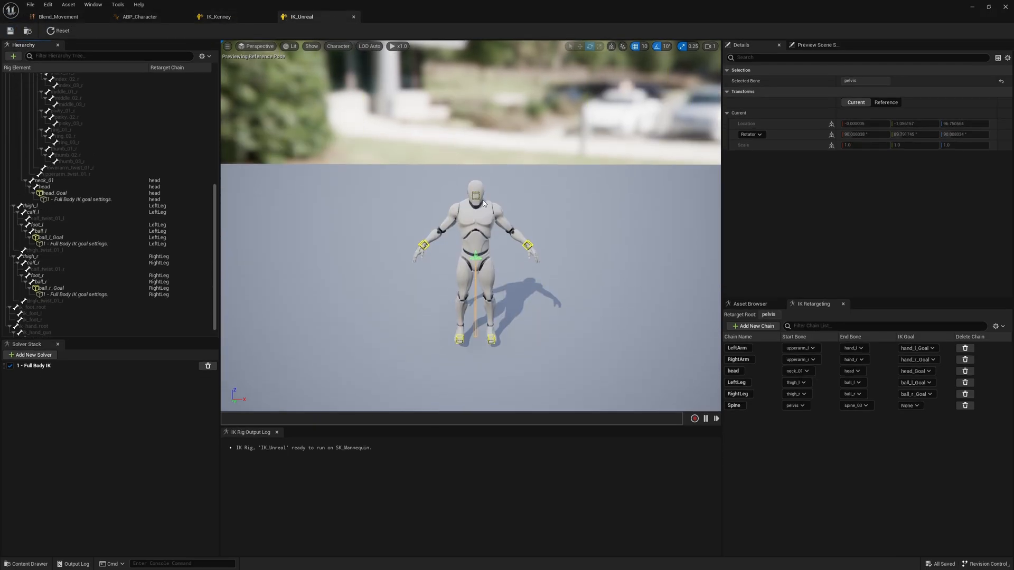
{"action": "mouse_move", "coordinate": [399, 174]}
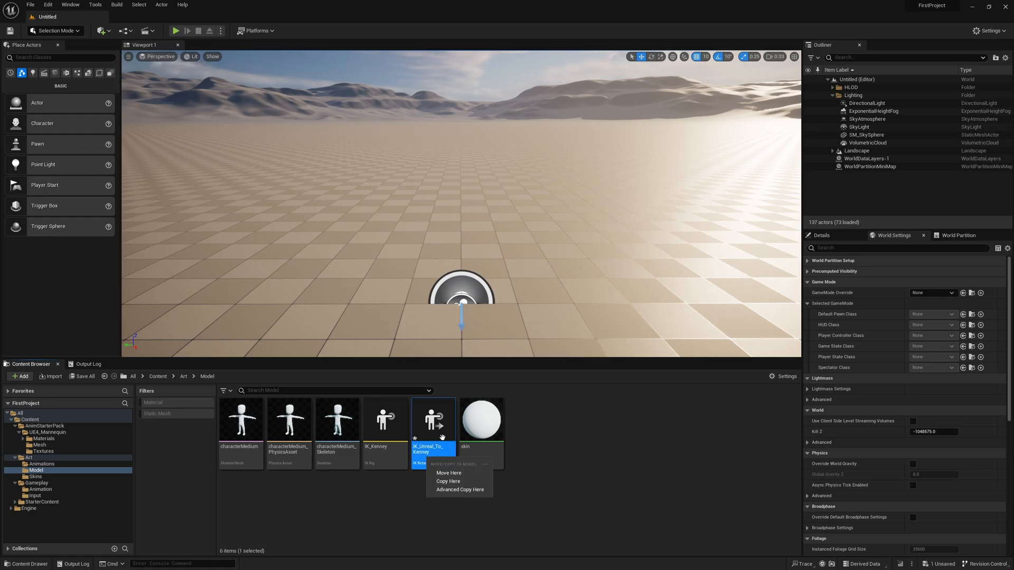
- Move IK_Unreal_To_Kenney into the Model folder with IK_Unreal as source and IK_Kenney as target
{"action": "left_click", "coordinate": [446, 481]}
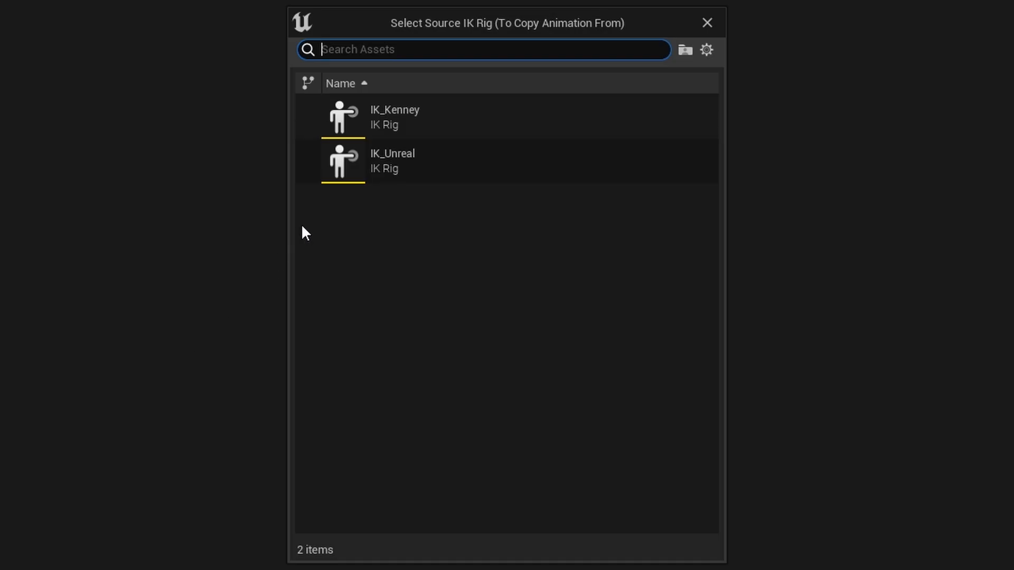
{"action": "mouse_move", "coordinate": [566, 30]}
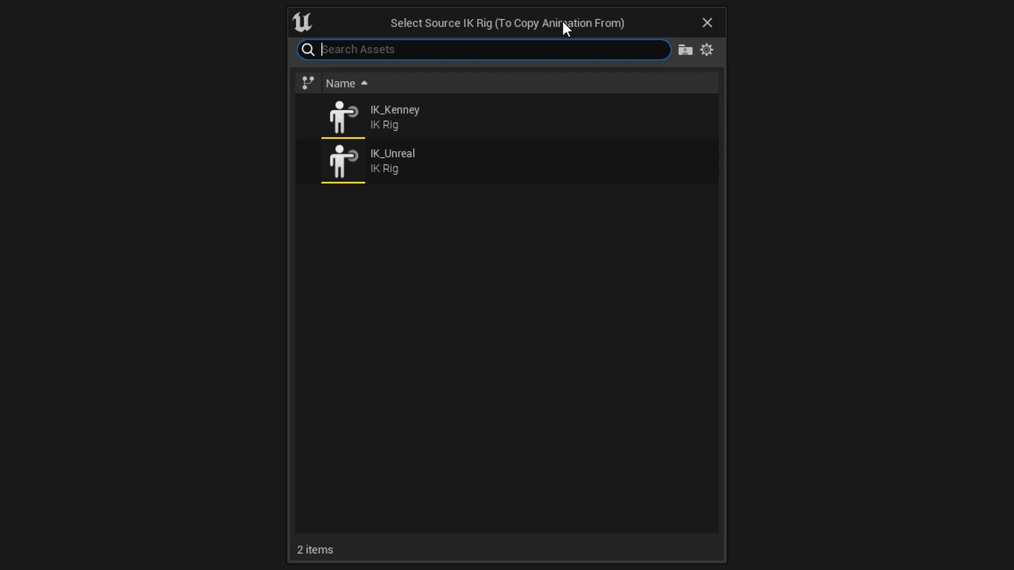
{"action": "mouse_move", "coordinate": [437, 173]}
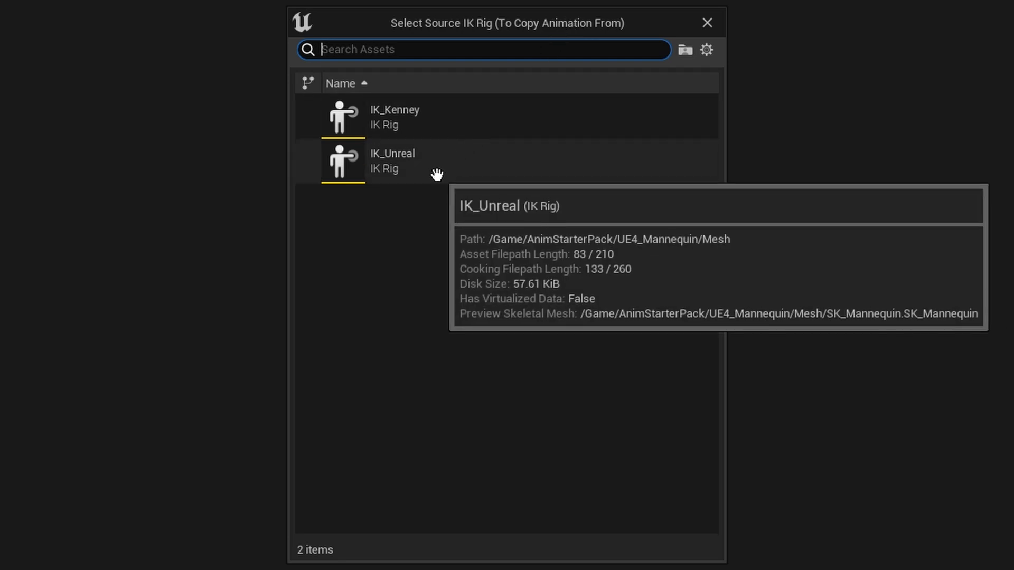
{"action": "mouse_move", "coordinate": [388, 161]}
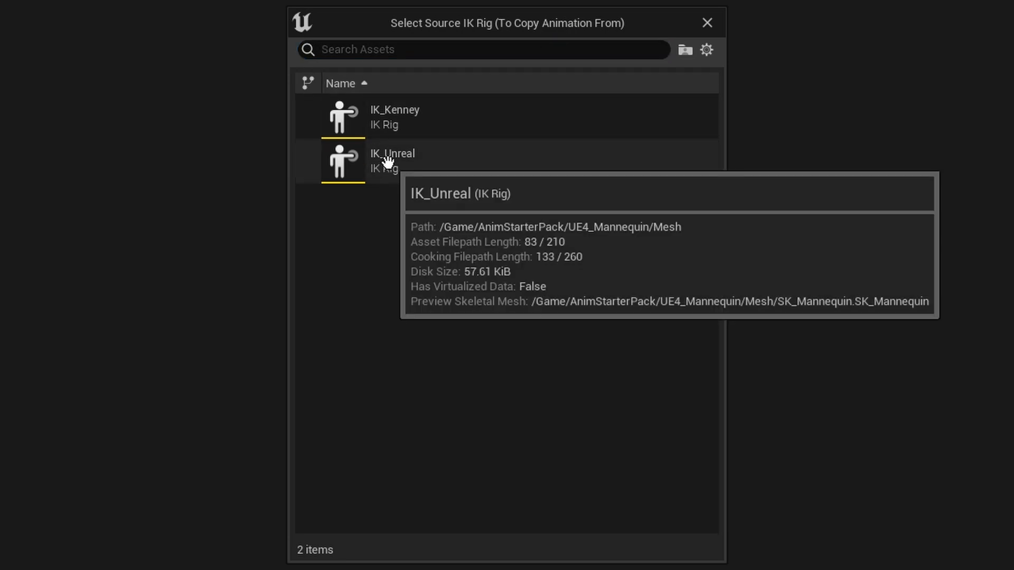
{"action": "mouse_move", "coordinate": [417, 166]}
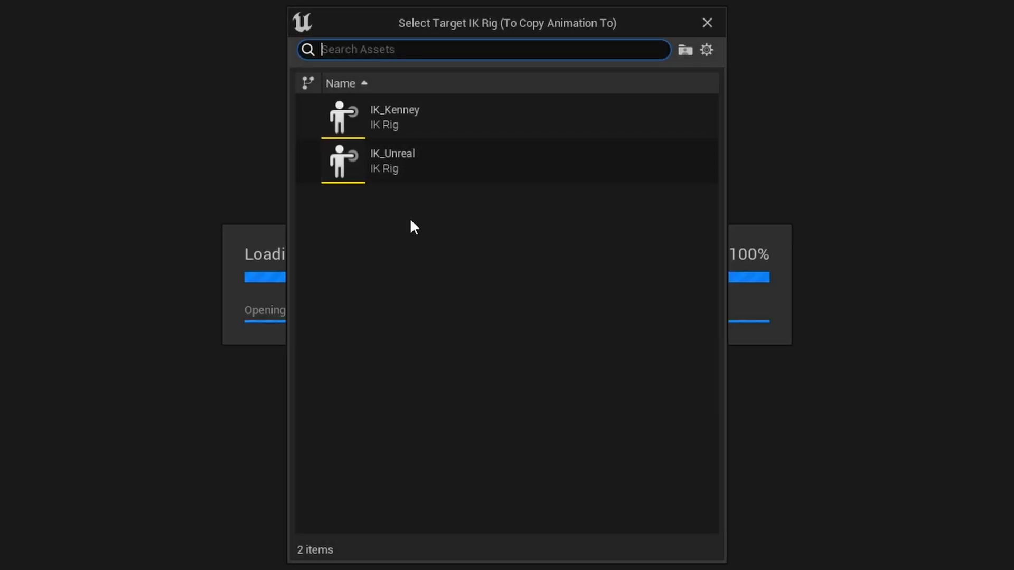
{"action": "mouse_move", "coordinate": [369, 119]}
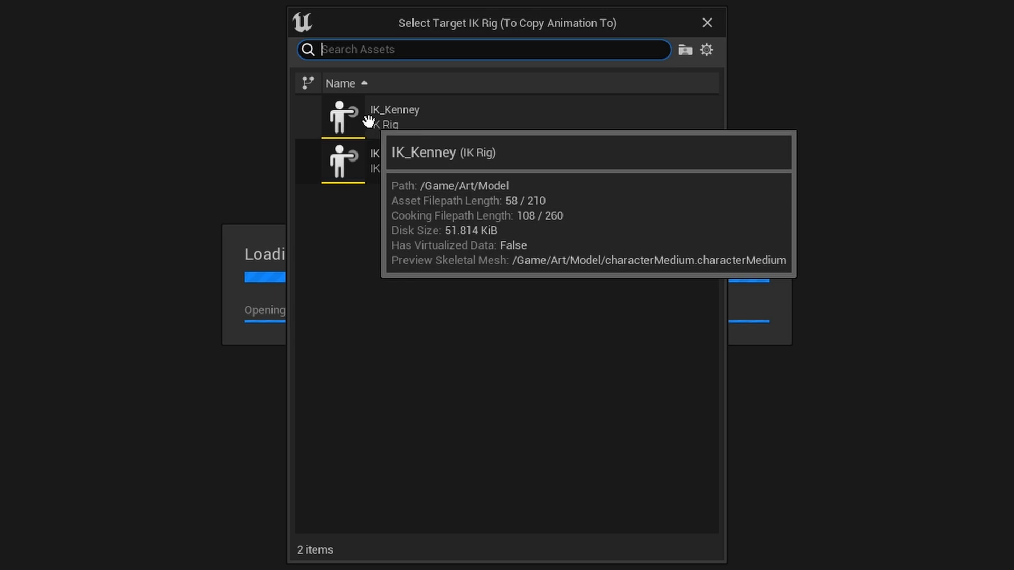
{"action": "mouse_move", "coordinate": [498, 126]}
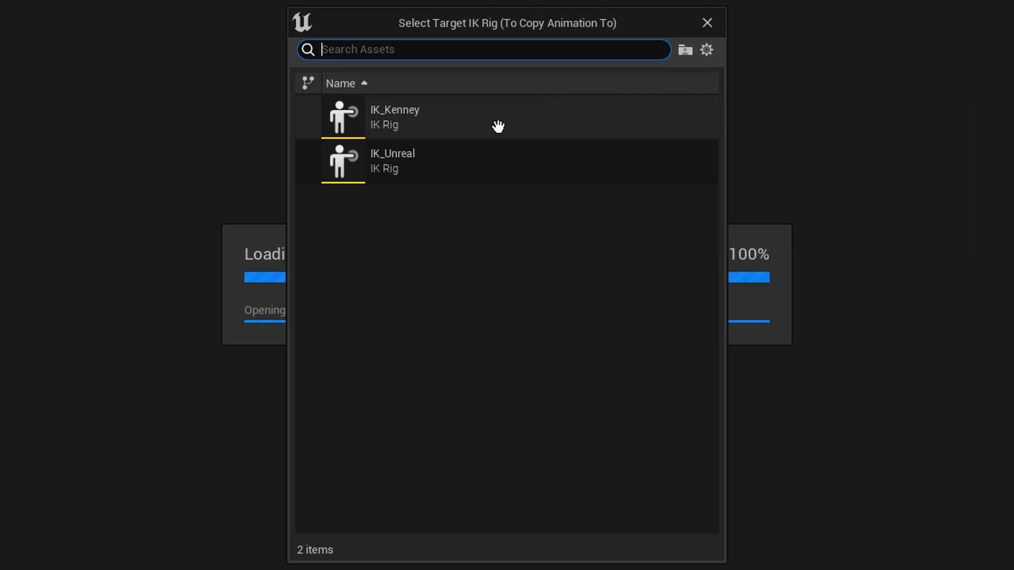
{"action": "double_click", "coordinate": [394, 117]}
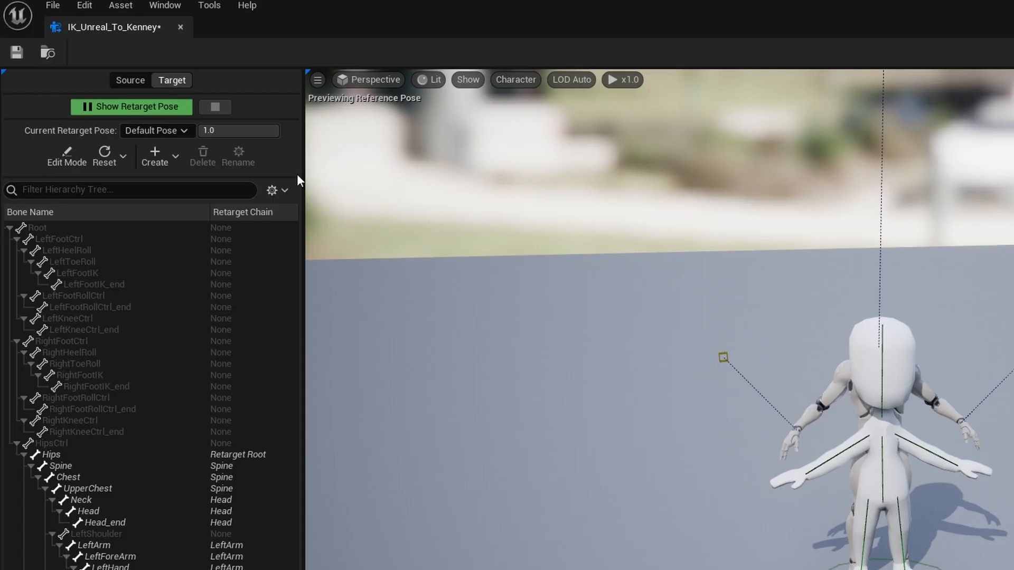
{"action": "mouse_move", "coordinate": [131, 107]}
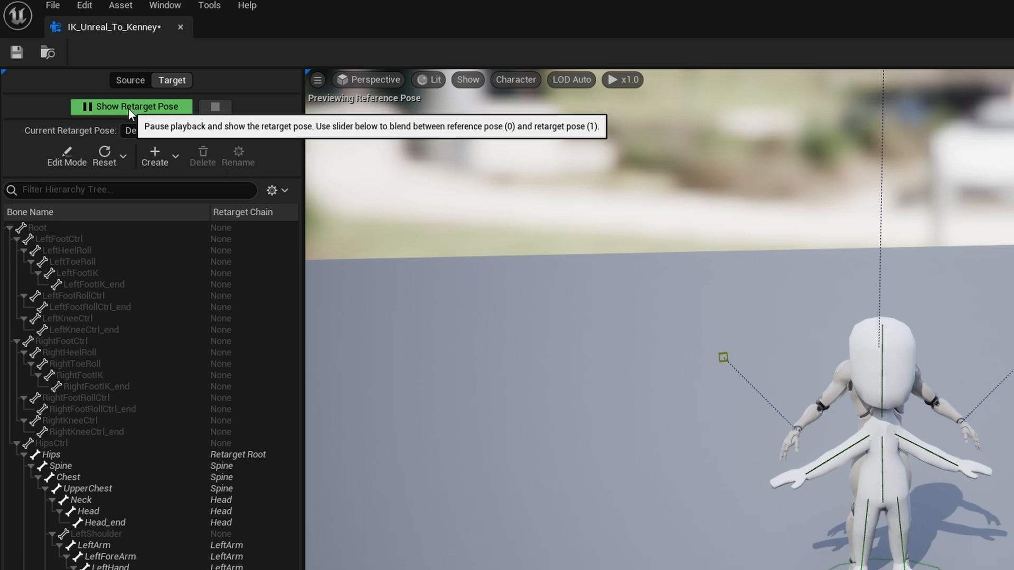
- Edit the Kenney retarget pose, rotating the LeftShoulder and RightShoulder bones down from the T-pose
{"action": "left_click", "coordinate": [137, 106]}
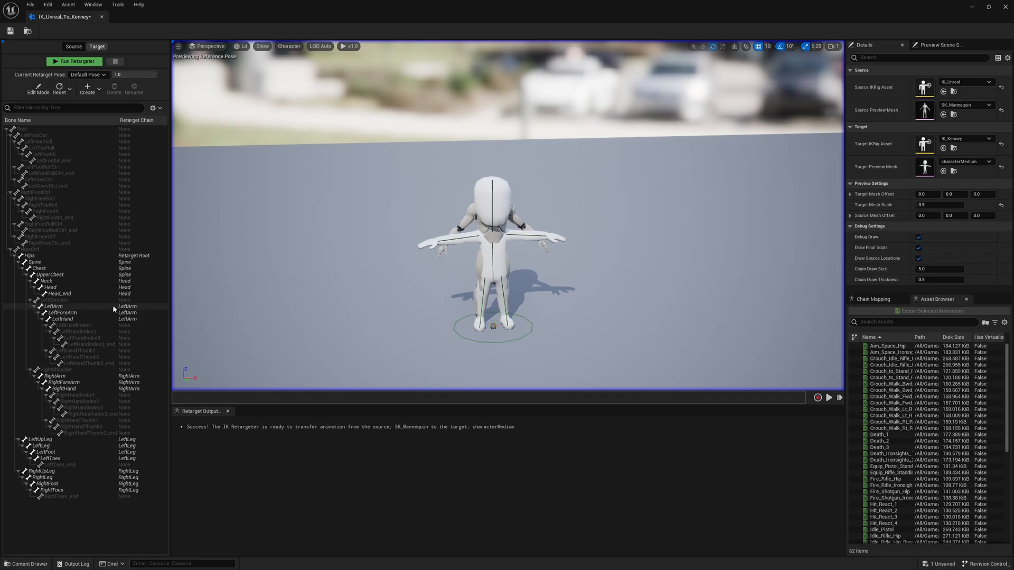
{"action": "left_click", "coordinate": [55, 300]}
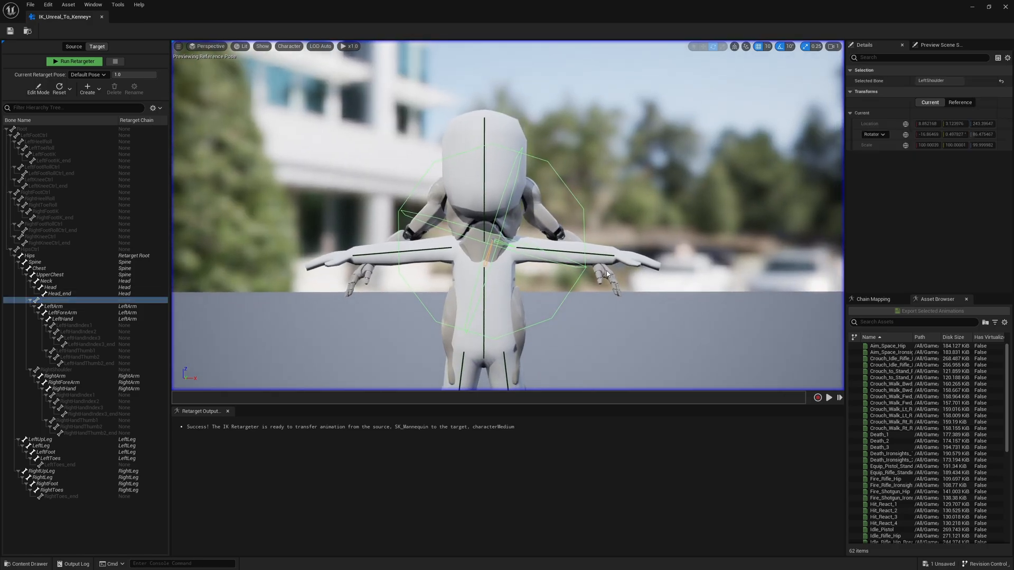
{"action": "mouse_move", "coordinate": [195, 149]}
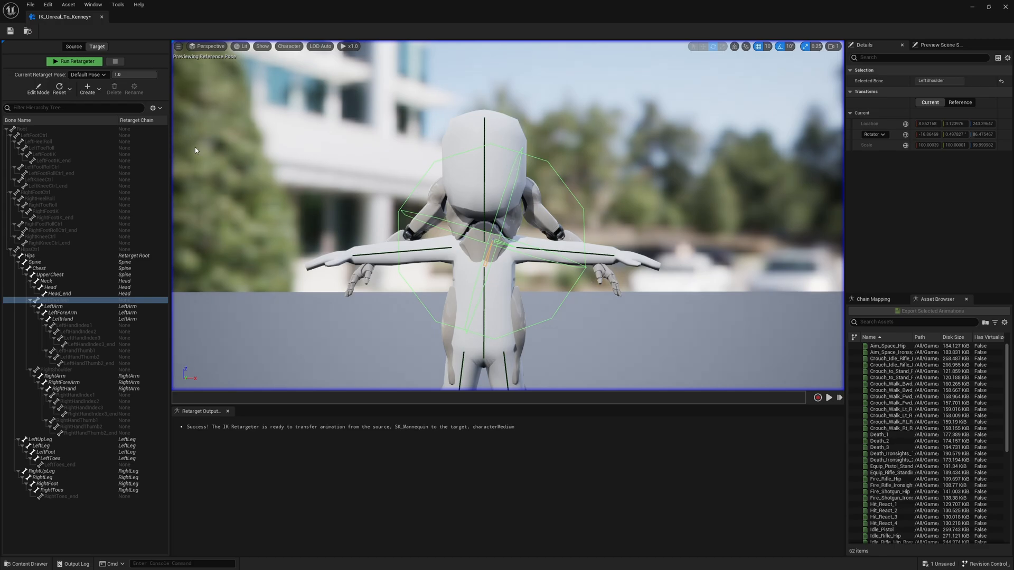
{"action": "left_click", "coordinate": [38, 89]}
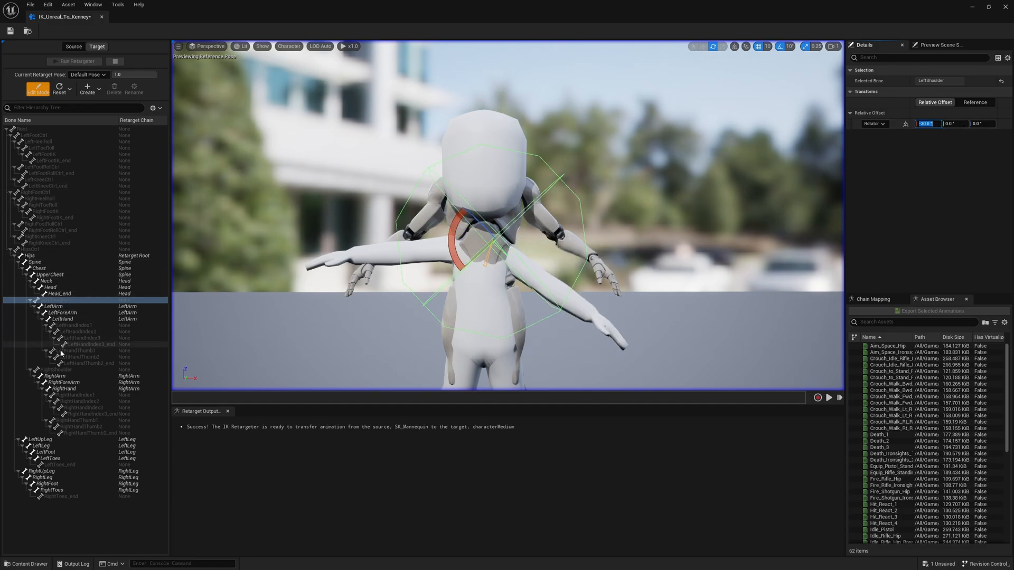
{"action": "left_click", "coordinate": [49, 370]}
{"action": "type", "text": "90"}
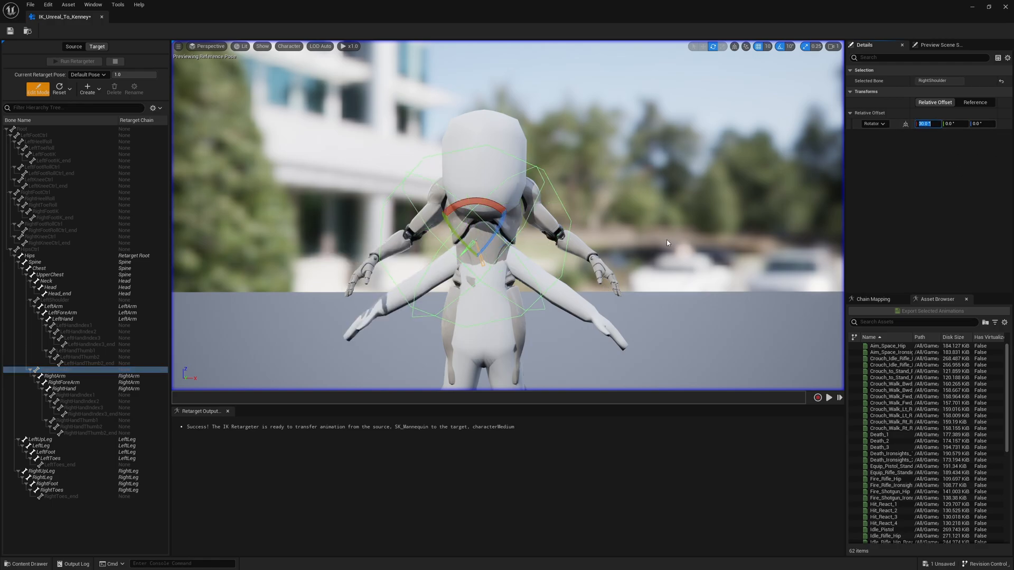
{"action": "left_click", "coordinate": [37, 89]}
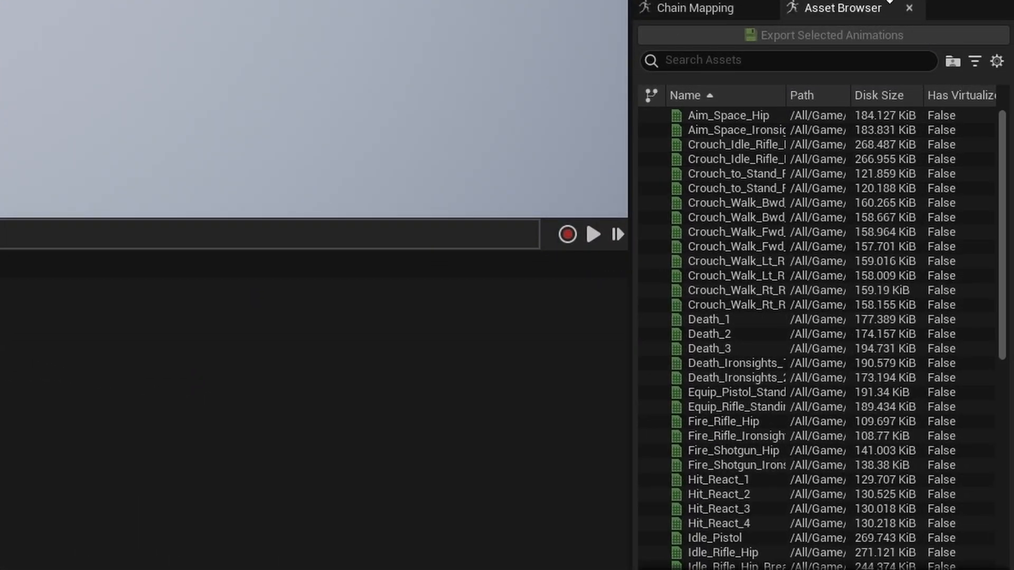
- Preview a hit reaction and the Jog_Bwd_Rifle animation retargeted onto the Kenney character
{"action": "scroll", "scroll_direction": "down", "scroll_amount": 3}
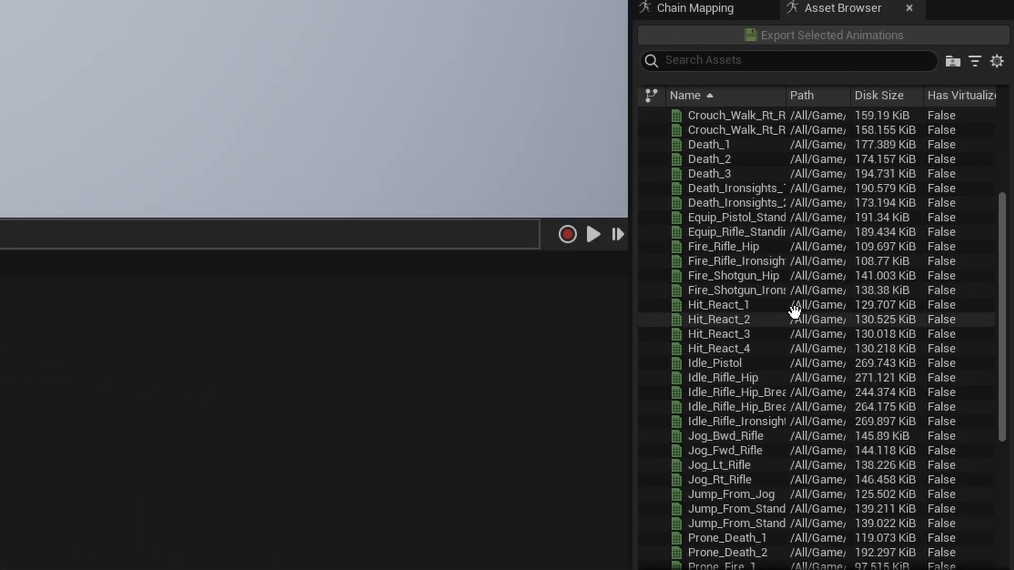
{"action": "scroll", "scroll_direction": "up", "scroll_amount": 3}
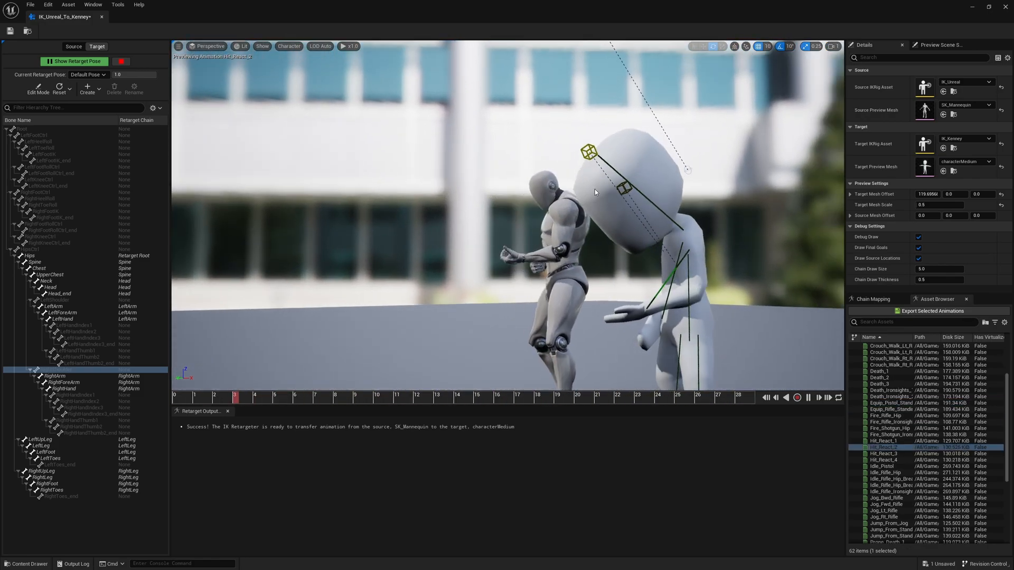
{"action": "left_click", "coordinate": [808, 398]}
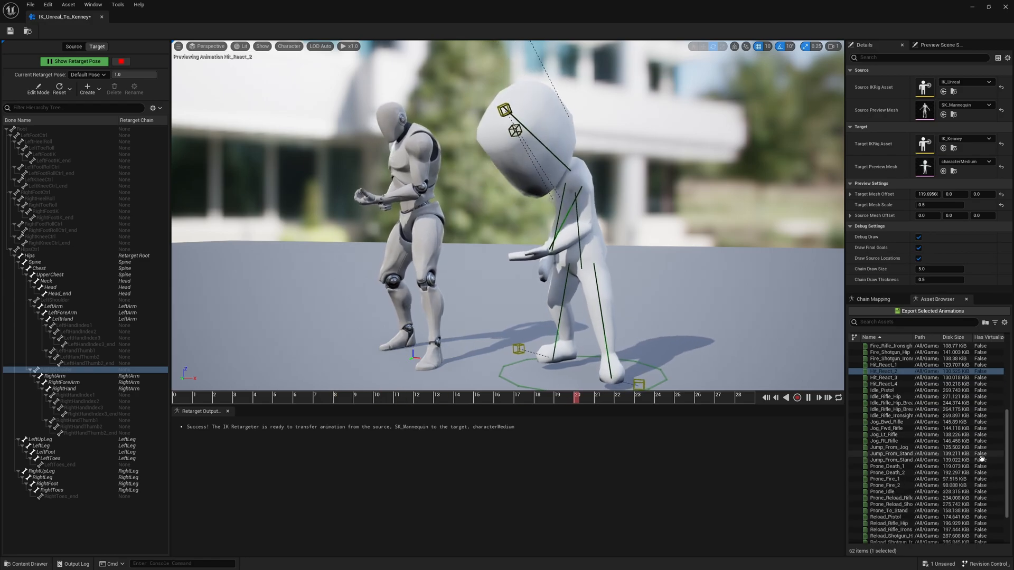
{"action": "scroll", "scroll_direction": "down", "scroll_amount": 3}
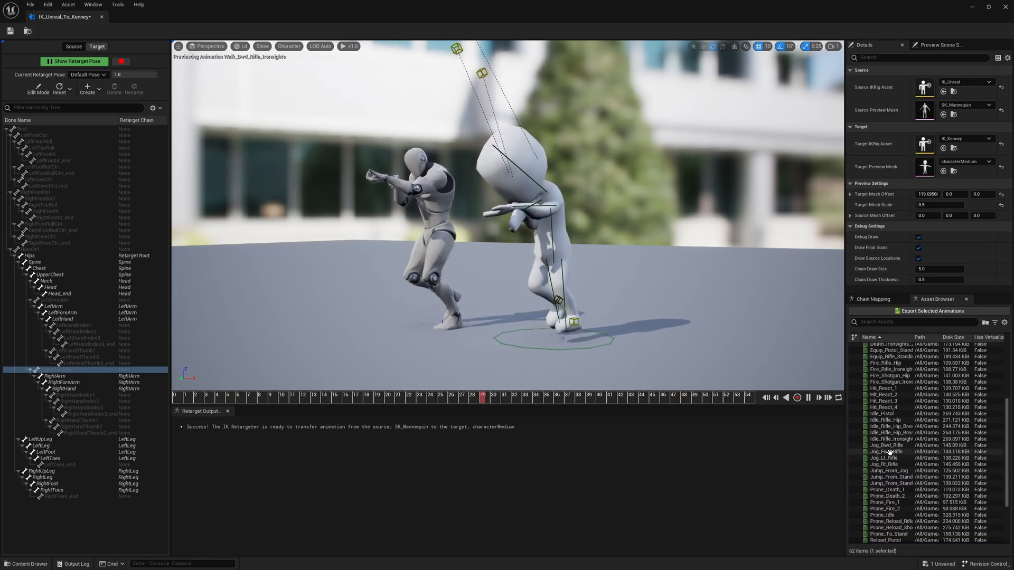
{"action": "left_click", "coordinate": [887, 451]}
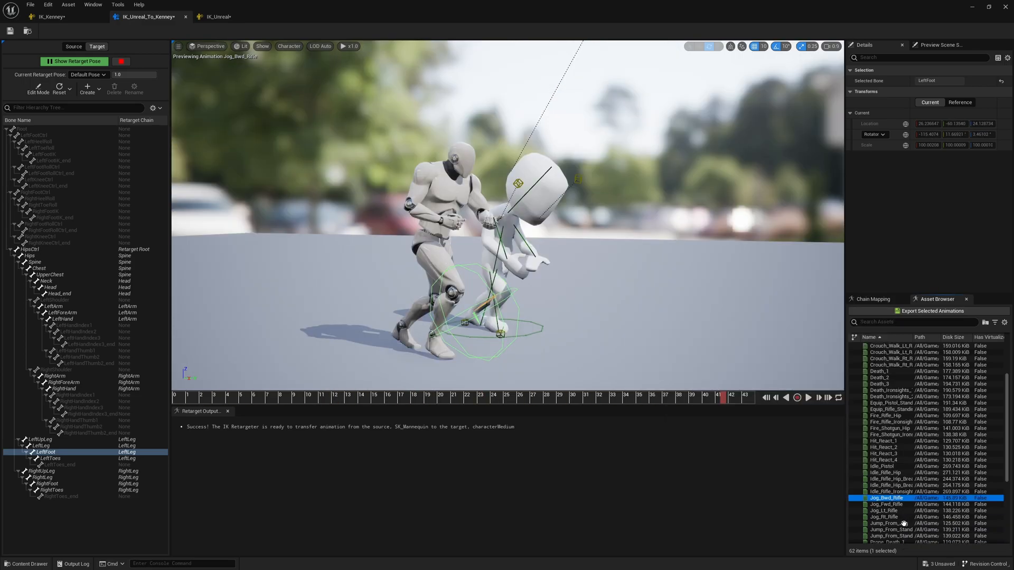
{"action": "mouse_move", "coordinate": [891, 523]}
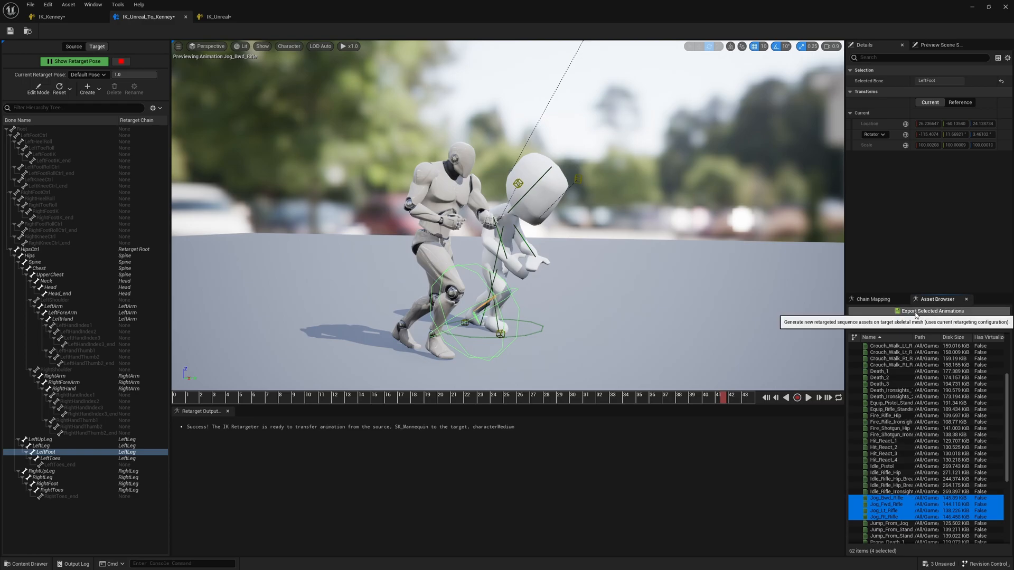
{"action": "mouse_move", "coordinate": [915, 312]}
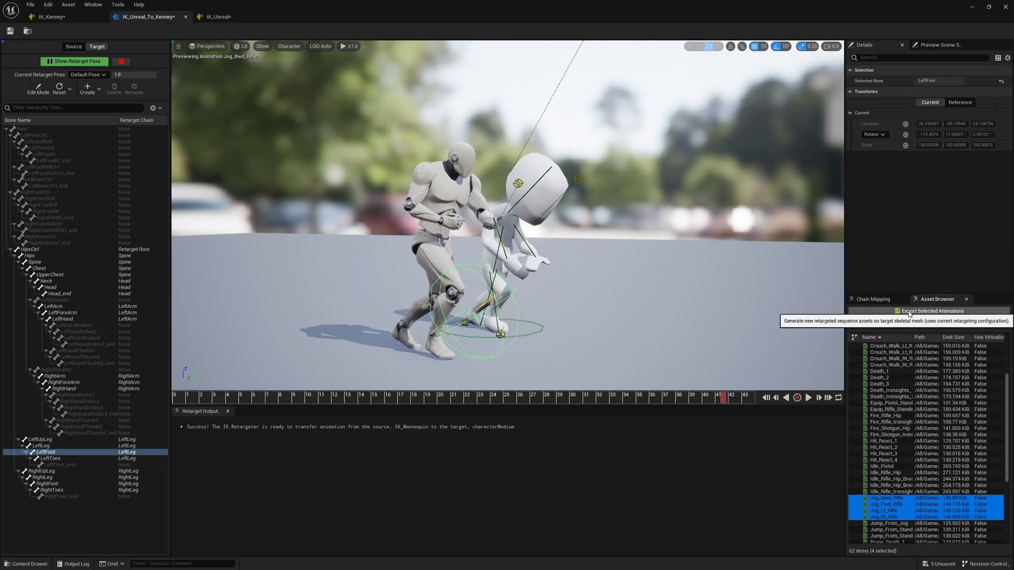
- Export the selected jog animations to the Content/Art/Animations/Retargeting folder
{"action": "left_click", "coordinate": [929, 311]}
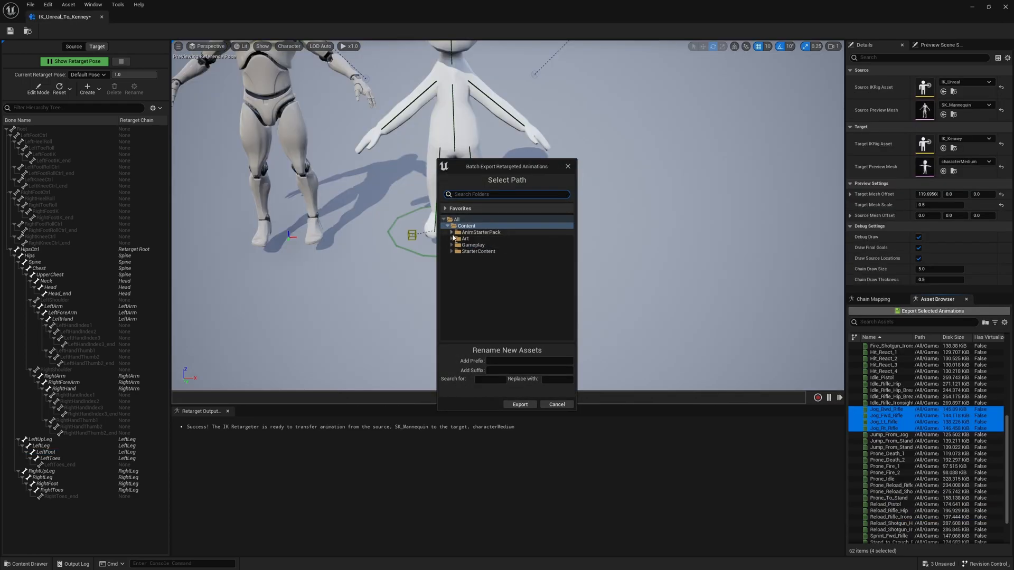
{"action": "left_click", "coordinate": [451, 238]}
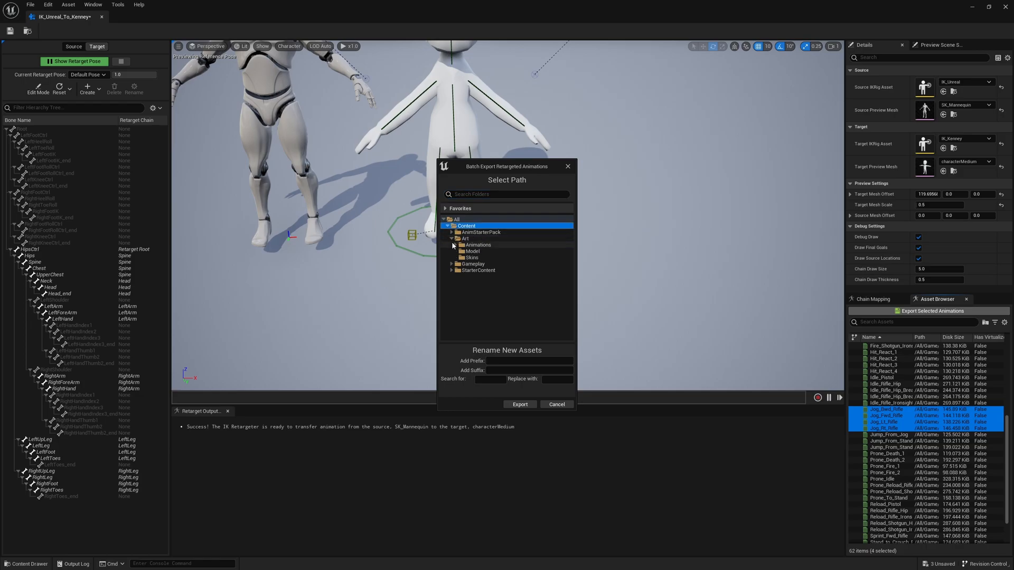
{"action": "left_click", "coordinate": [453, 244]}
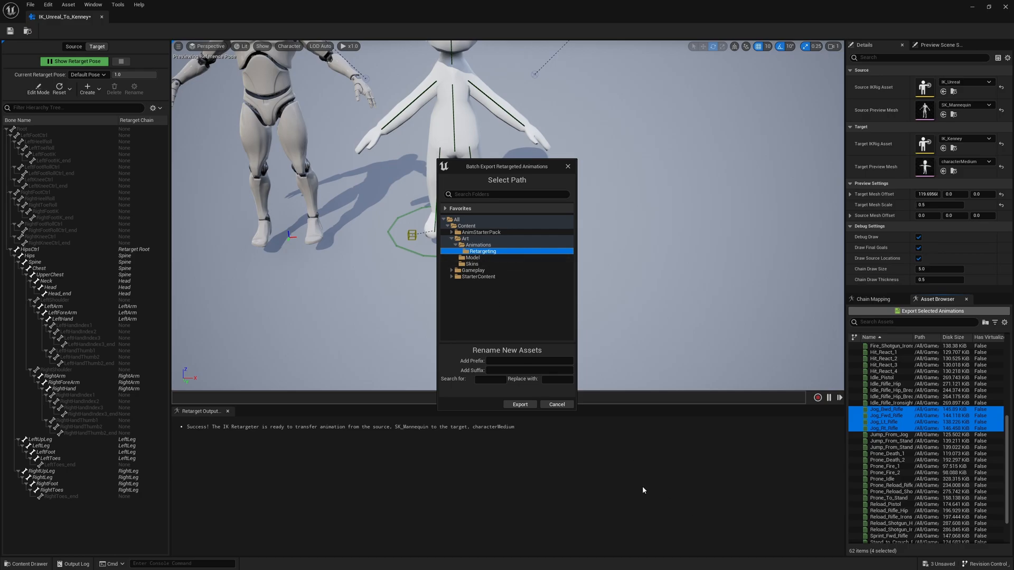
- Give the exported animations the Kenney_RT_ prefix and confirm the export
{"action": "left_click", "coordinate": [529, 362]}
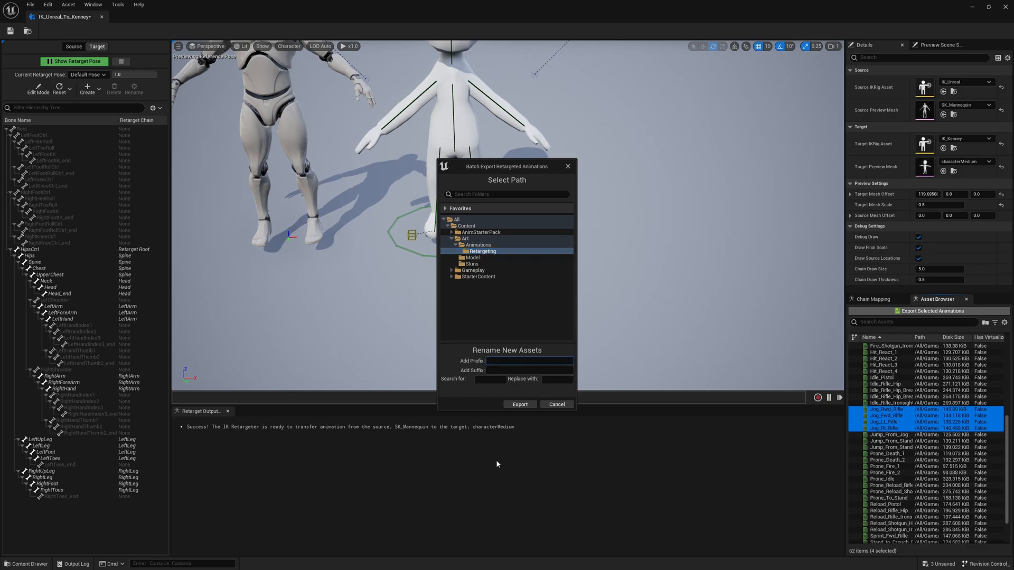
{"action": "type", "text": "Kenney_R"}
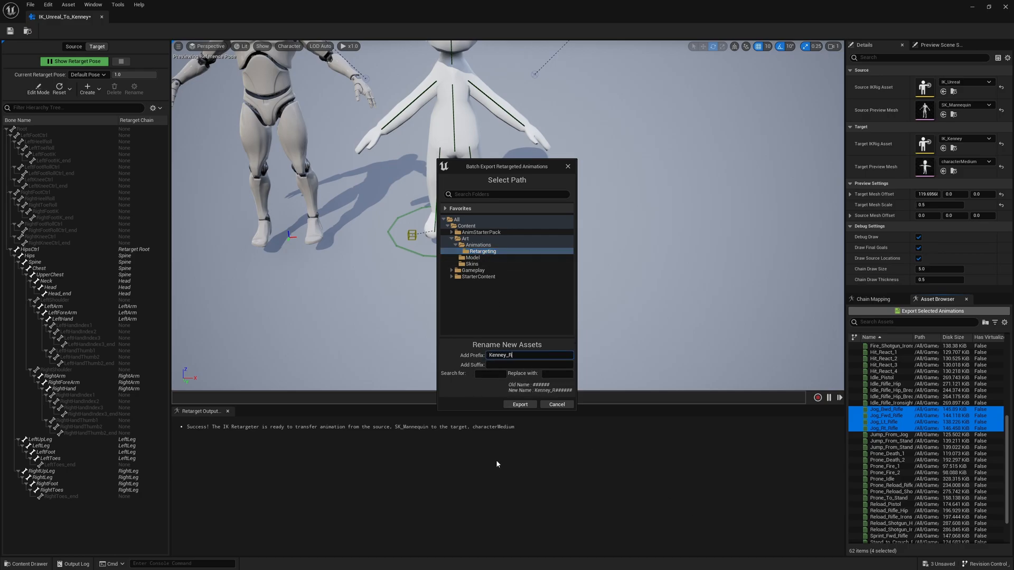
{"action": "type", "text": "T_"}
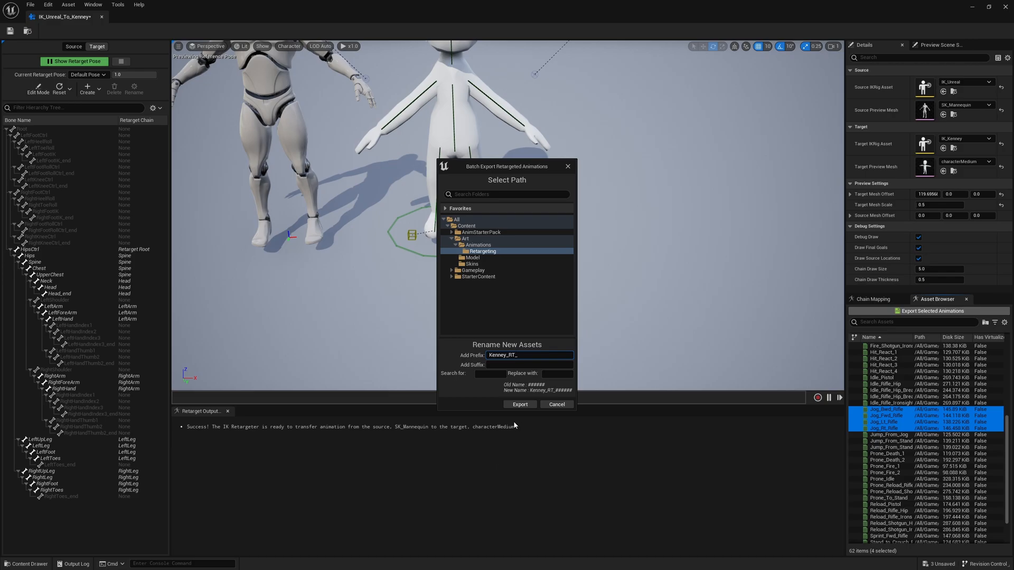
{"action": "mouse_move", "coordinate": [643, 398]}
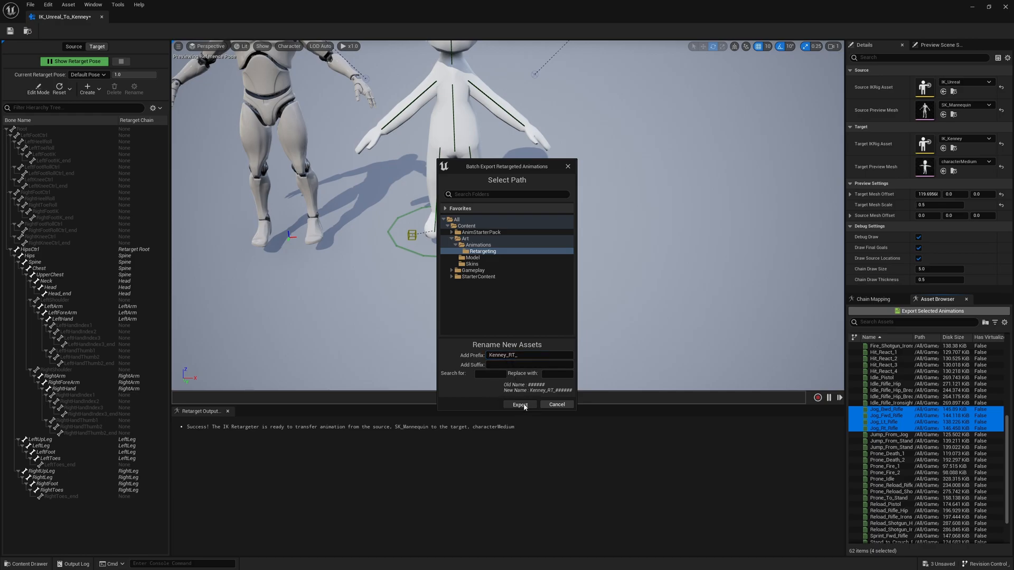
{"action": "left_click", "coordinate": [519, 404]}
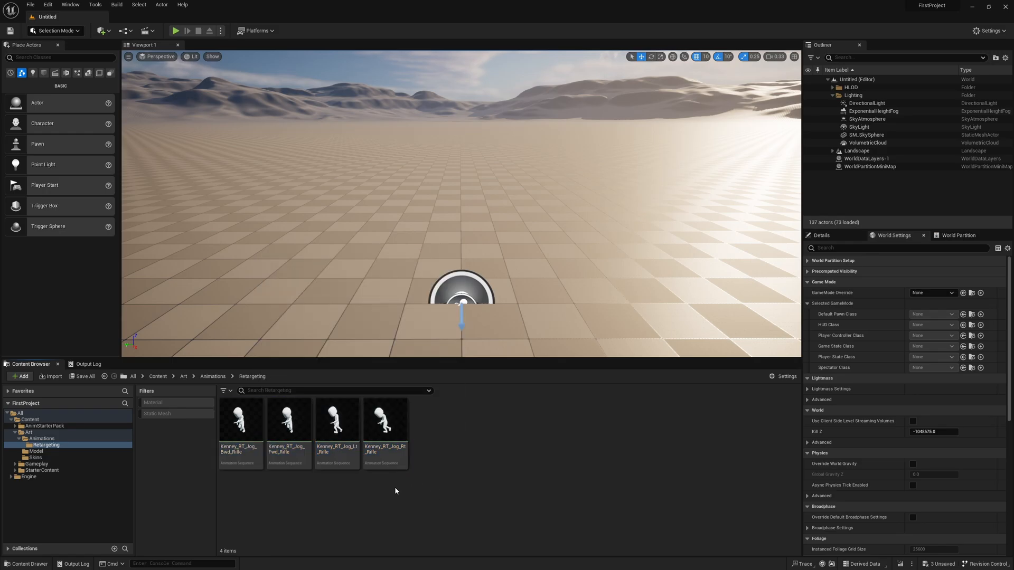
{"action": "mouse_move", "coordinate": [495, 399]}
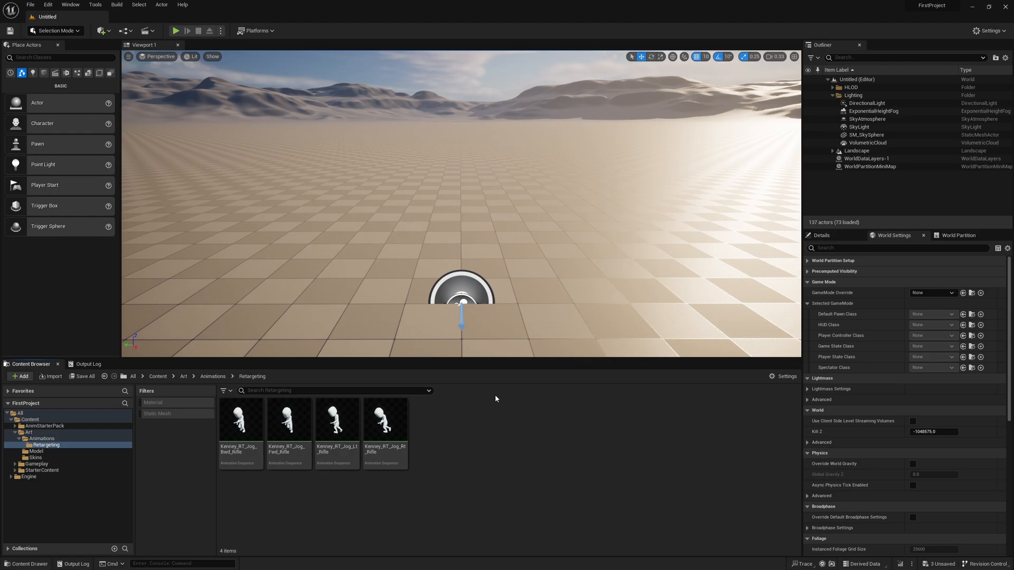
{"action": "mouse_move", "coordinate": [439, 391]}
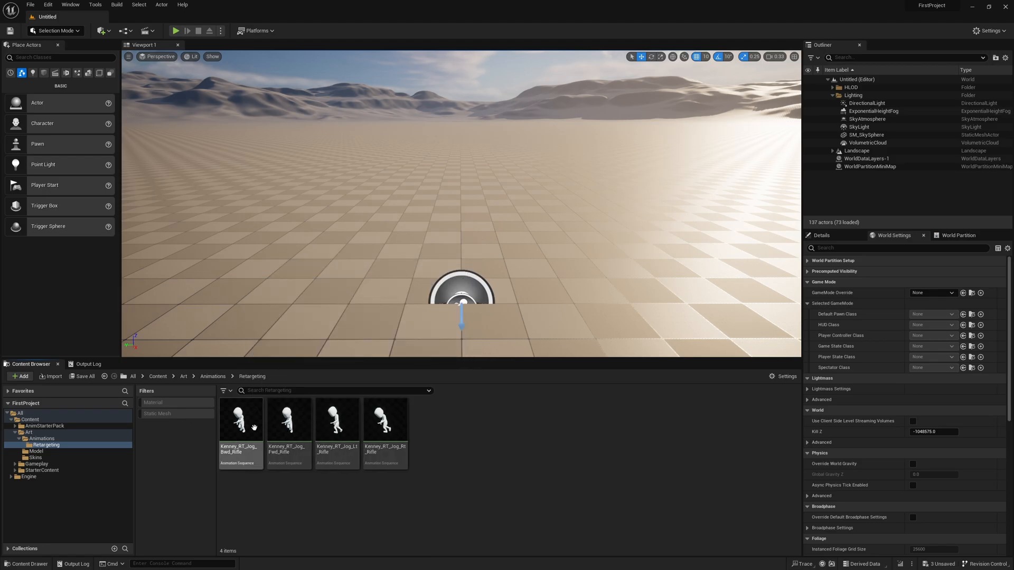
{"action": "mouse_move", "coordinate": [385, 420]}
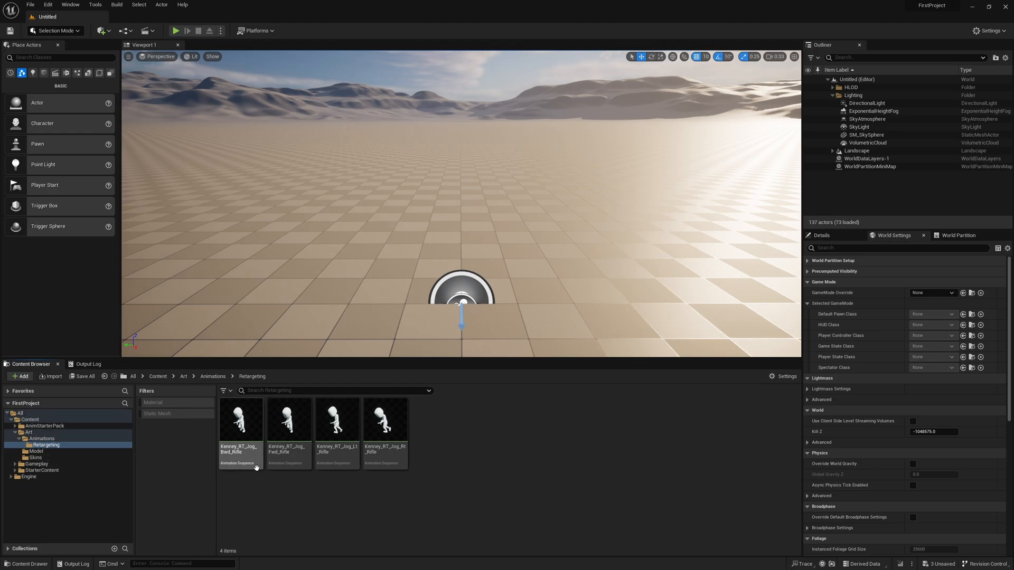
{"action": "mouse_move", "coordinate": [83, 437]}
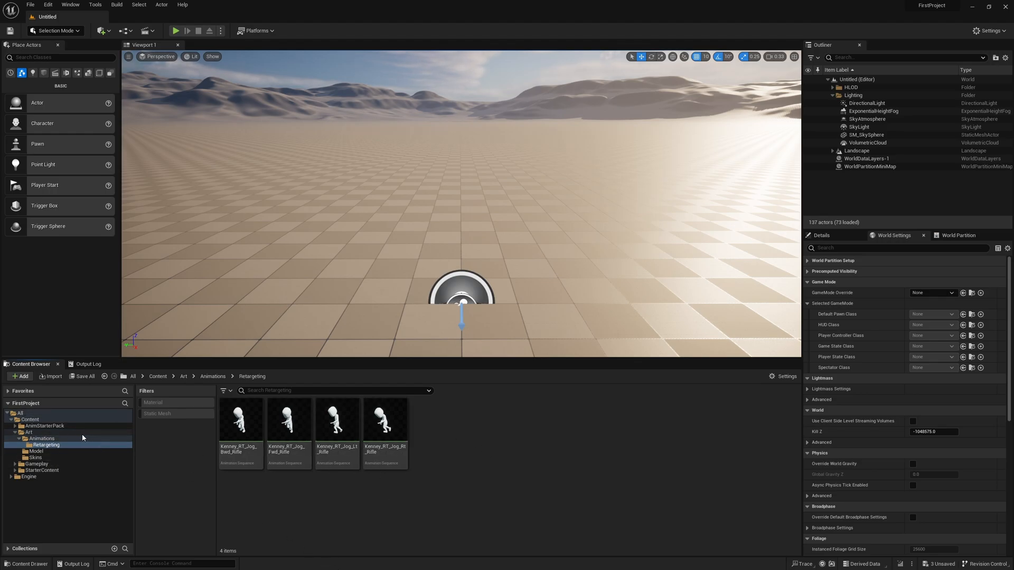
- Show the Gameplay/Animation folder containing ABP_Character and Blend_Movement
{"action": "left_click", "coordinate": [39, 444]}
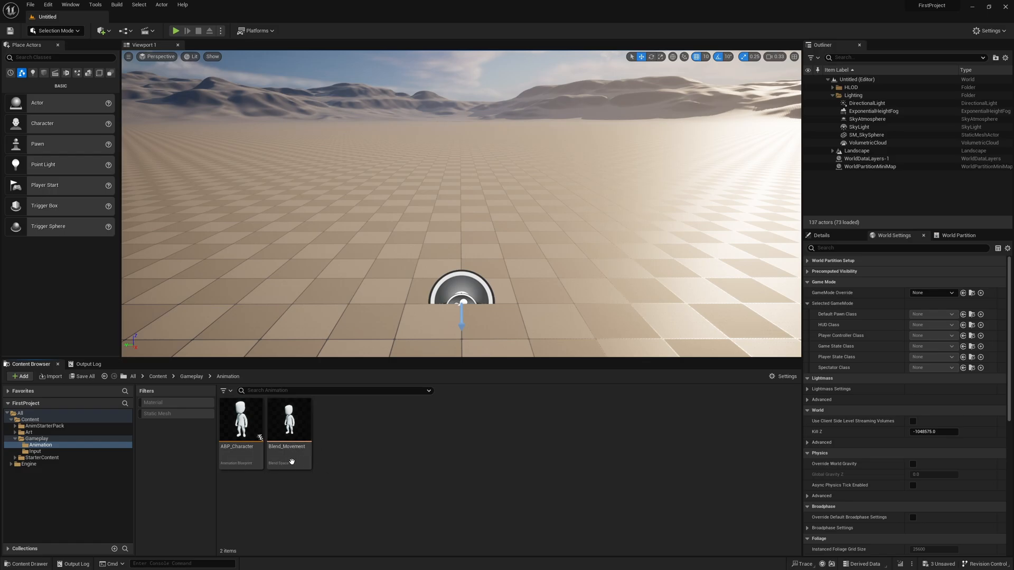
- In Blend_Movement, set Direction -180 to 180 and Speed 0 to 1200 and place idle and jog samples
{"action": "double_click", "coordinate": [287, 417]}
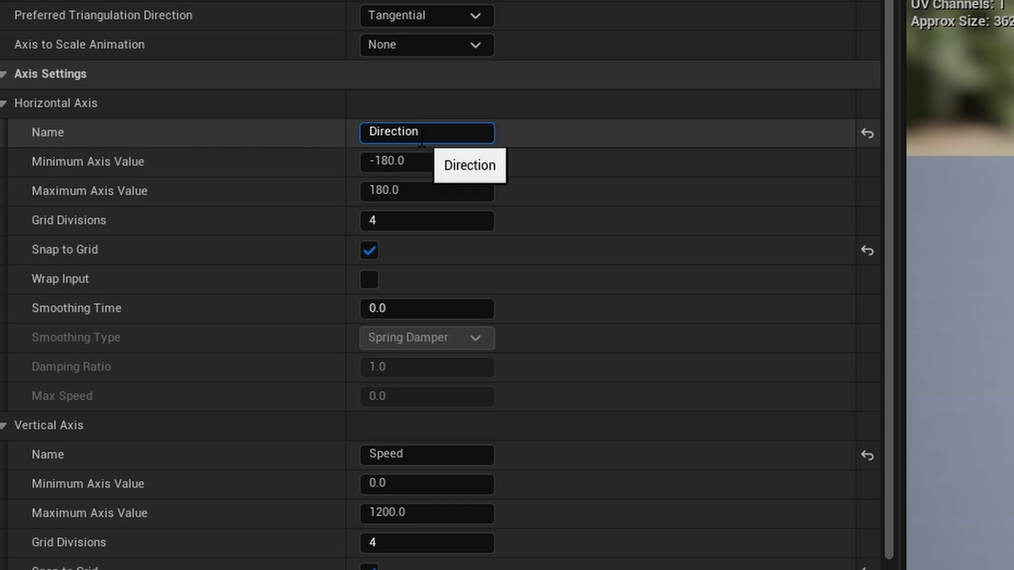
{"action": "mouse_move", "coordinate": [134, 191]}
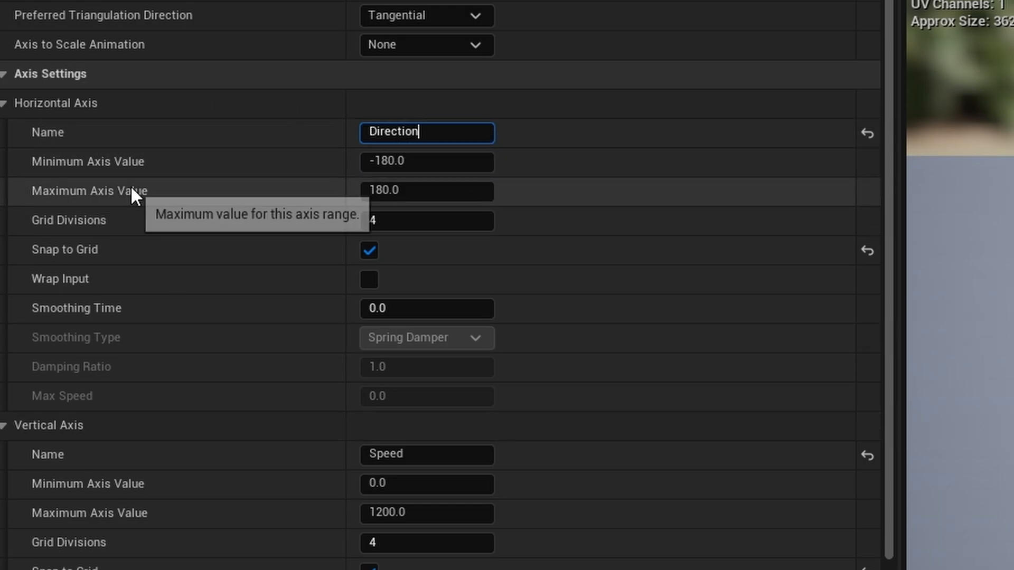
{"action": "mouse_move", "coordinate": [391, 188]}
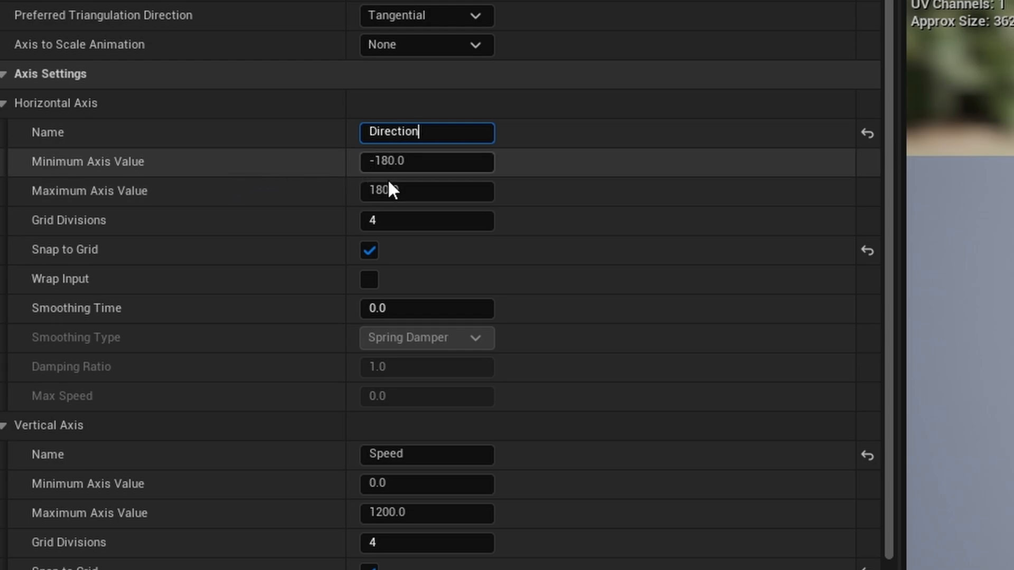
{"action": "scroll", "scroll_direction": "down", "scroll_amount": 3}
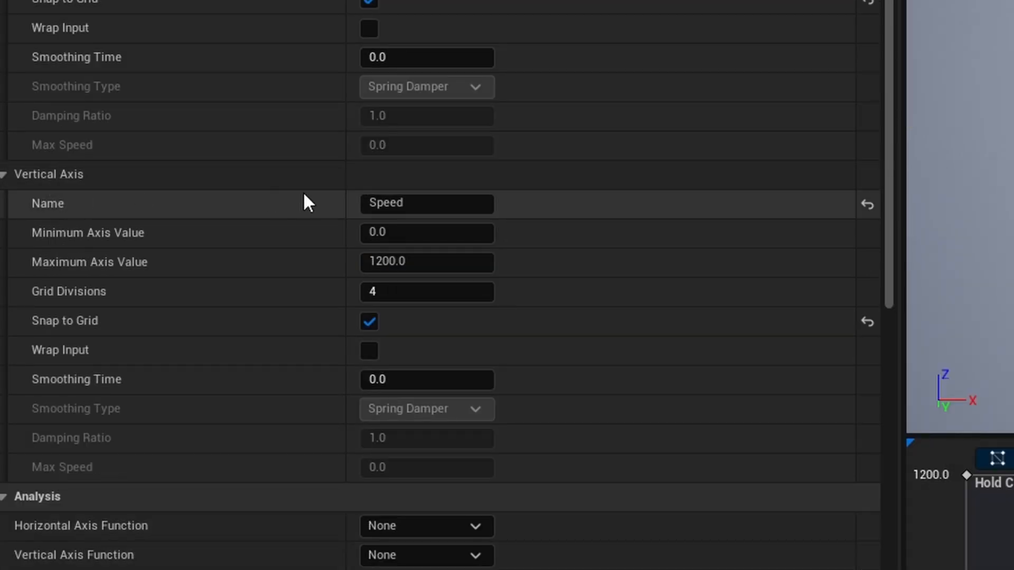
{"action": "left_click", "coordinate": [426, 261]}
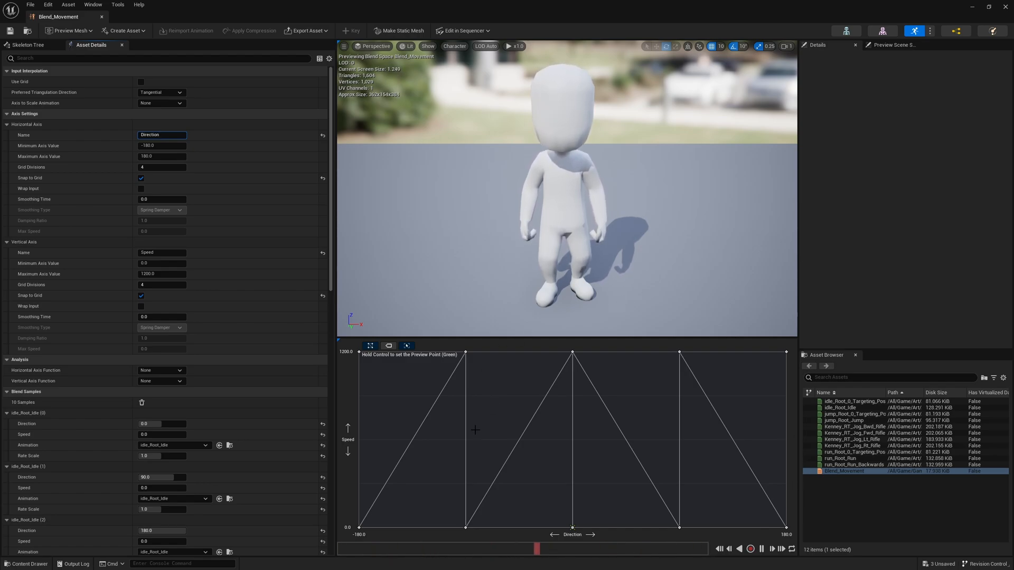
{"action": "left_click", "coordinate": [359, 341]}
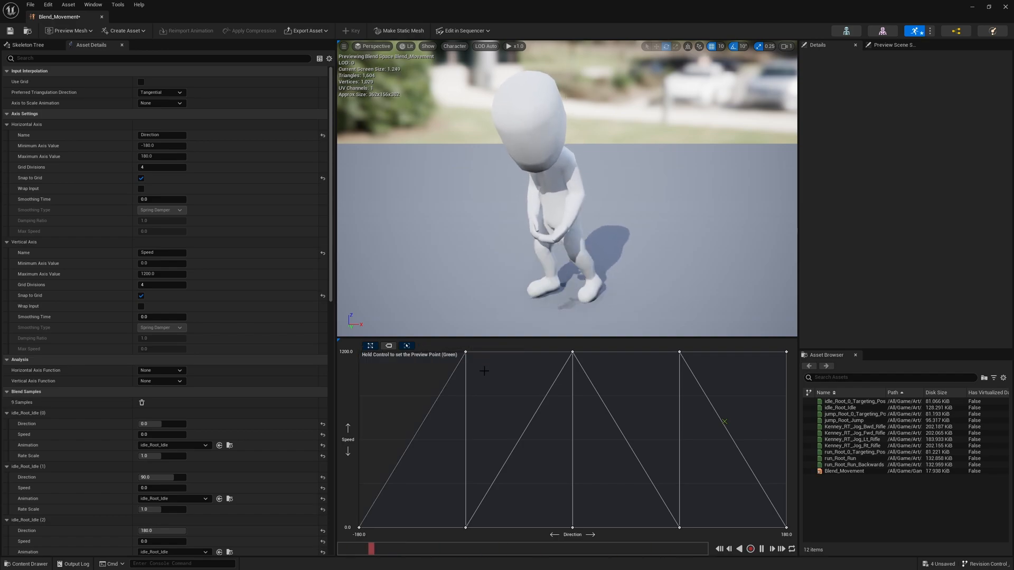
- Clear the samples, then place the left jog at Direction -90 full speed and the forward jog next
{"action": "right_click", "coordinate": [459, 357]}
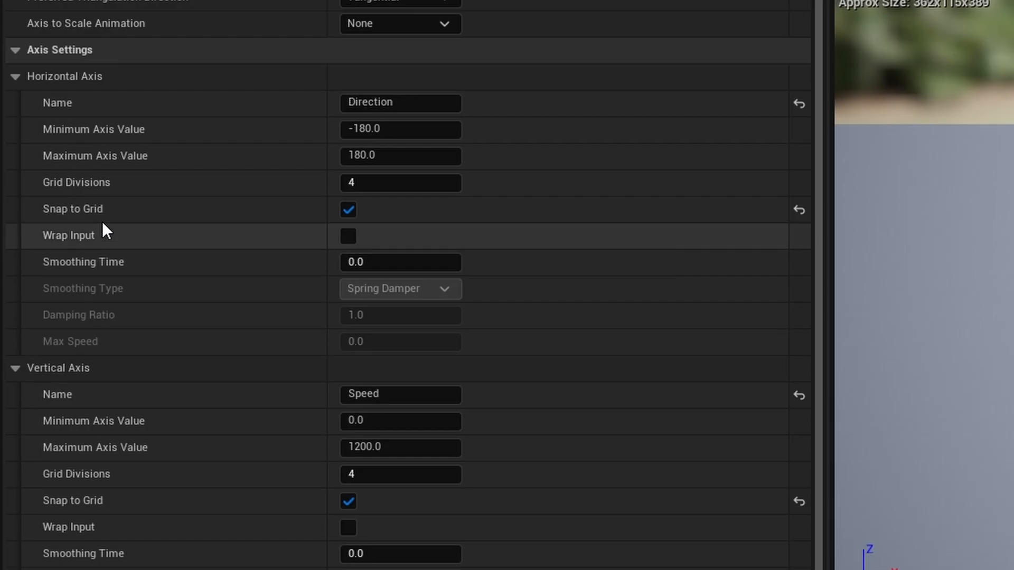
{"action": "mouse_move", "coordinate": [142, 517]}
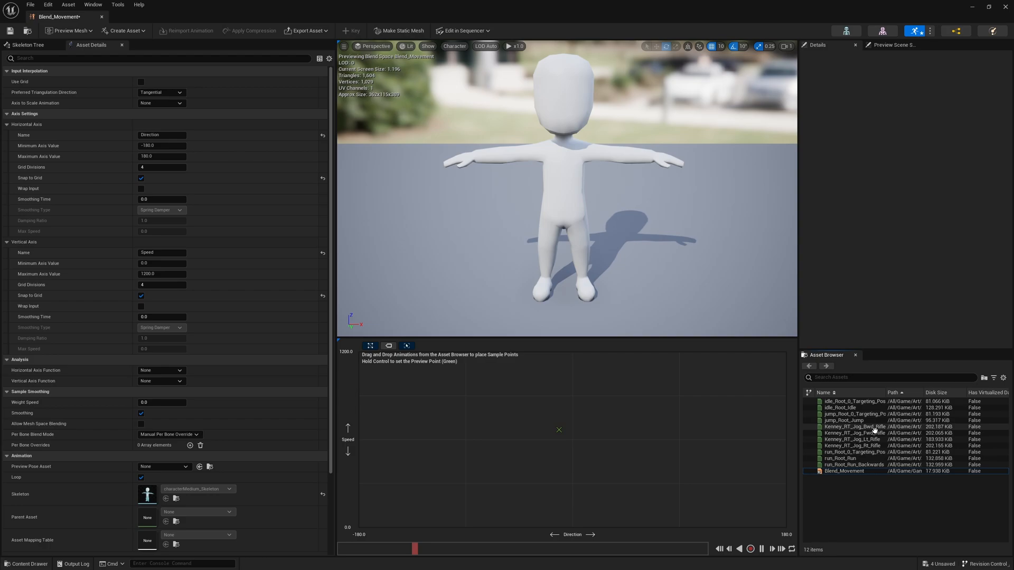
{"action": "mouse_move", "coordinate": [842, 407]}
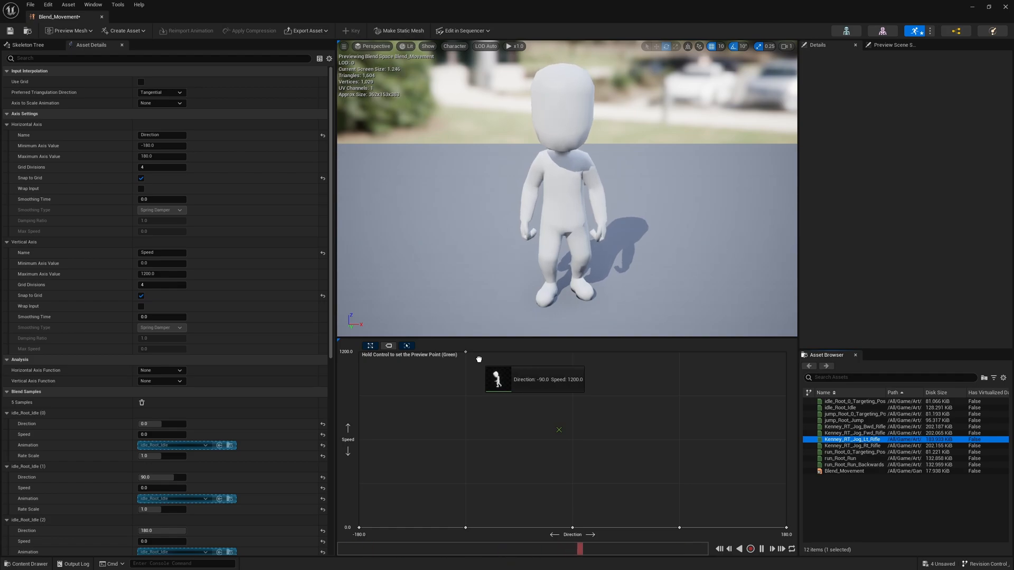
{"action": "left_click", "coordinate": [852, 452]}
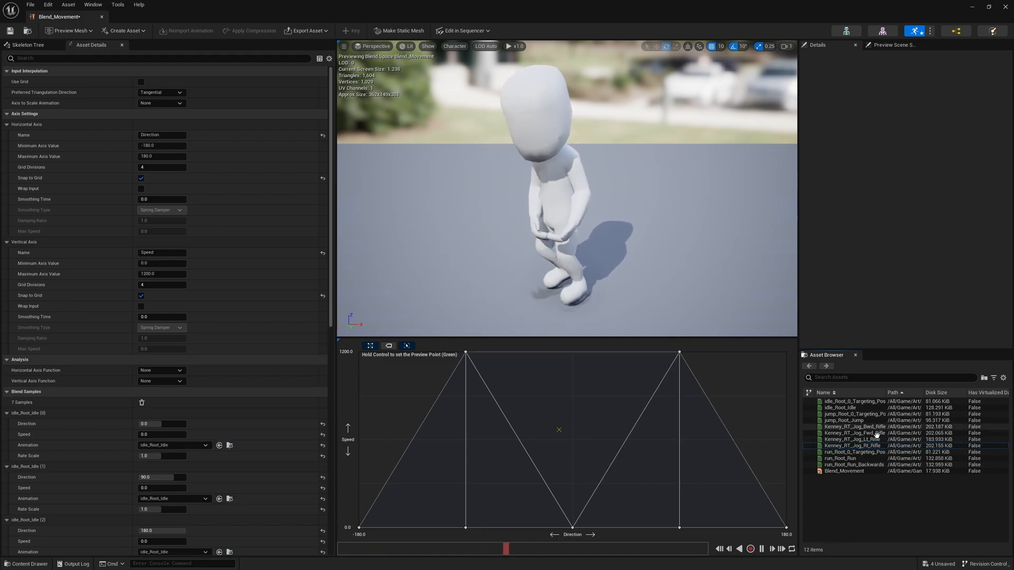
{"action": "left_click", "coordinate": [853, 433]}
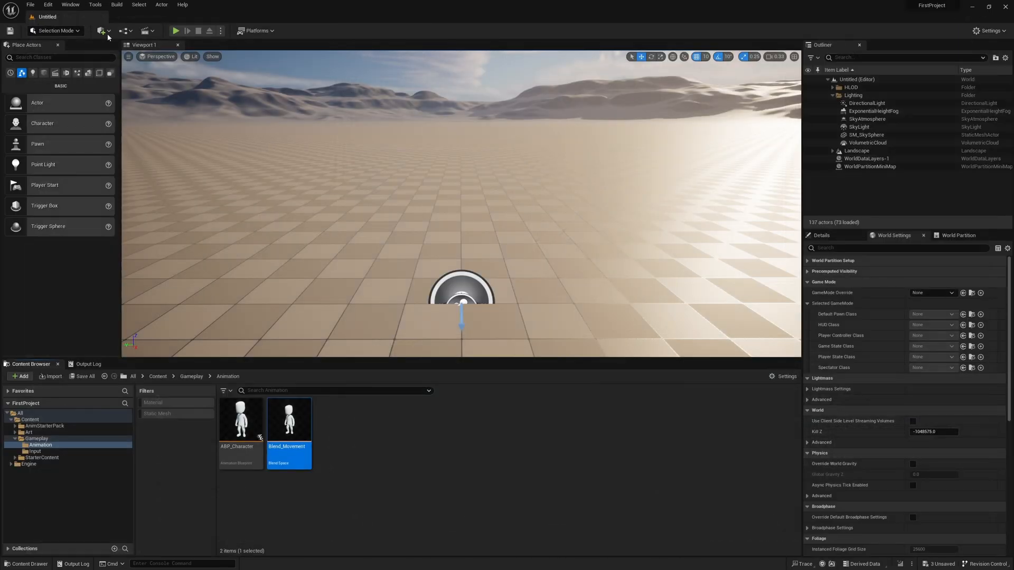
- In ABP_Character, inspect the Direction variable in the Event Graph
{"action": "double_click", "coordinate": [240, 418]}
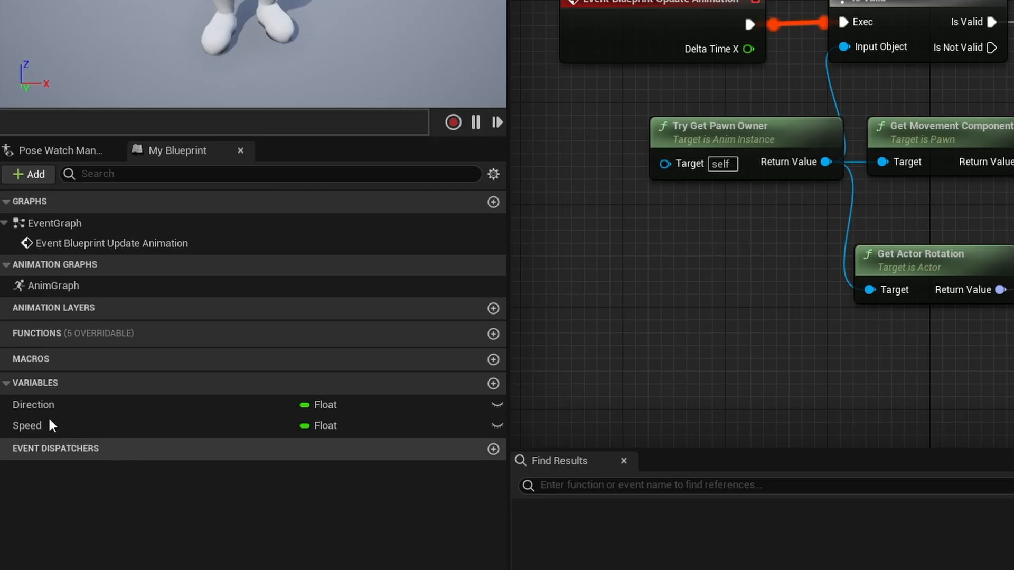
{"action": "left_click", "coordinate": [33, 405]}
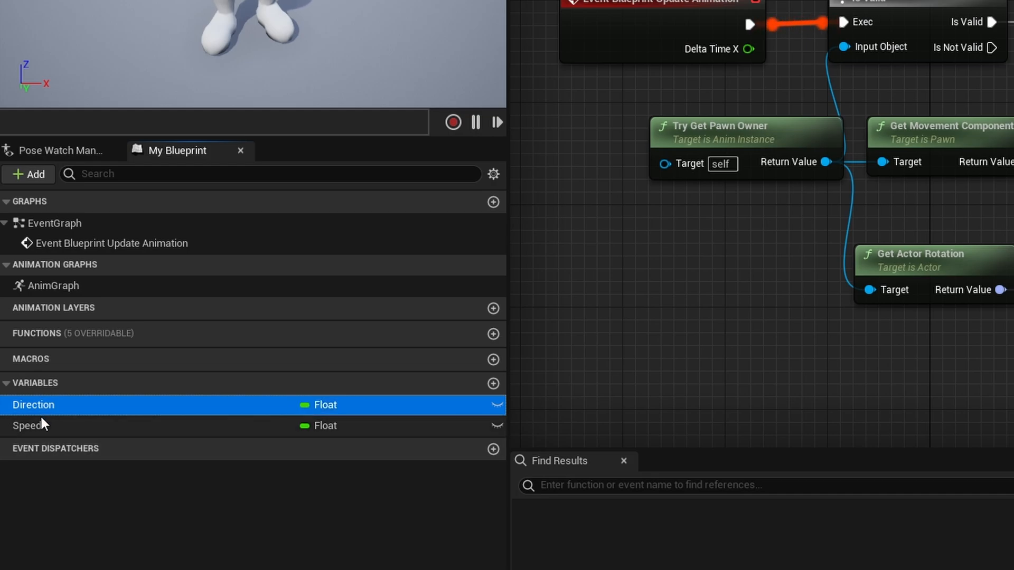
{"action": "double_click", "coordinate": [32, 404]}
{"action": "type", "text": "length"}
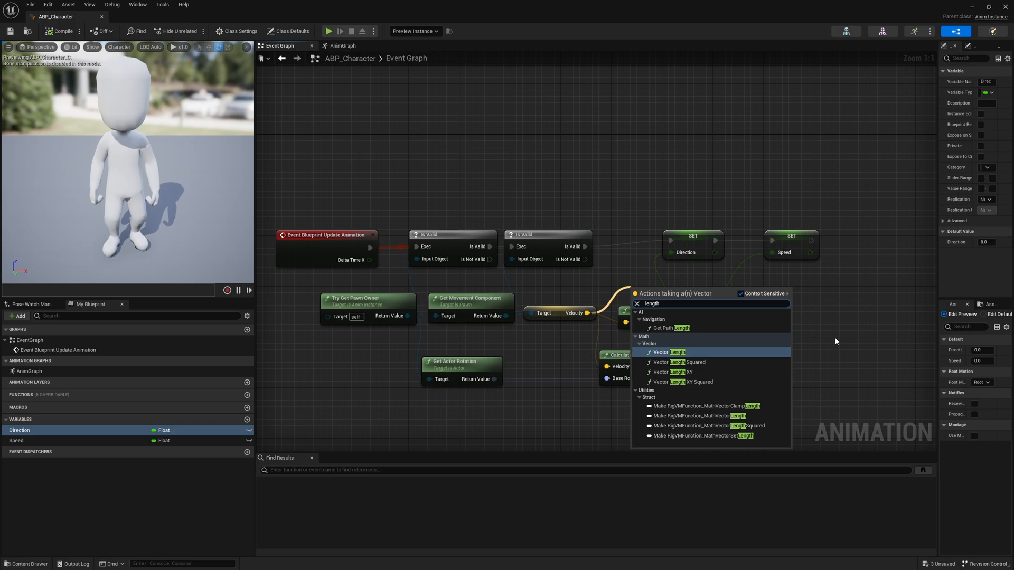
- Add Vector Length and Calculate Direction nodes from Velocity to set Speed and Direction
{"action": "left_click", "coordinate": [667, 352]}
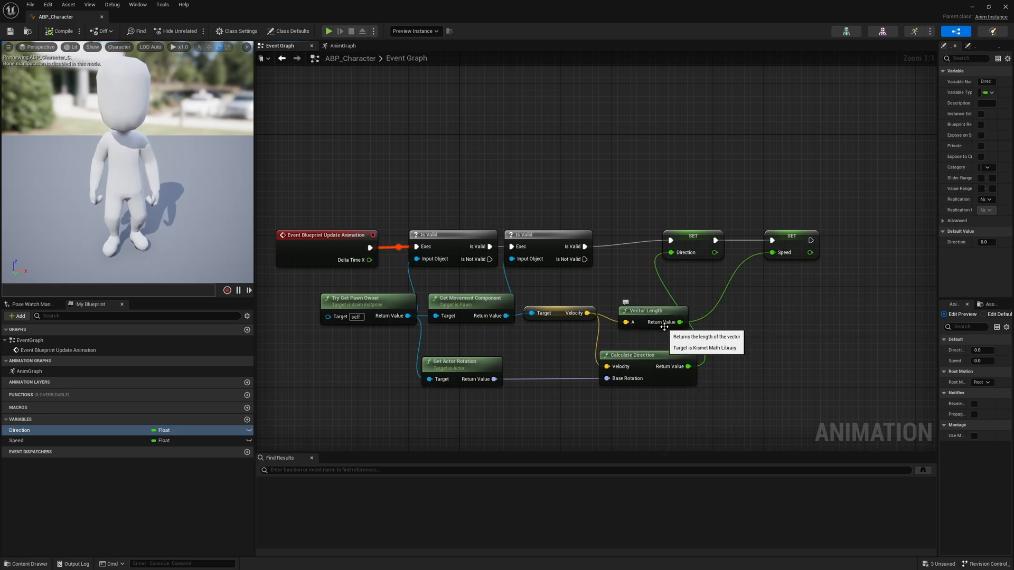
{"action": "mouse_move", "coordinate": [552, 354]}
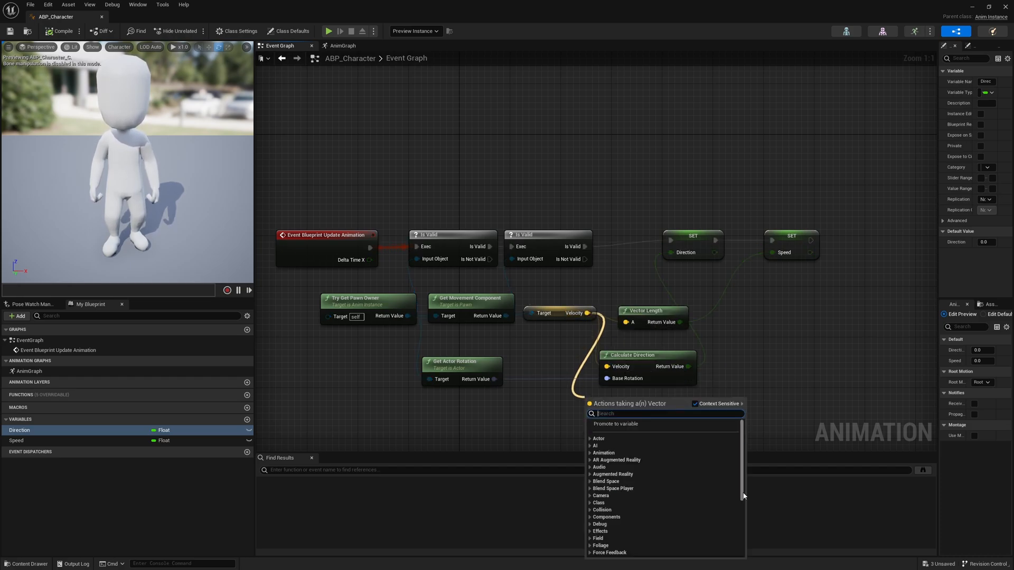
{"action": "type", "text": "cal"}
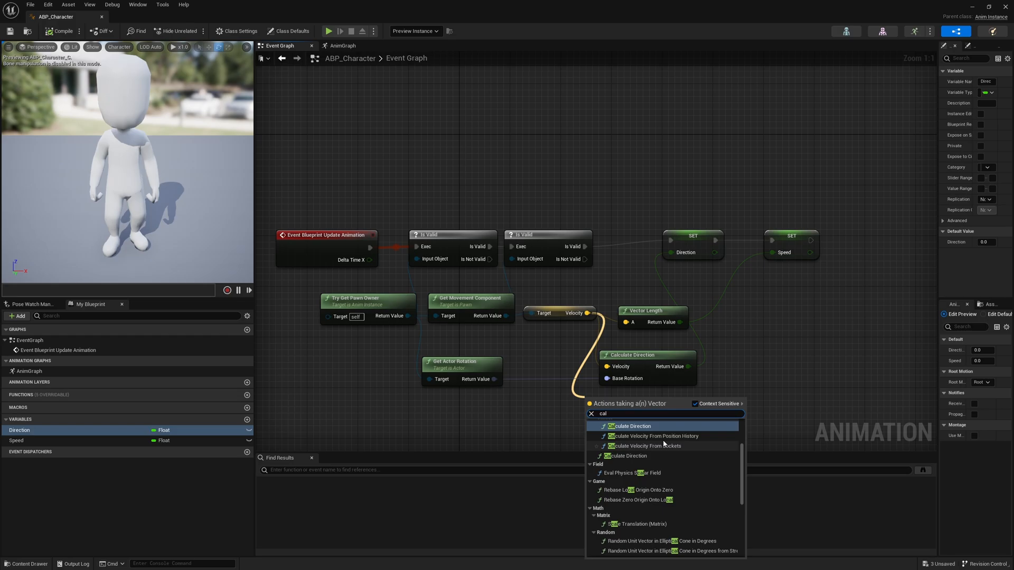
{"action": "mouse_move", "coordinate": [630, 425]}
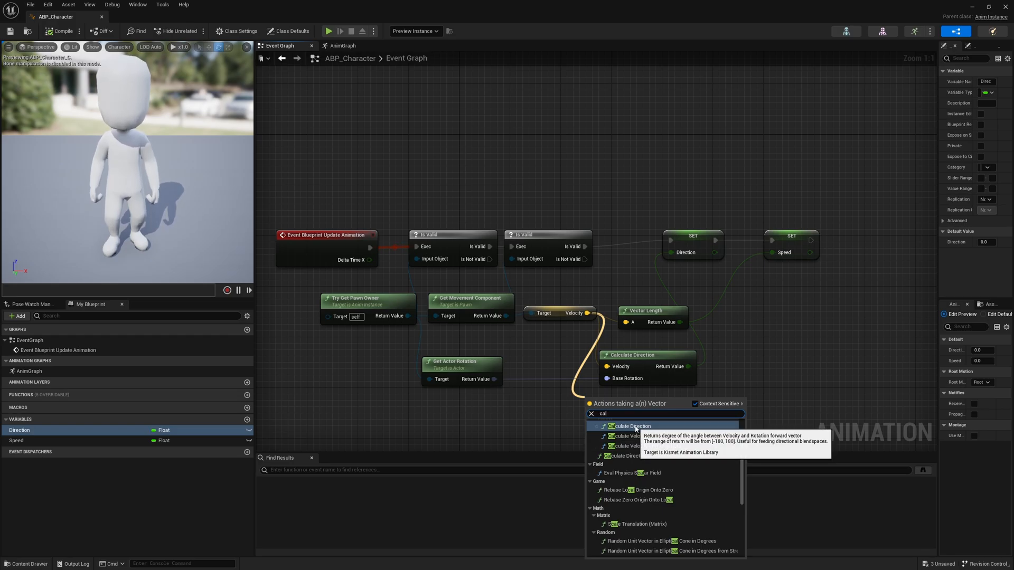
{"action": "left_click", "coordinate": [627, 426]}
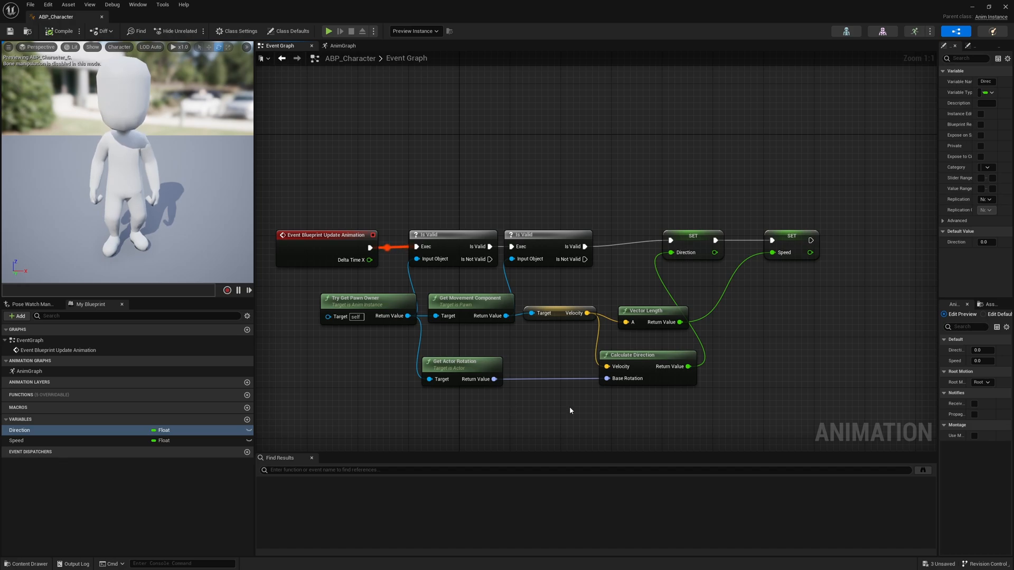
{"action": "mouse_move", "coordinate": [653, 378]}
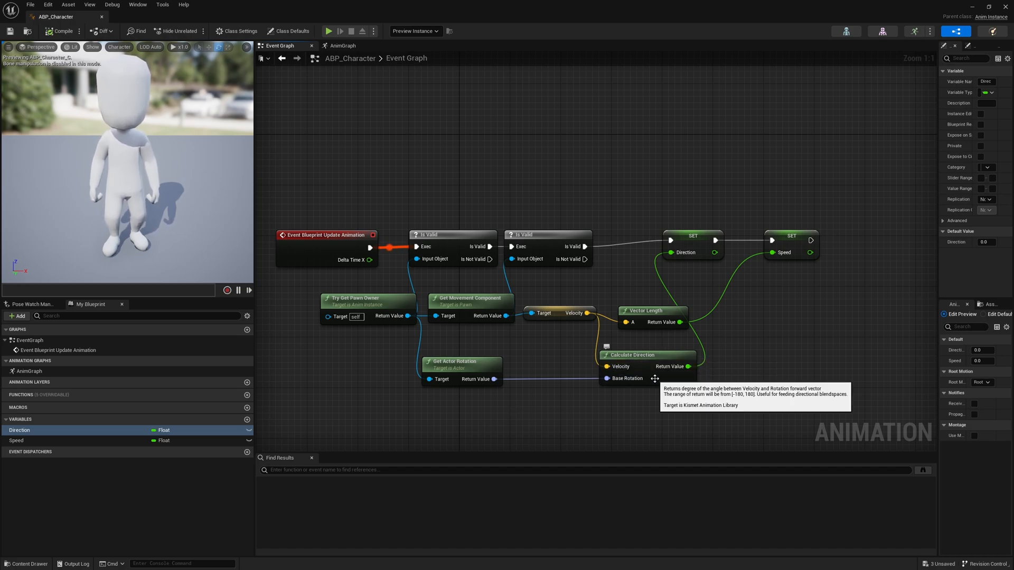
{"action": "mouse_move", "coordinate": [639, 365]}
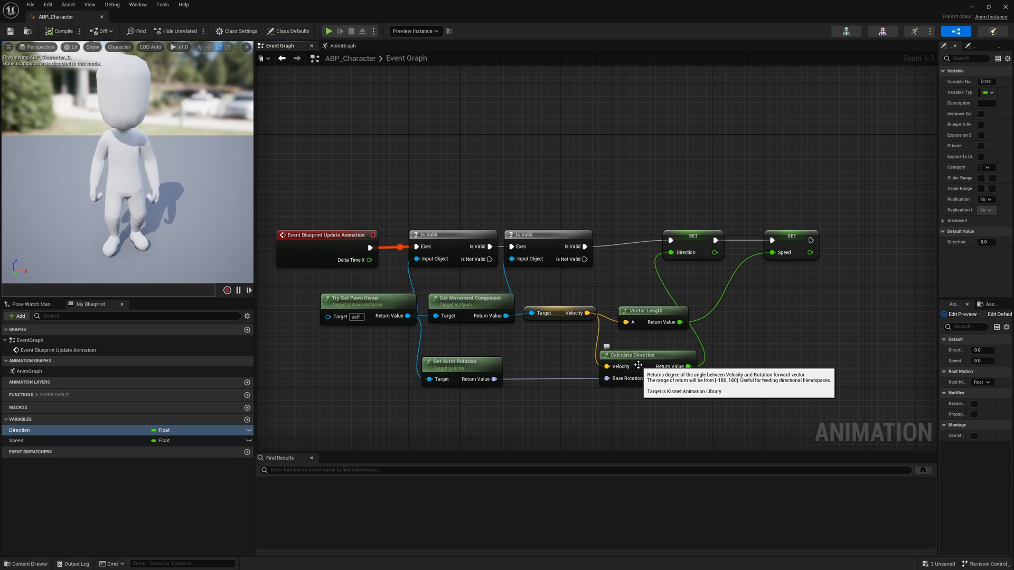
{"action": "mouse_move", "coordinate": [431, 366]}
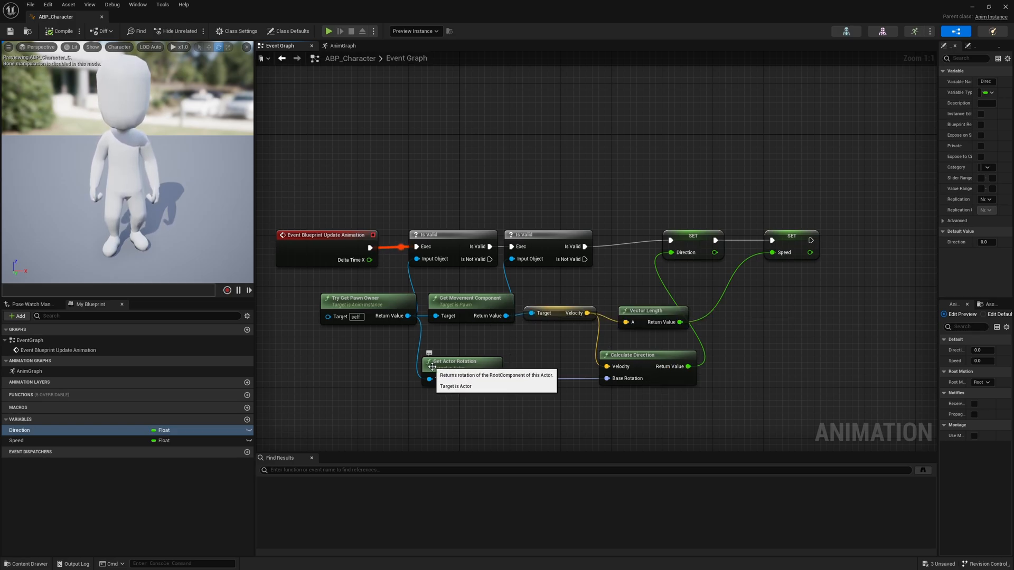
{"action": "mouse_move", "coordinate": [408, 315]}
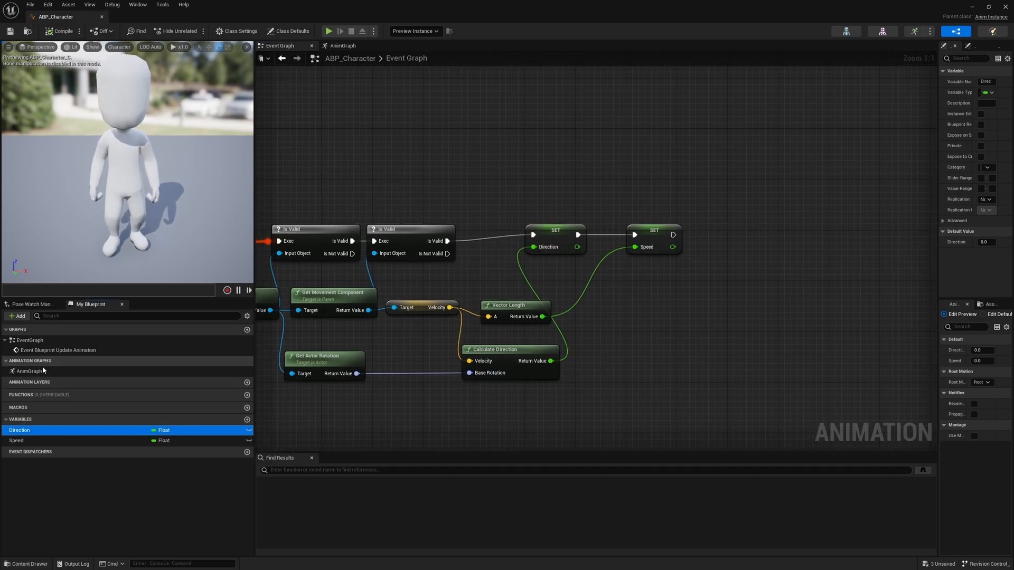
- Check the AnimGraph wiring of Blend_Movement, then play the level with the character
{"action": "left_click", "coordinate": [342, 46]}
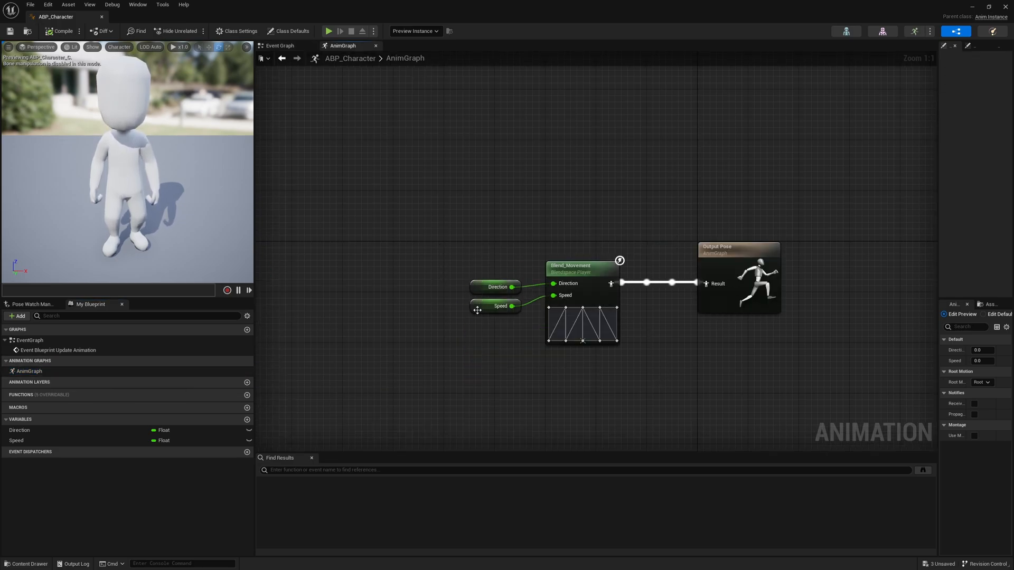
{"action": "mouse_move", "coordinate": [767, 426]}
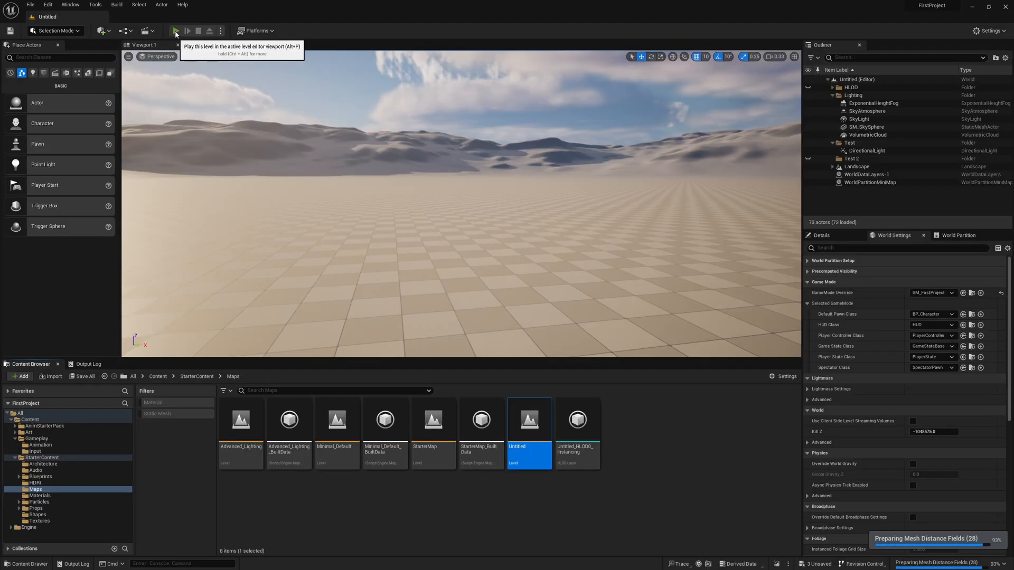
{"action": "left_click", "coordinate": [176, 31]}
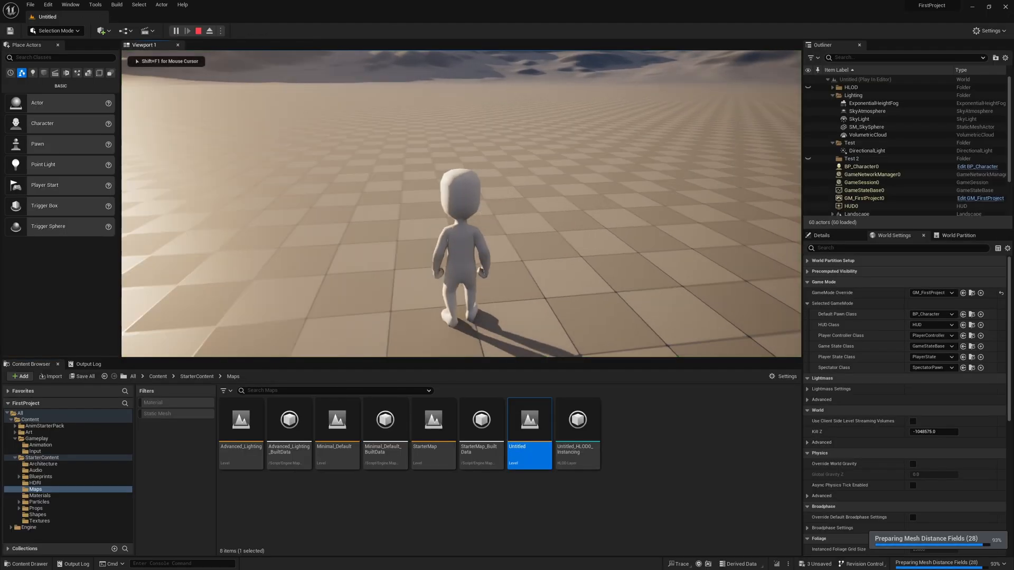